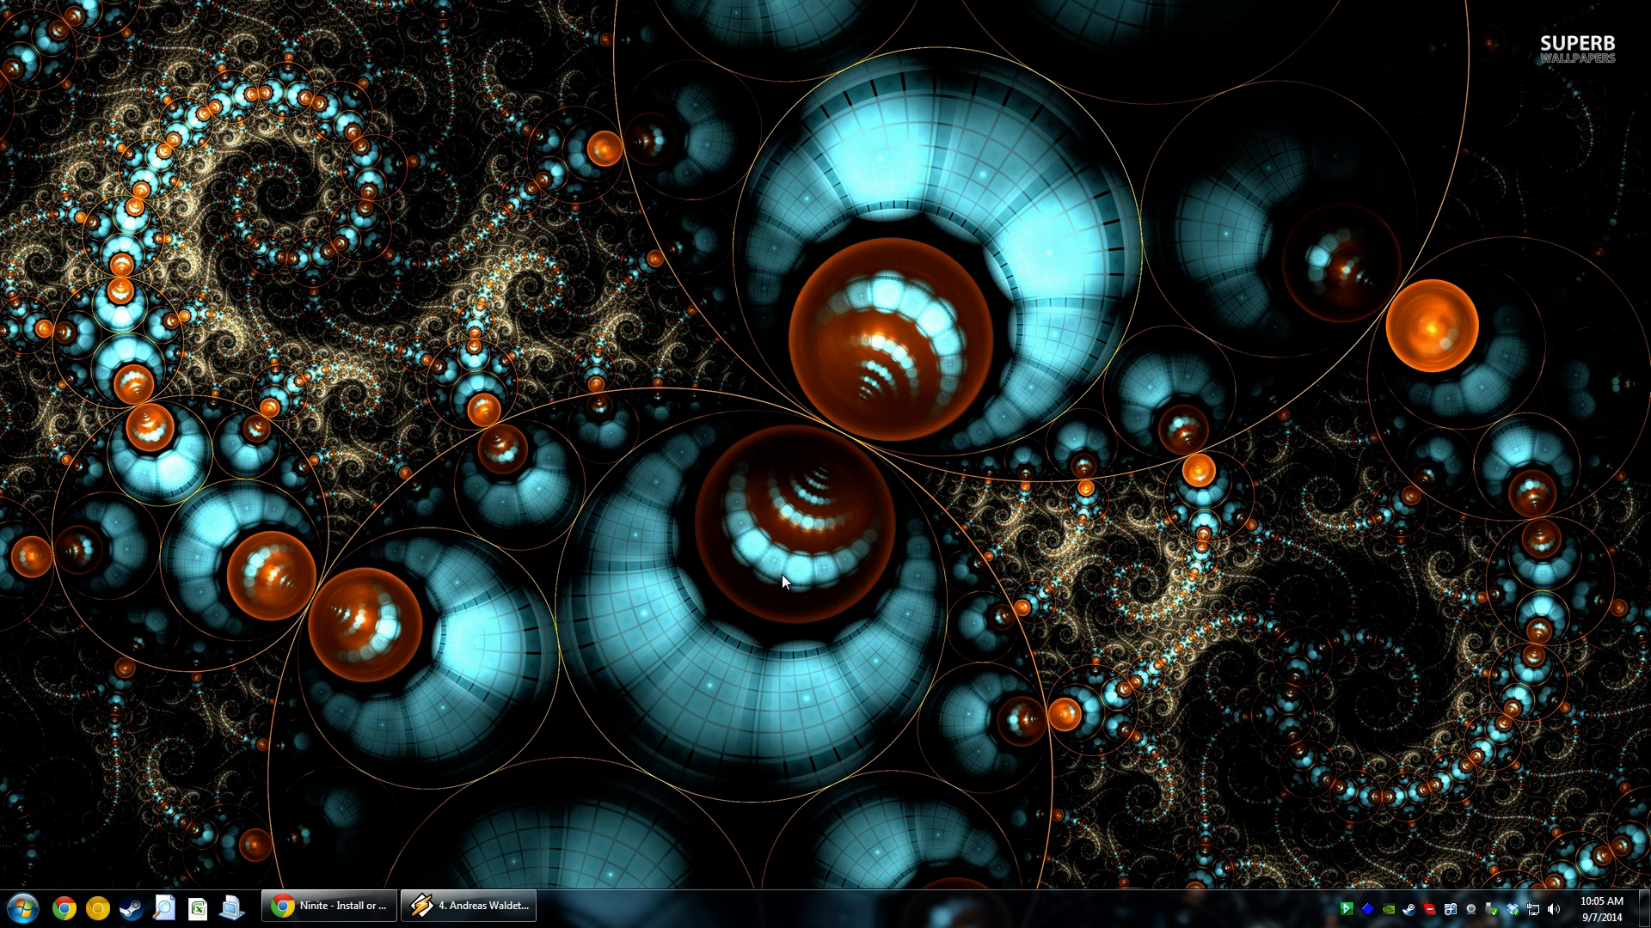
mouse_move(302, 918)
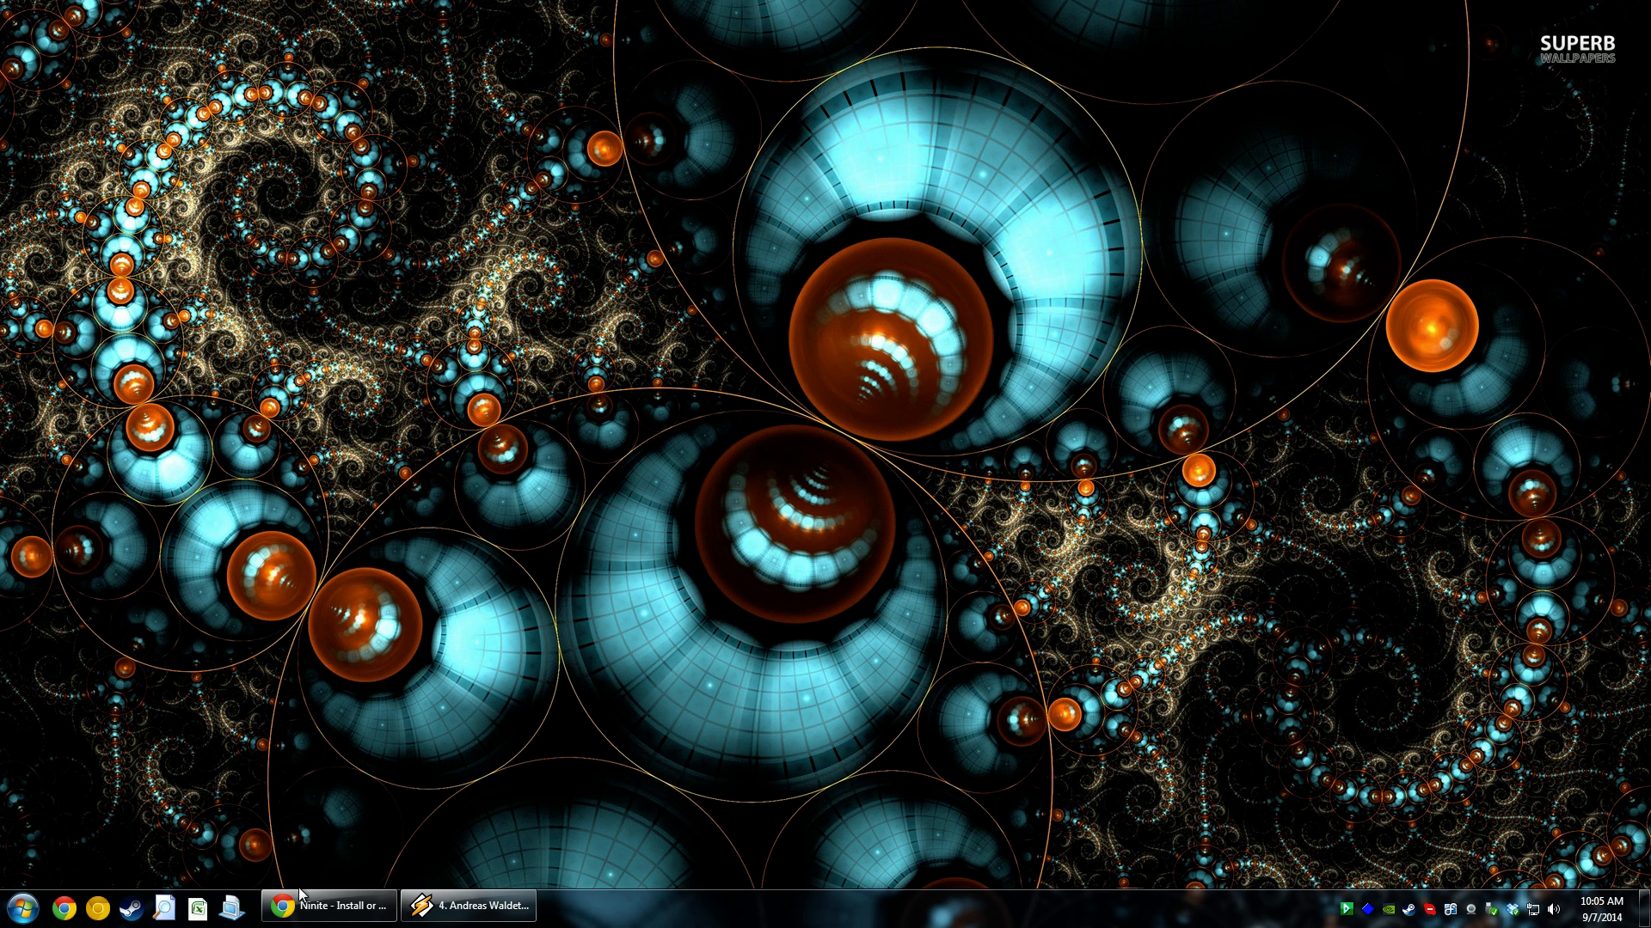
mouse_move(329, 905)
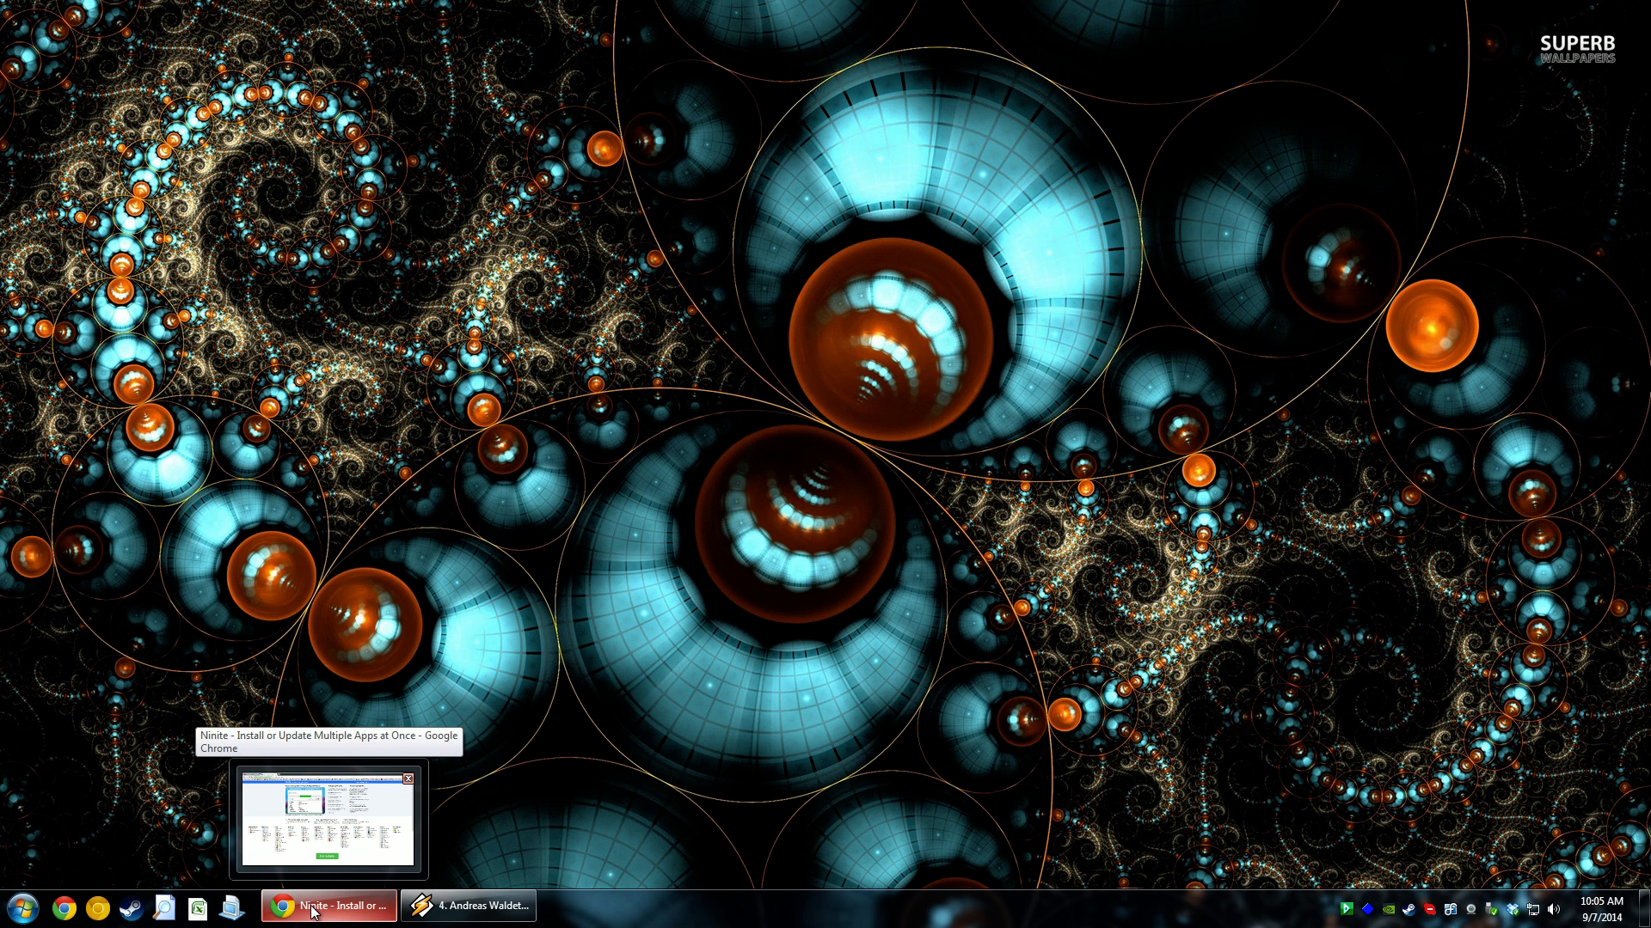
Bring the Ninite install page up in Chrome
click(330, 906)
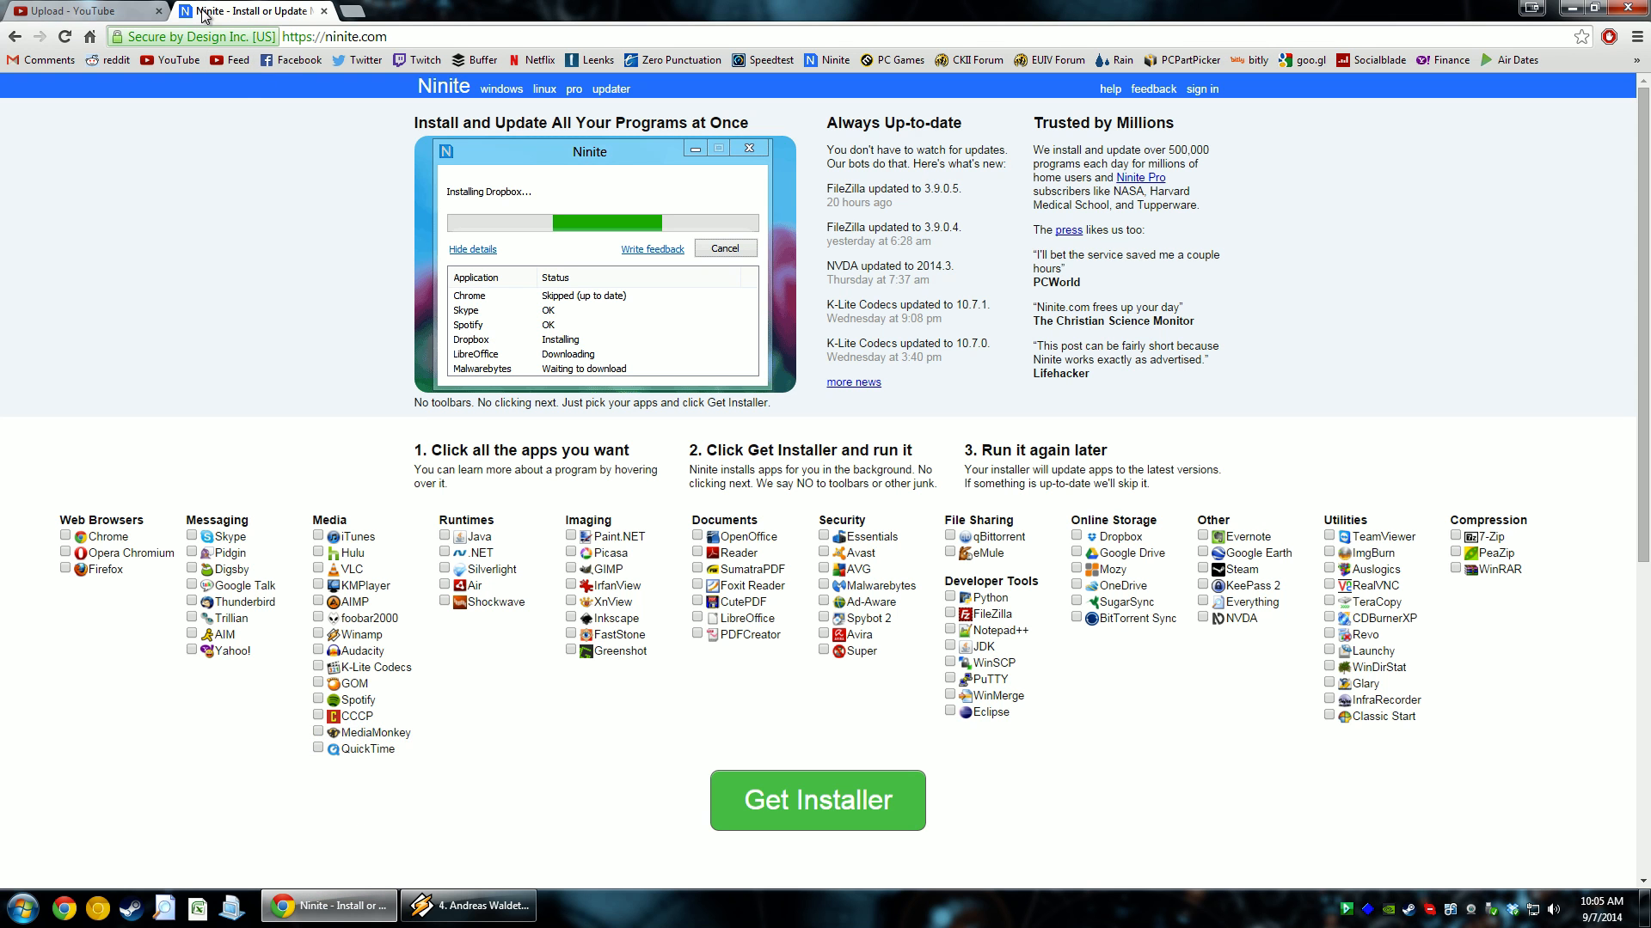
mouse_move(928, 671)
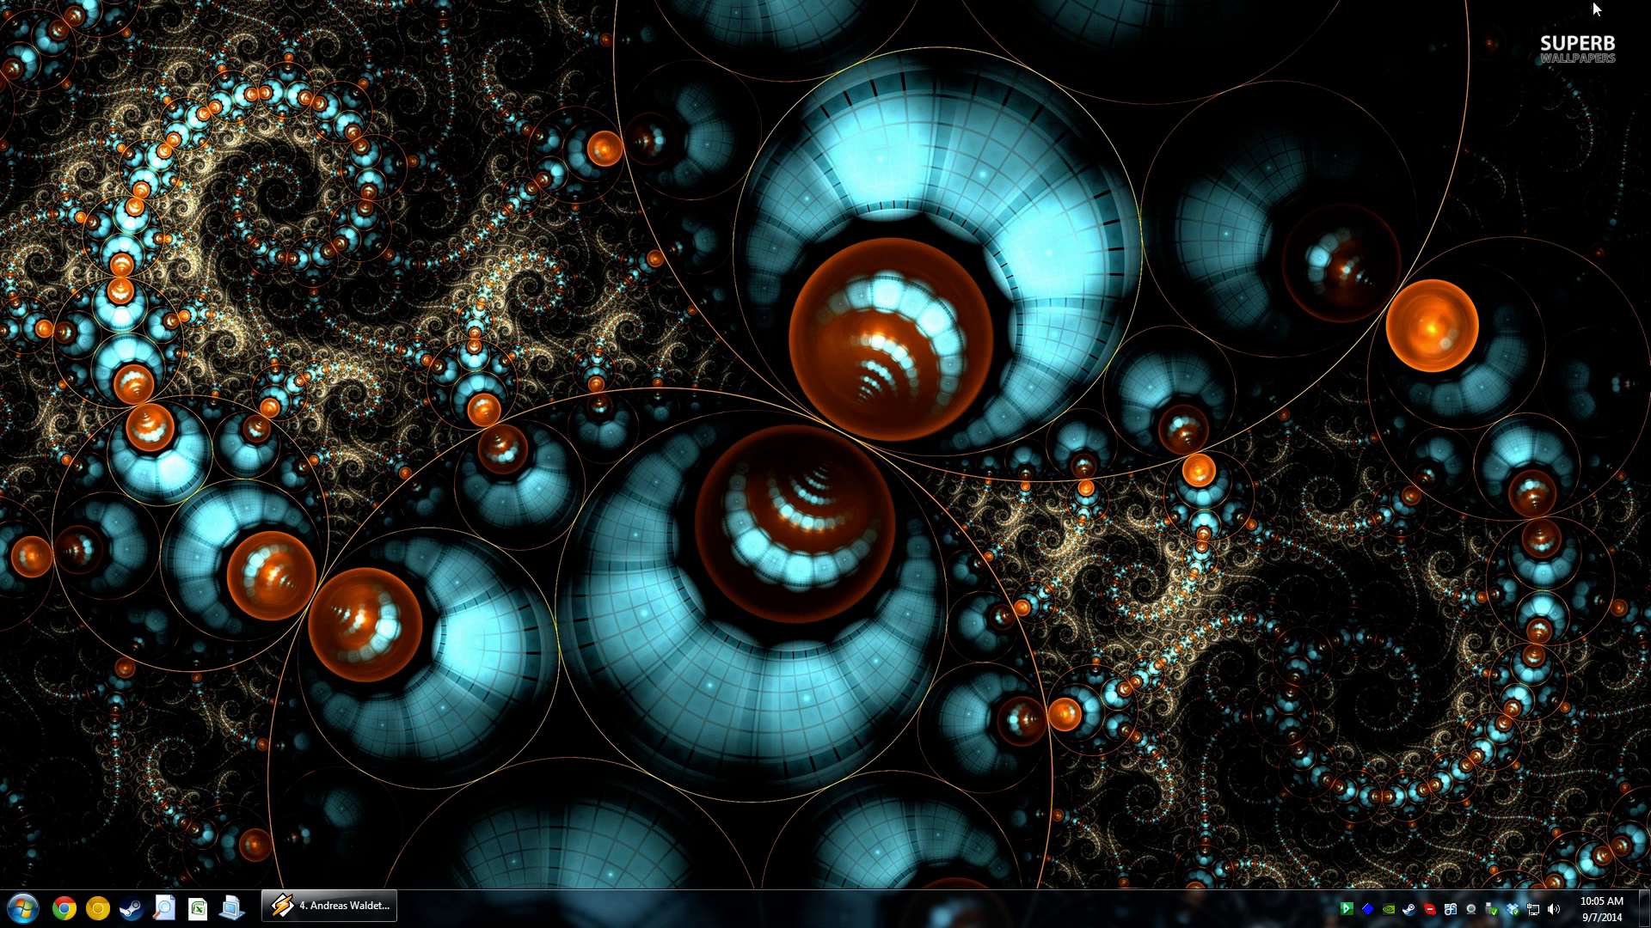
Navigate from Documents into Paradox Interactive\Crusader Kings II
click(13, 906)
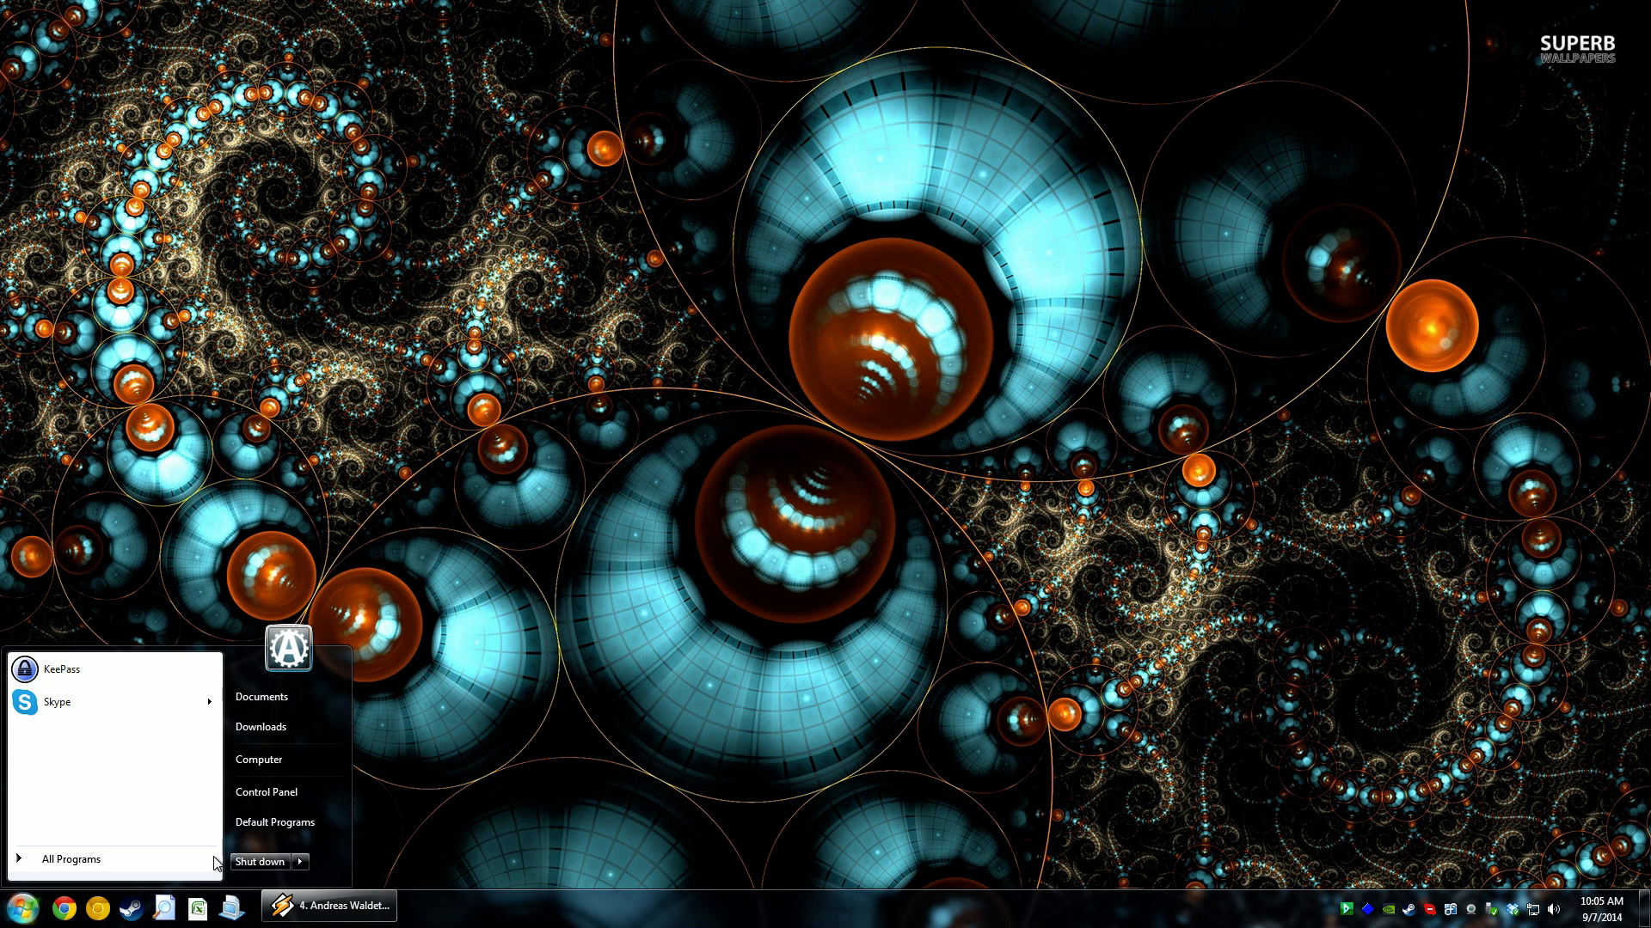
click(262, 696)
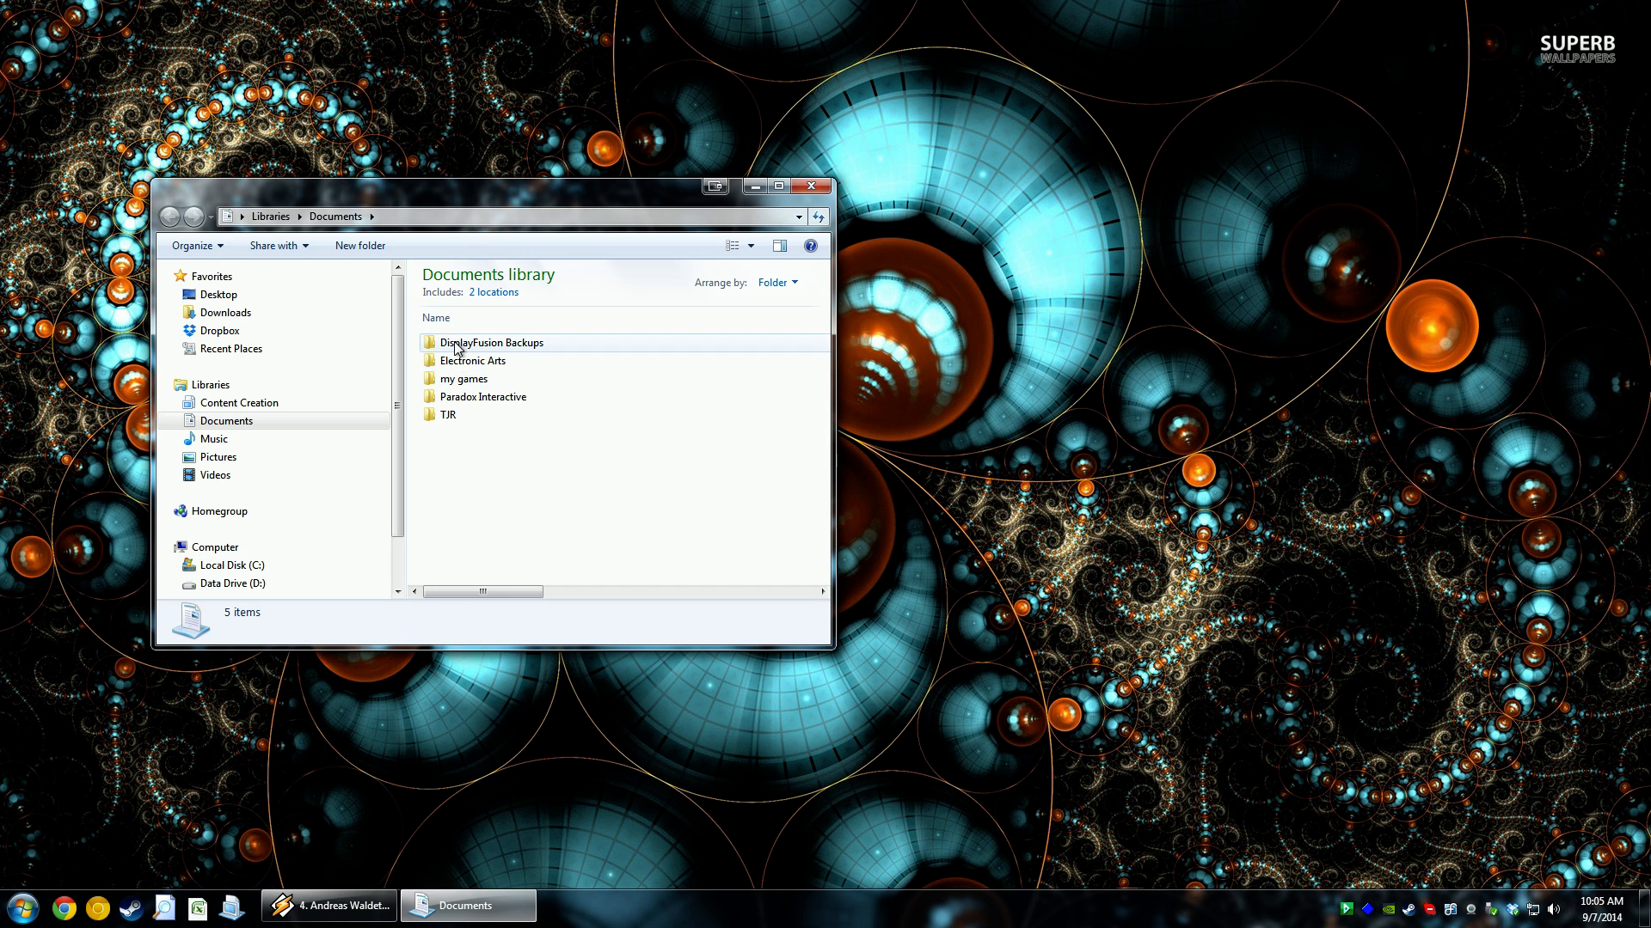
double_click(483, 395)
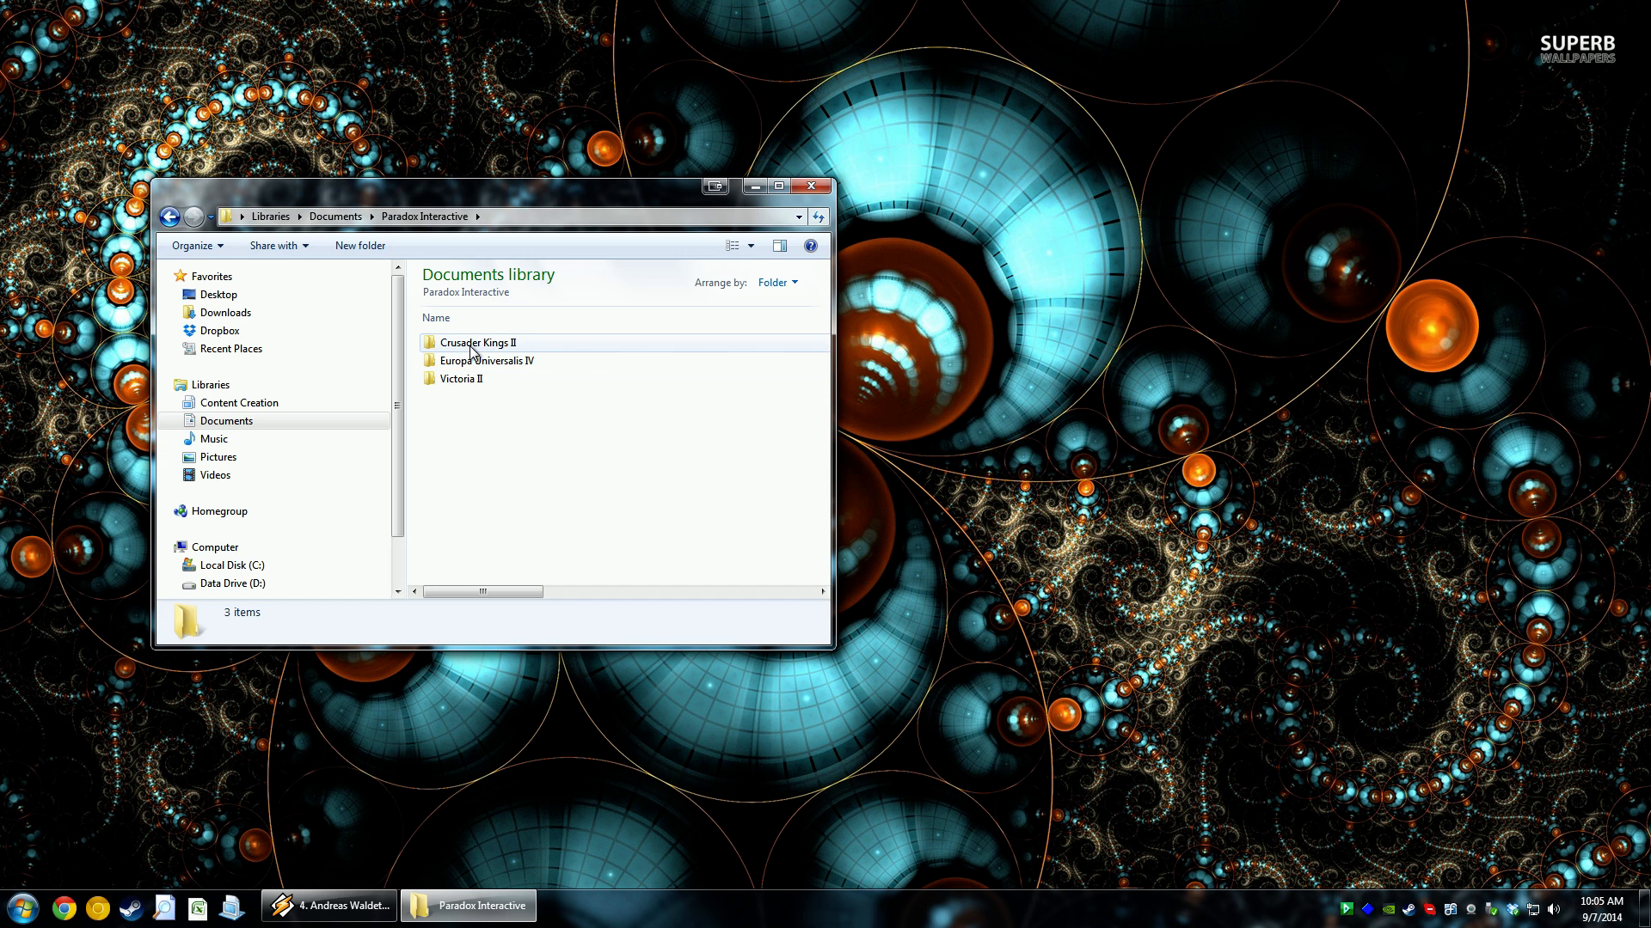
mouse_move(475, 342)
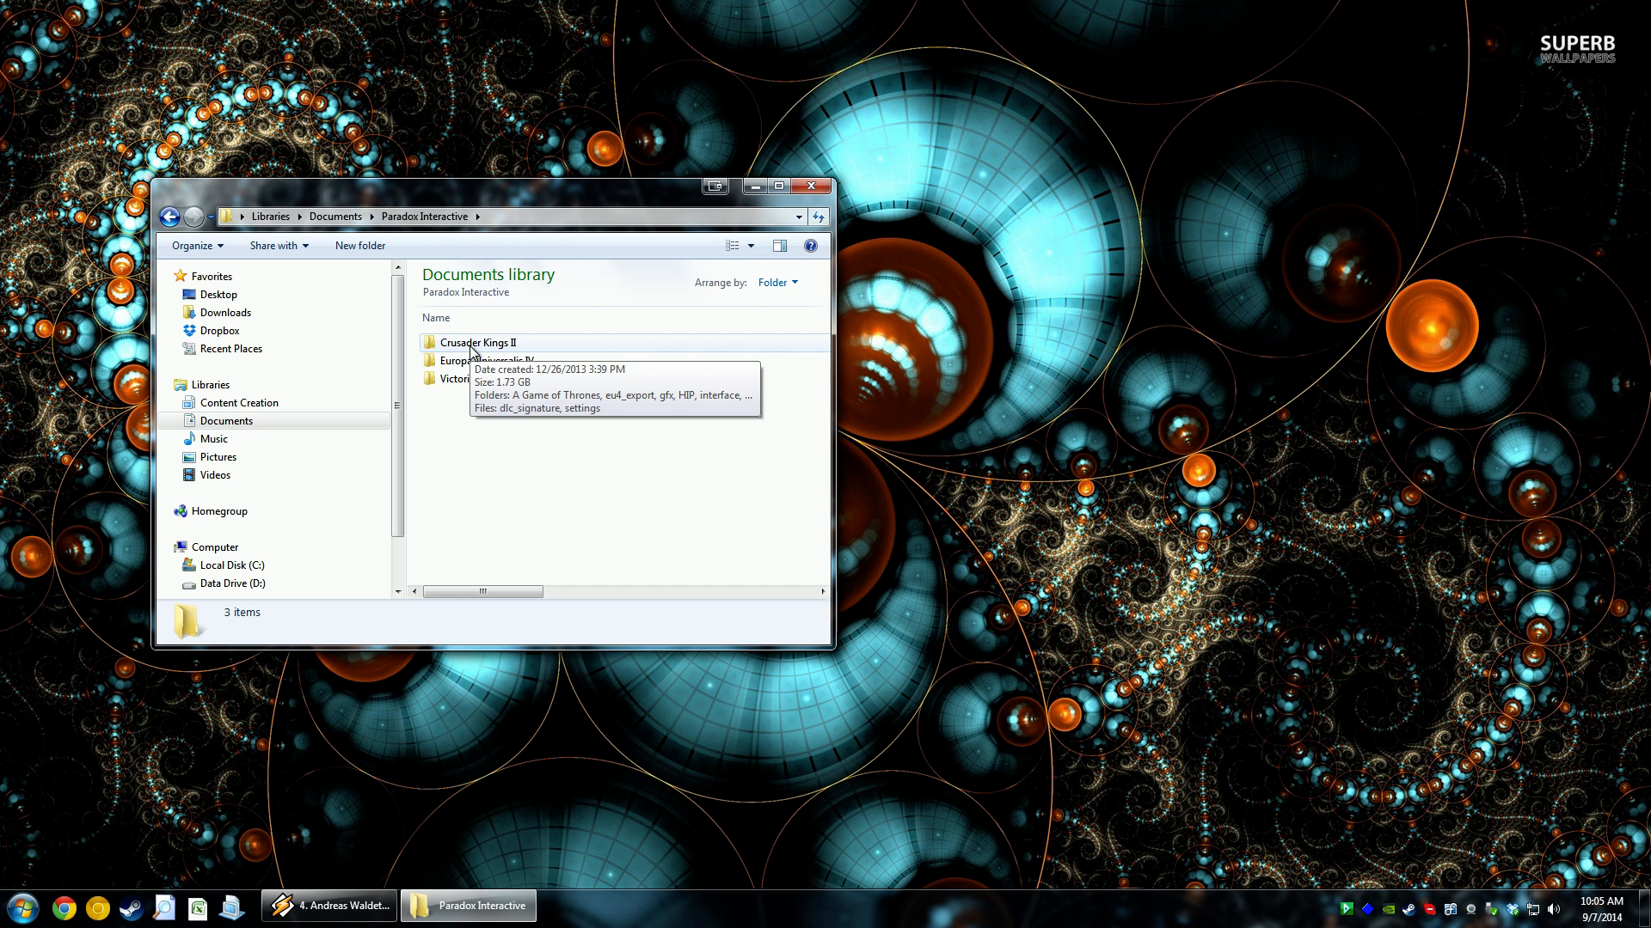
double_click(477, 342)
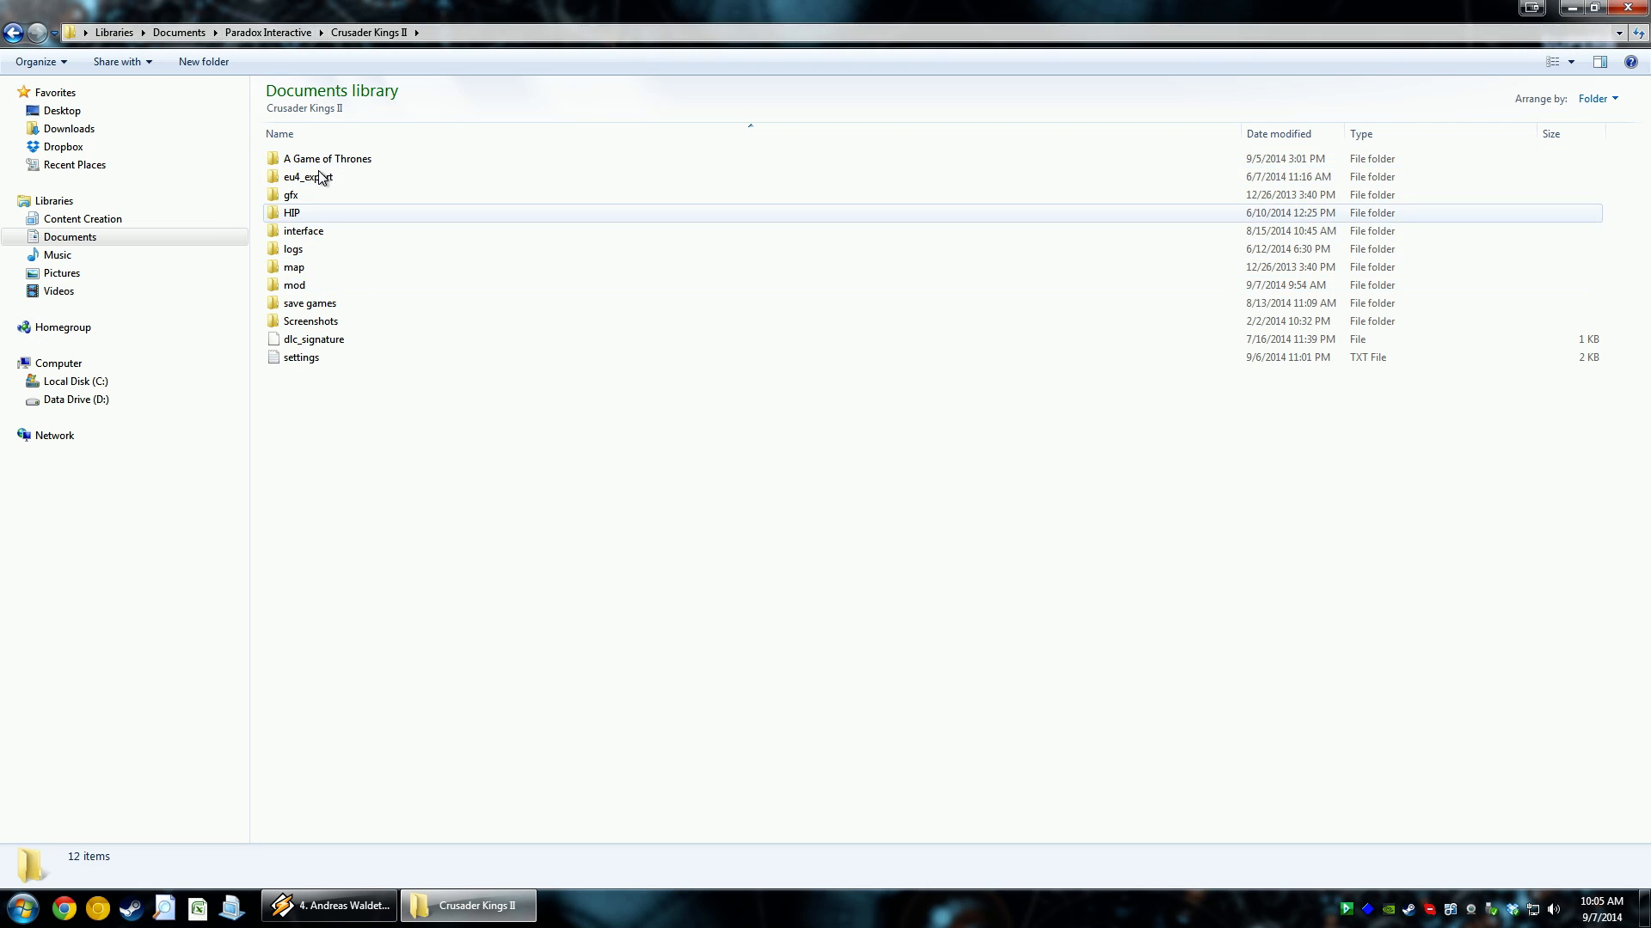
click(313, 339)
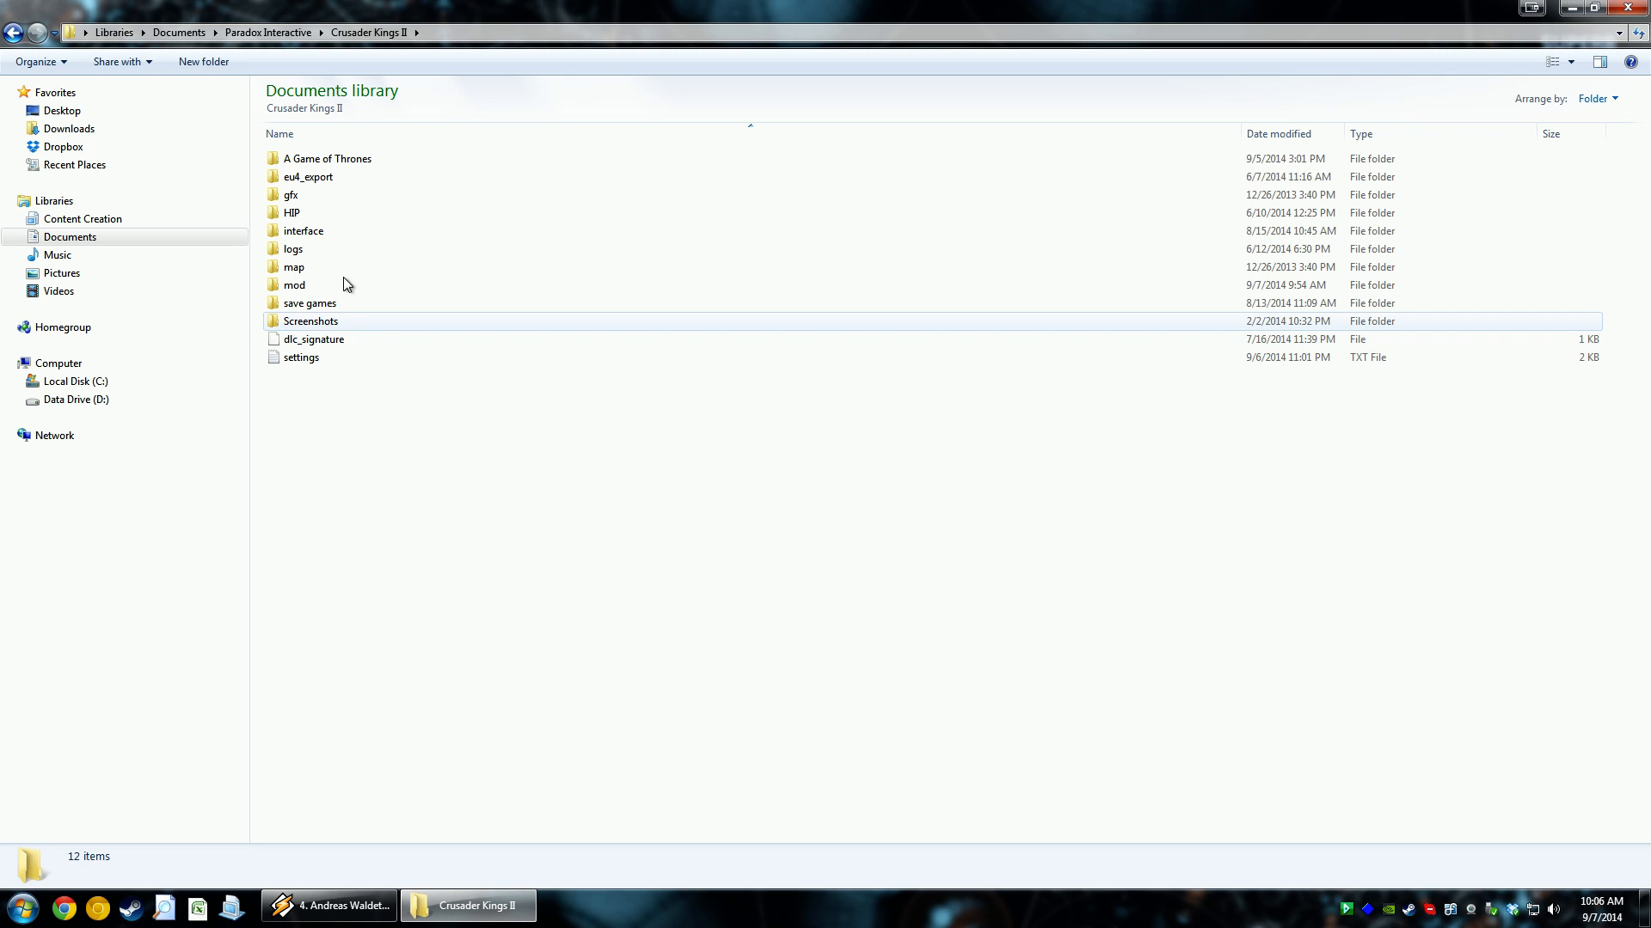
Send the A Game of Thrones mod folder to WinMerge from its context menu
right_click(327, 158)
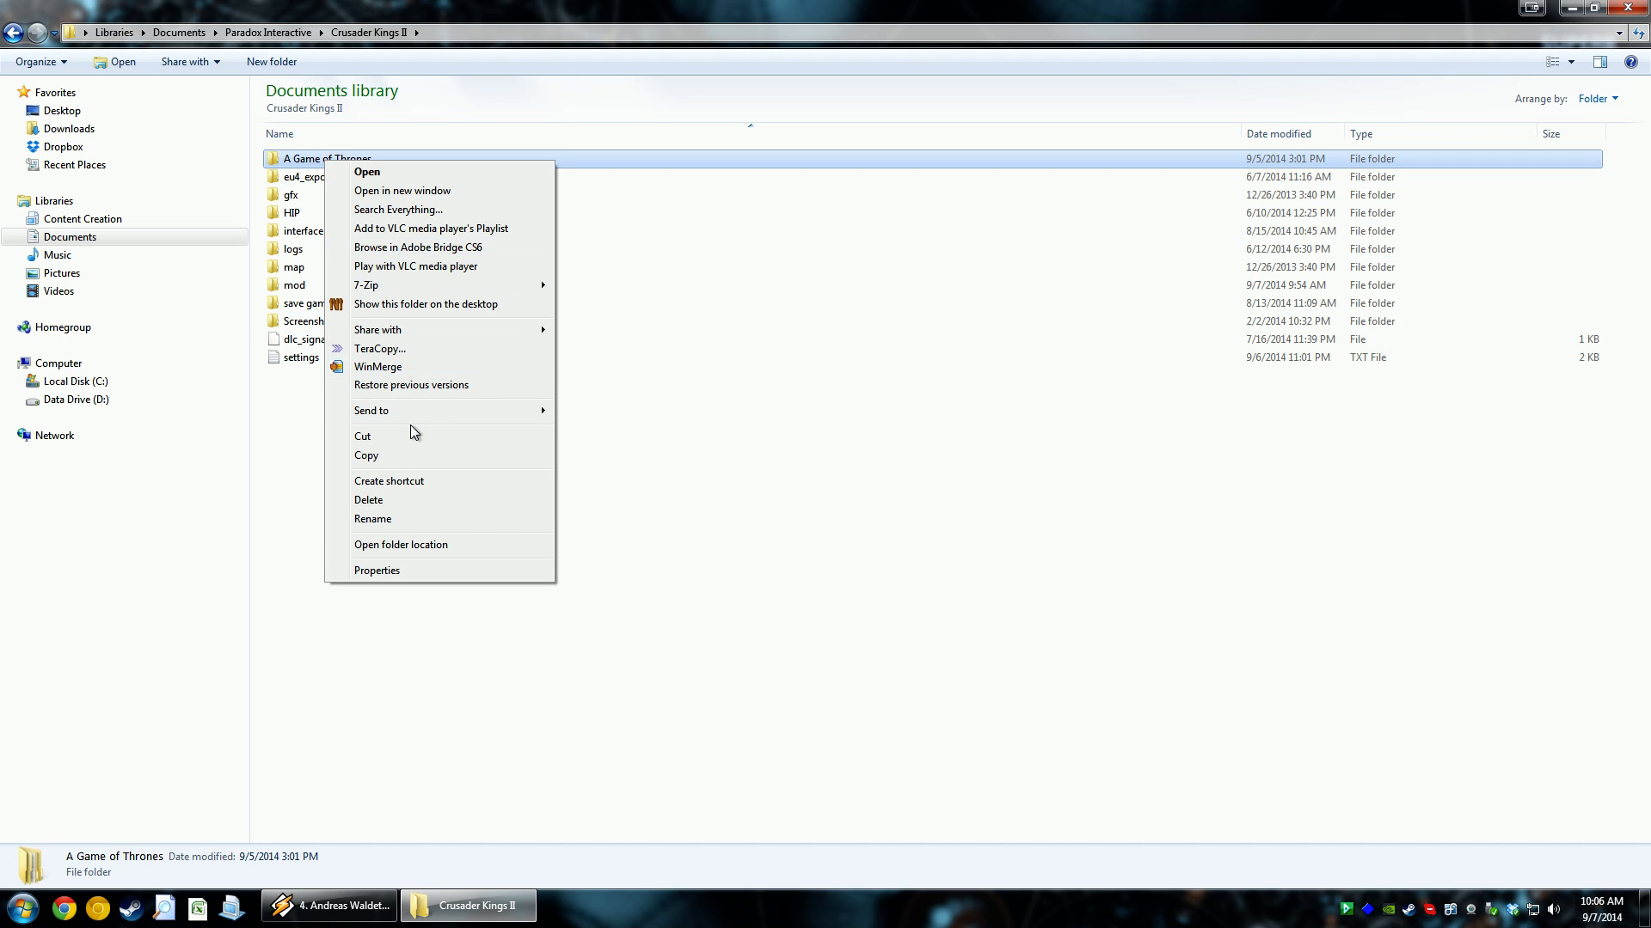
mouse_move(392, 374)
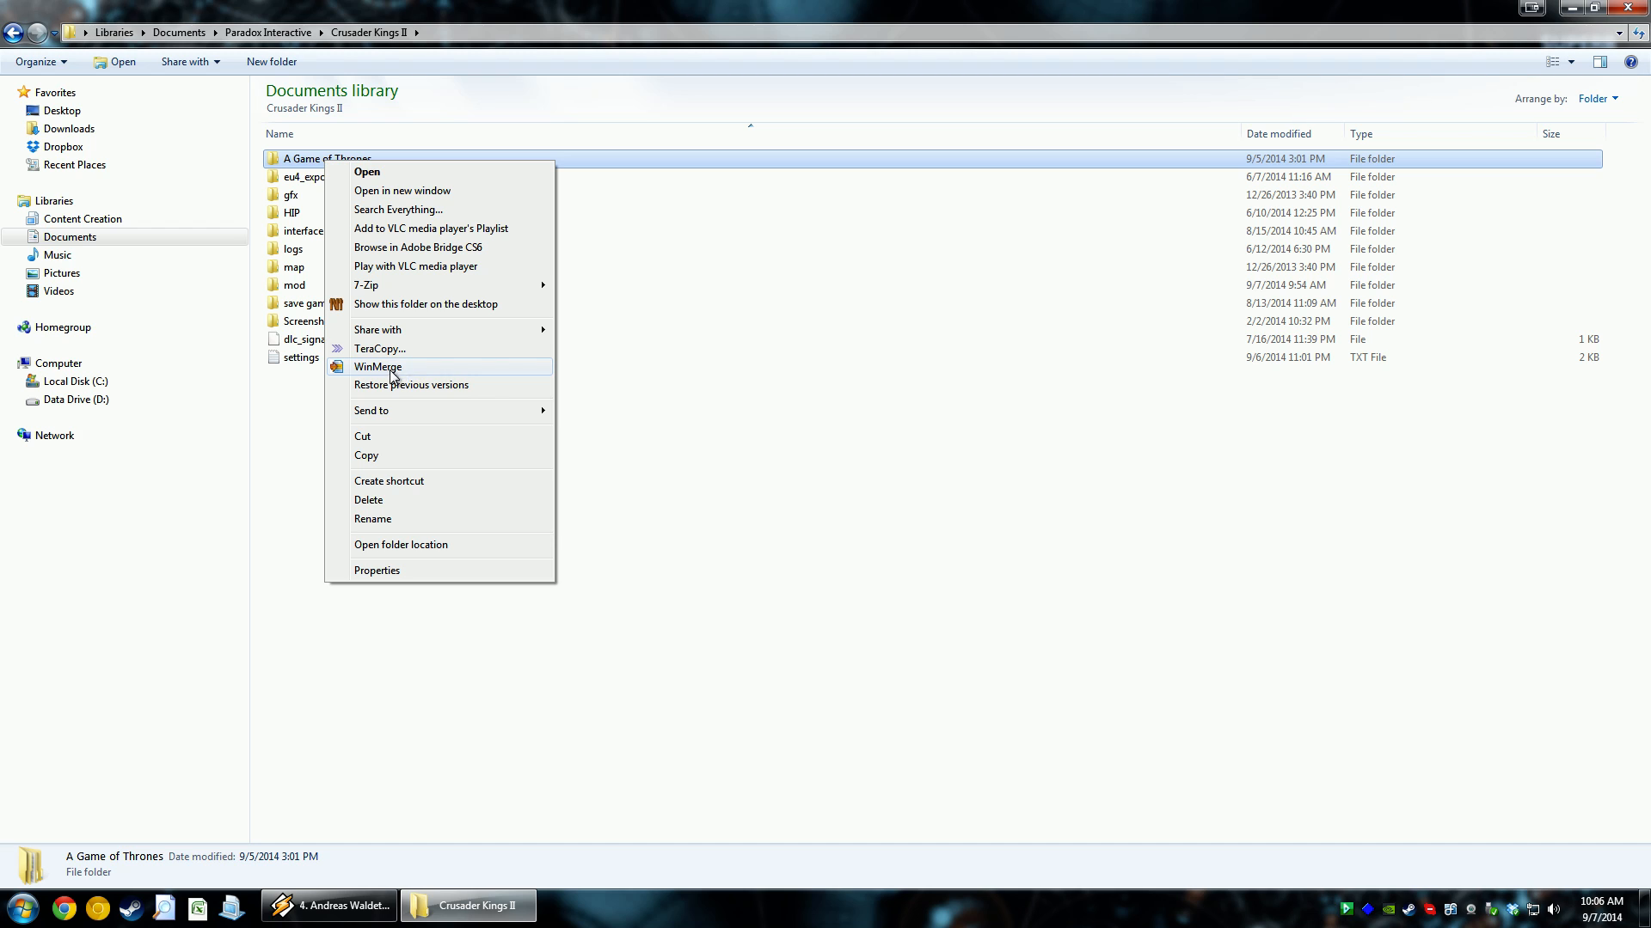
click(377, 366)
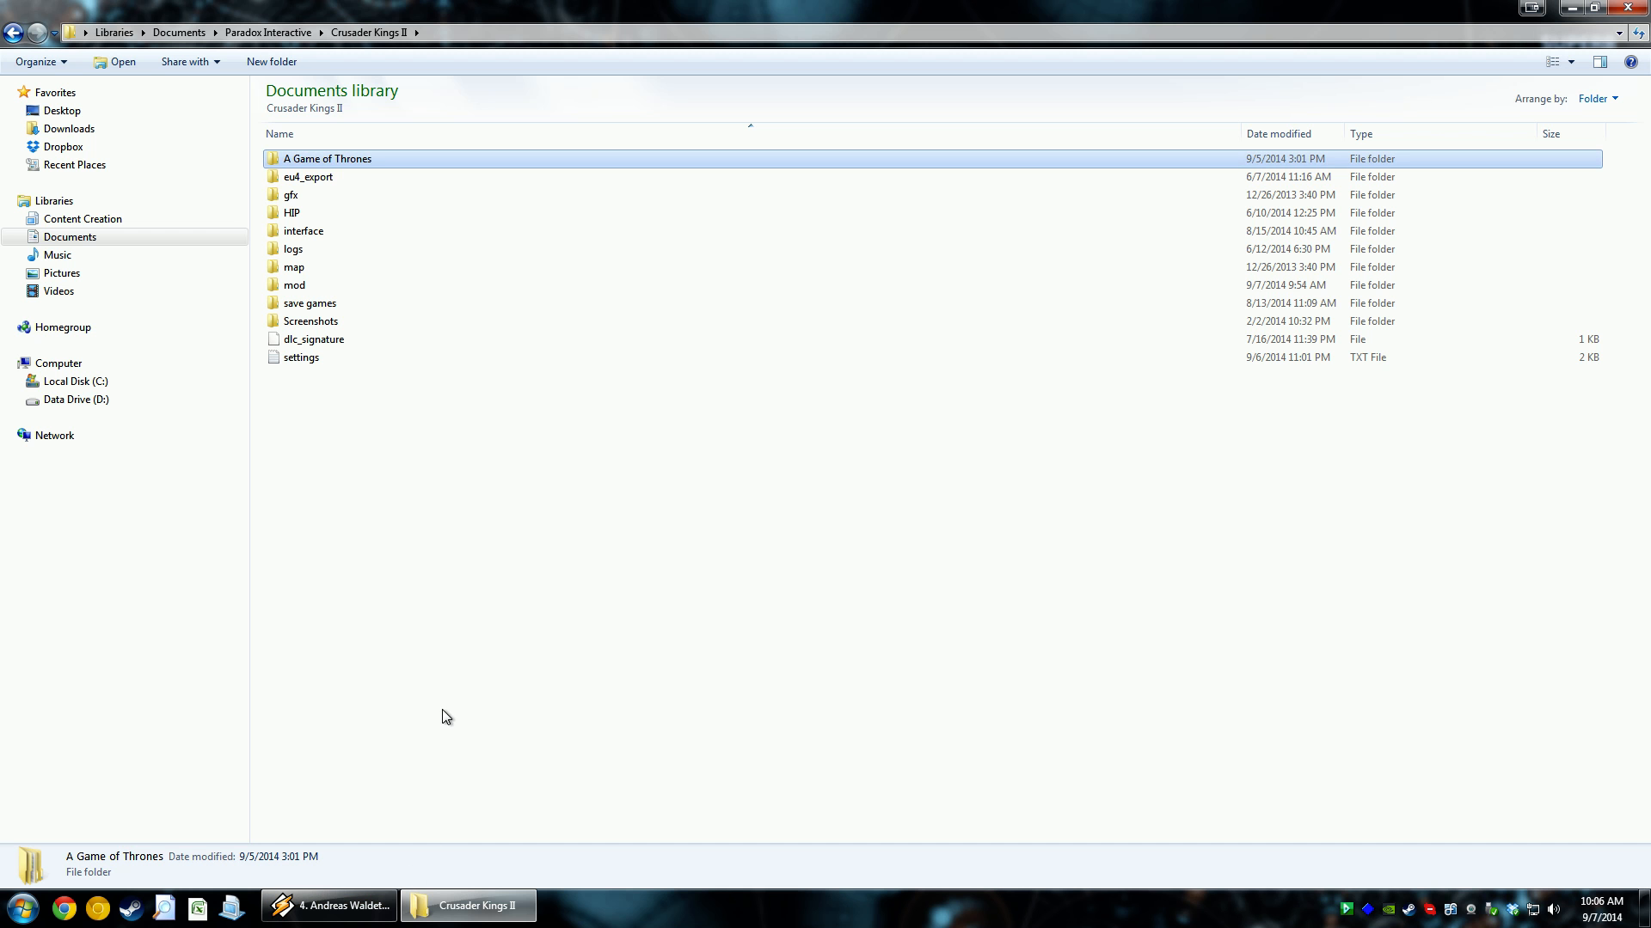
mouse_move(316, 285)
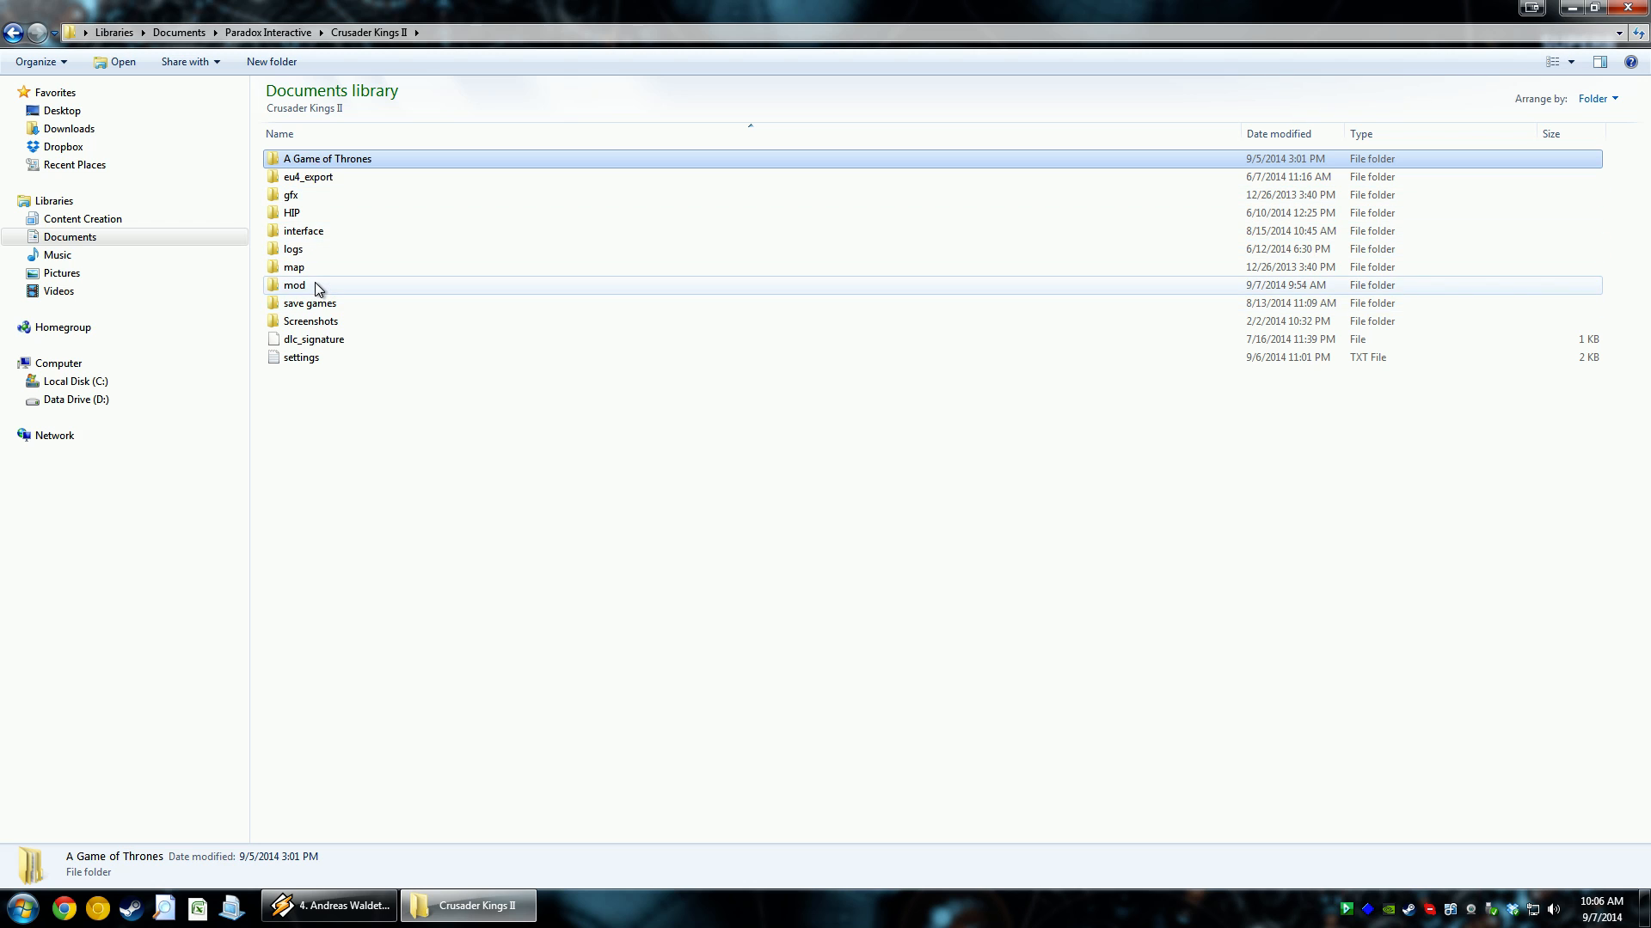
Set mod\Keyboard_Shortcuts+Interface_Adjust as the right folder and run the comparison
double_click(294, 285)
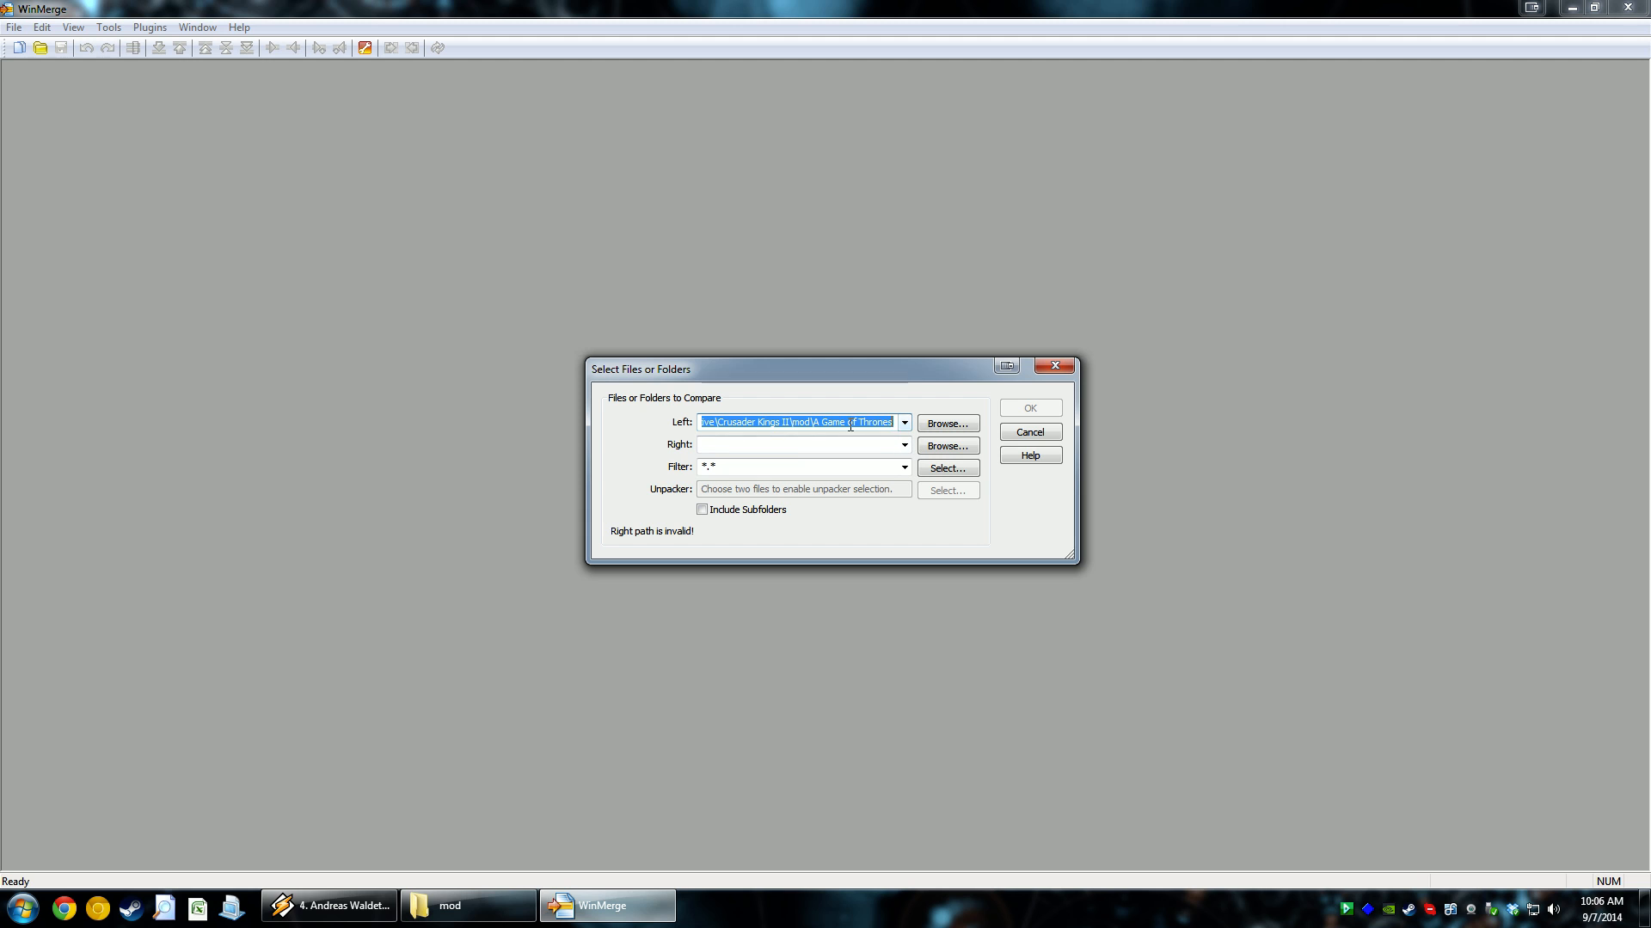
click(946, 422)
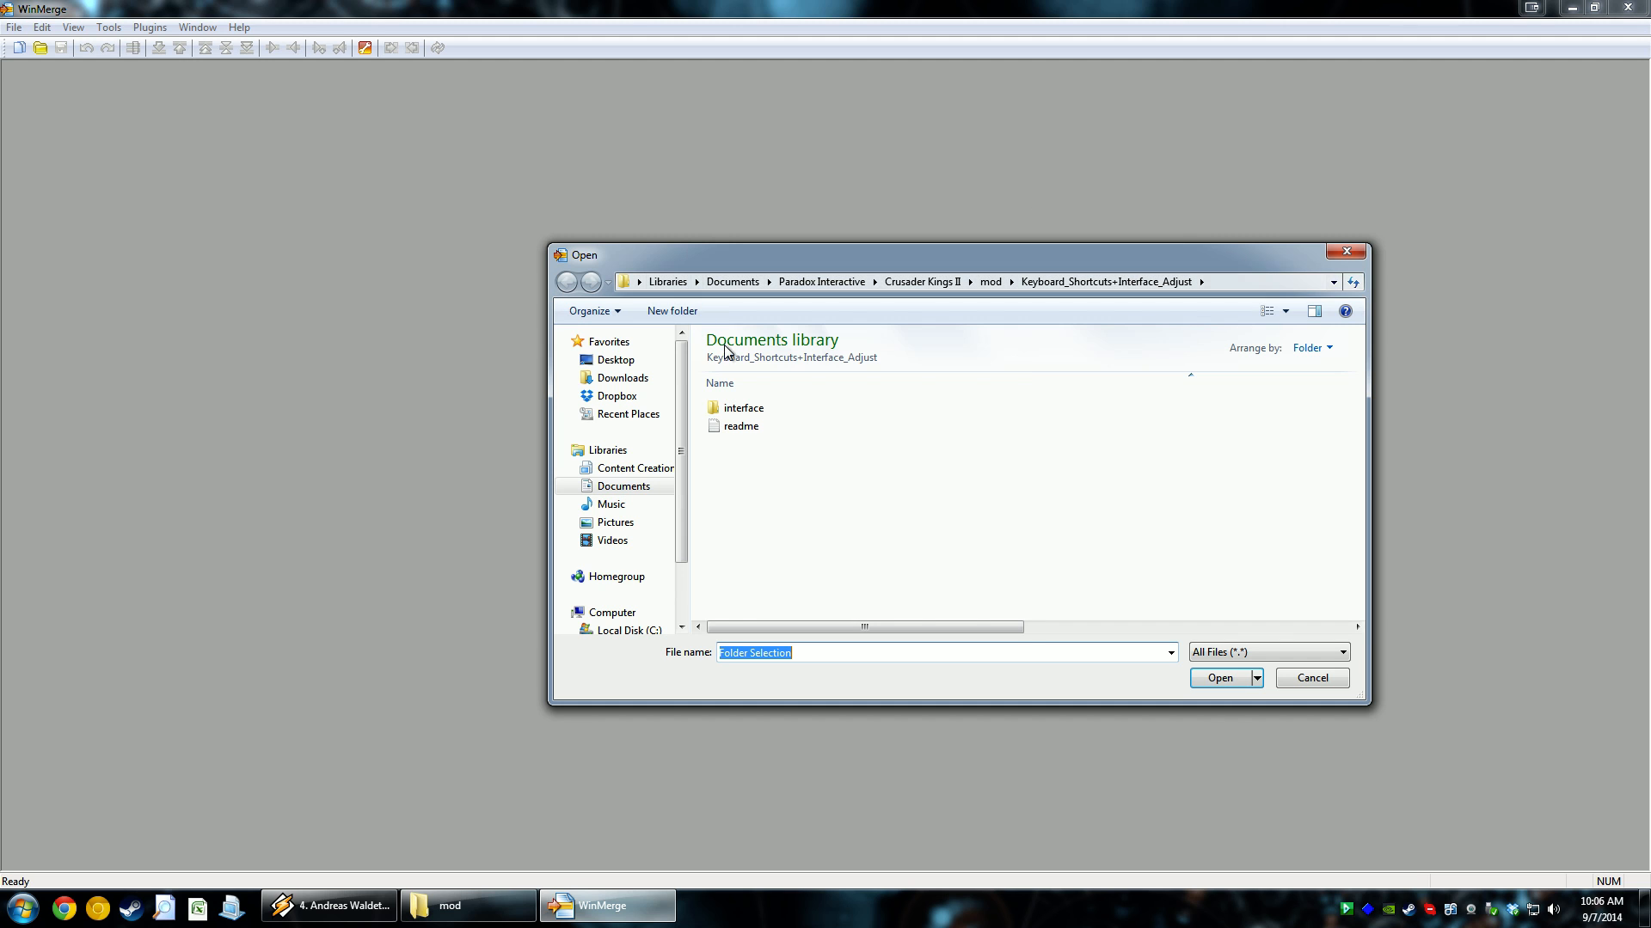
click(567, 282)
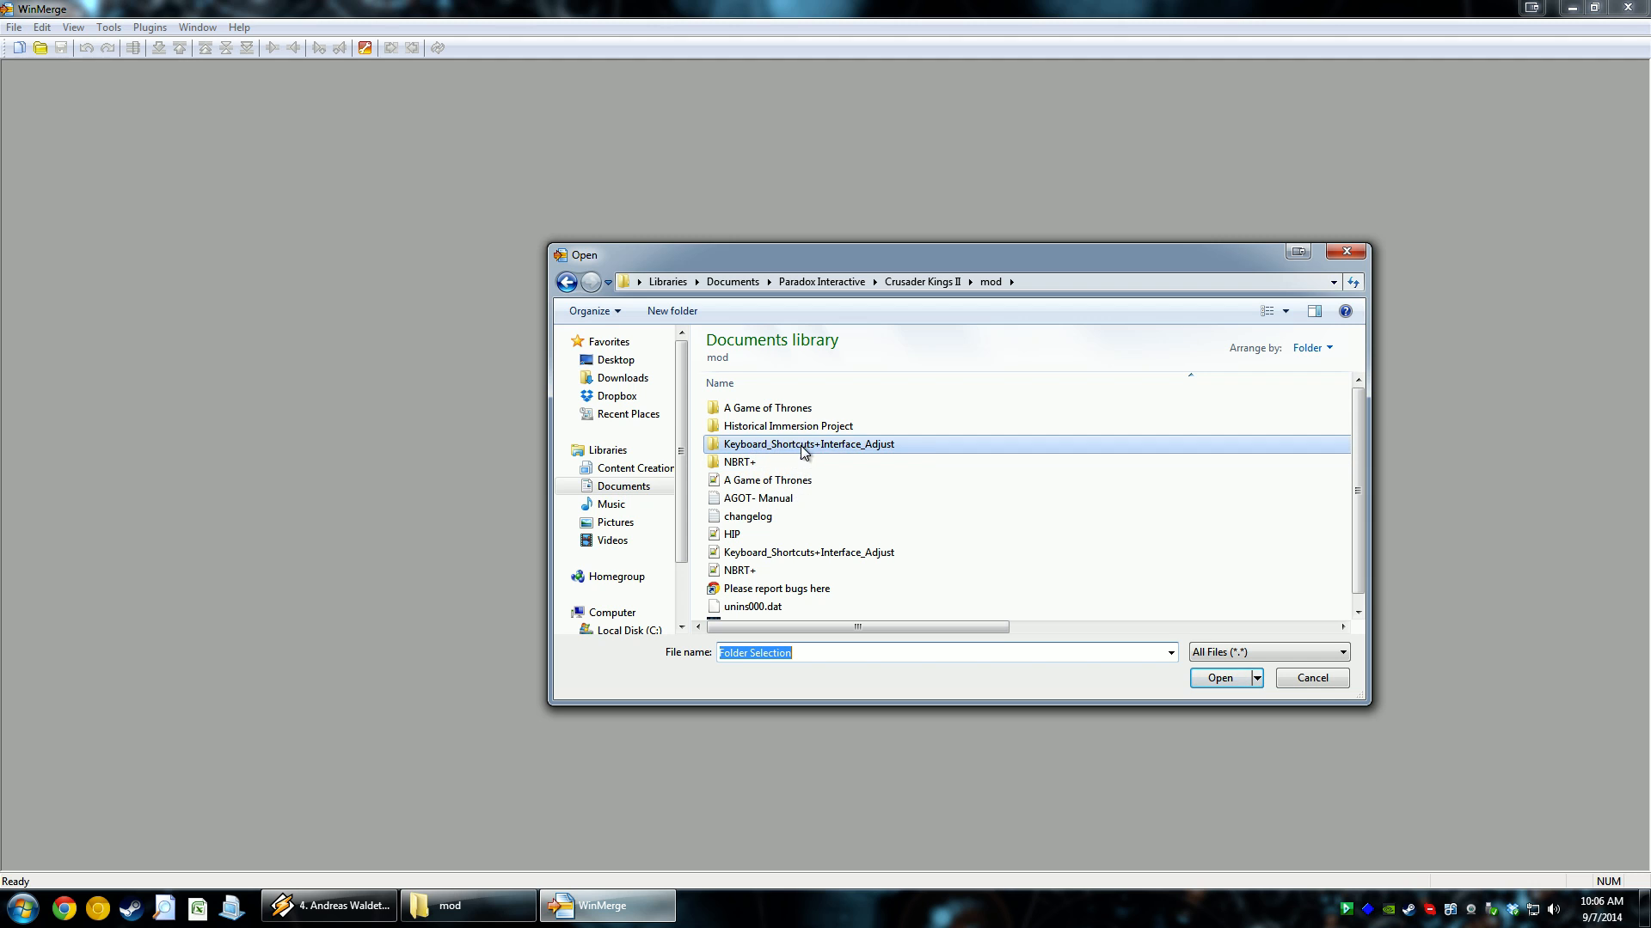
double_click(807, 443)
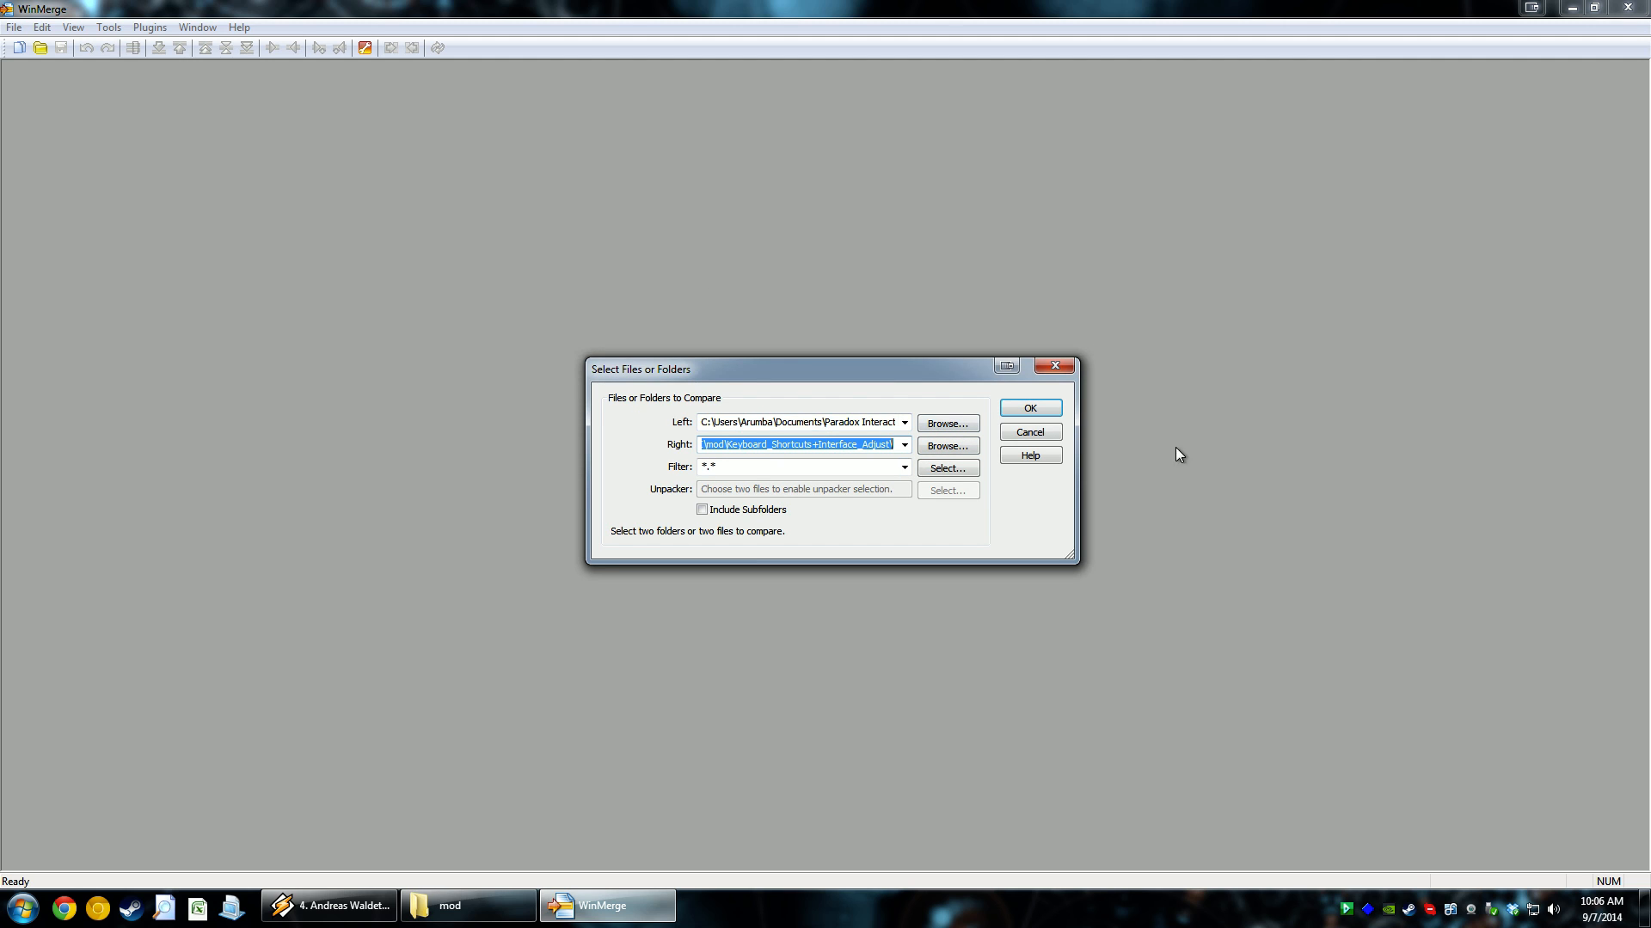
click(1028, 408)
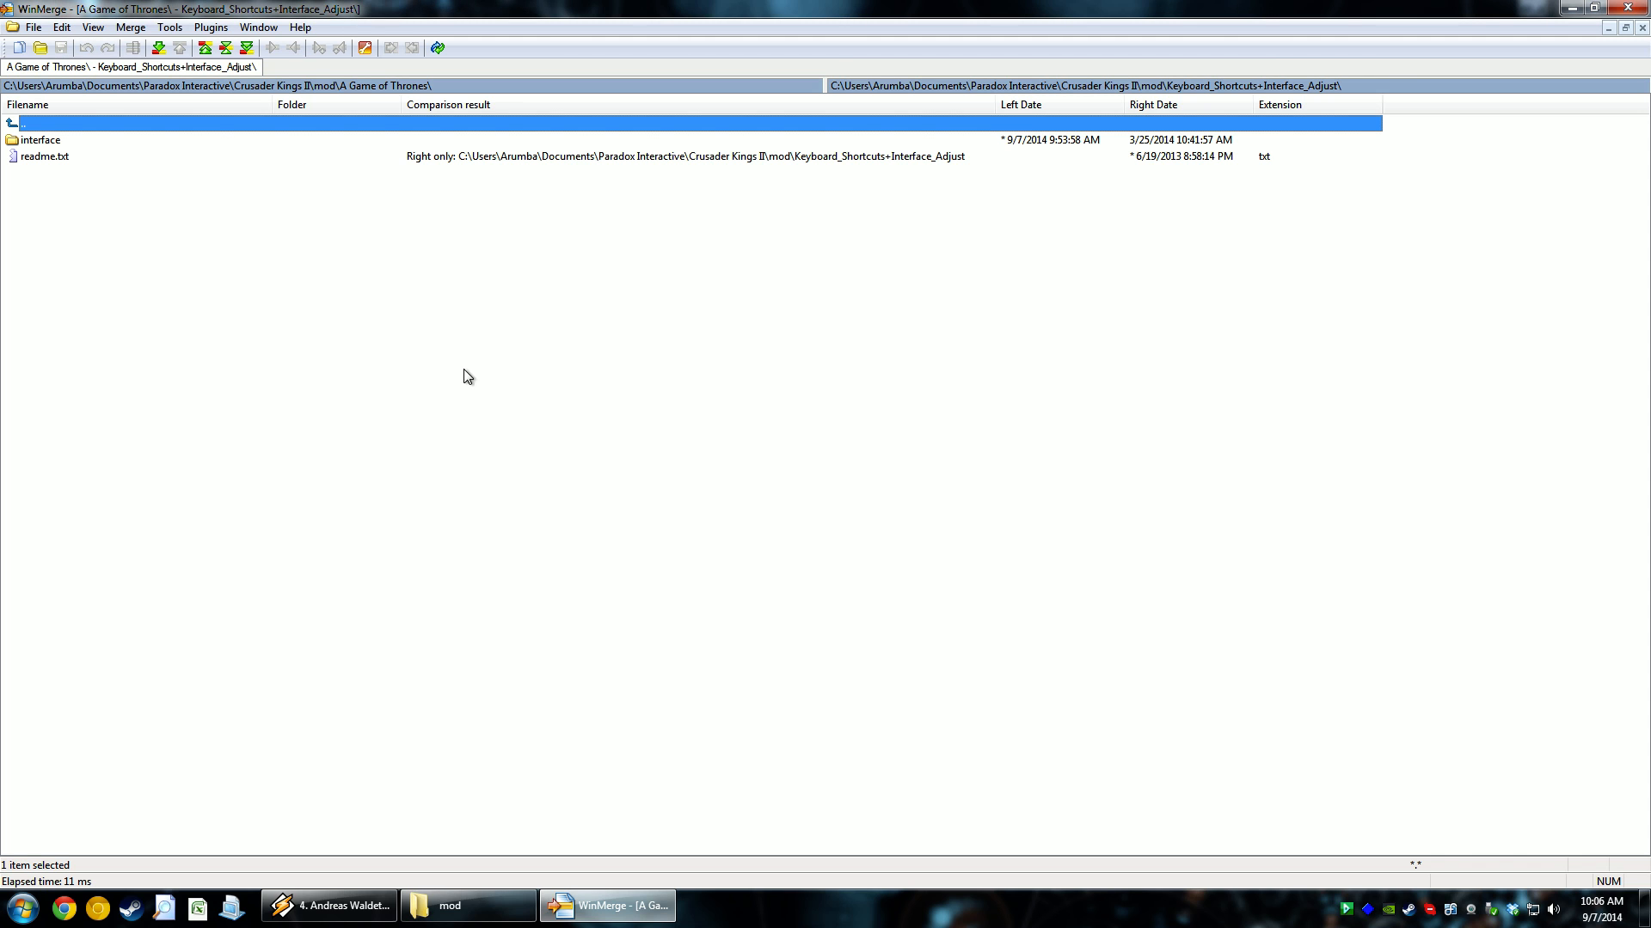
Show left-unique items so folders like common, decisions and map appear
click(93, 27)
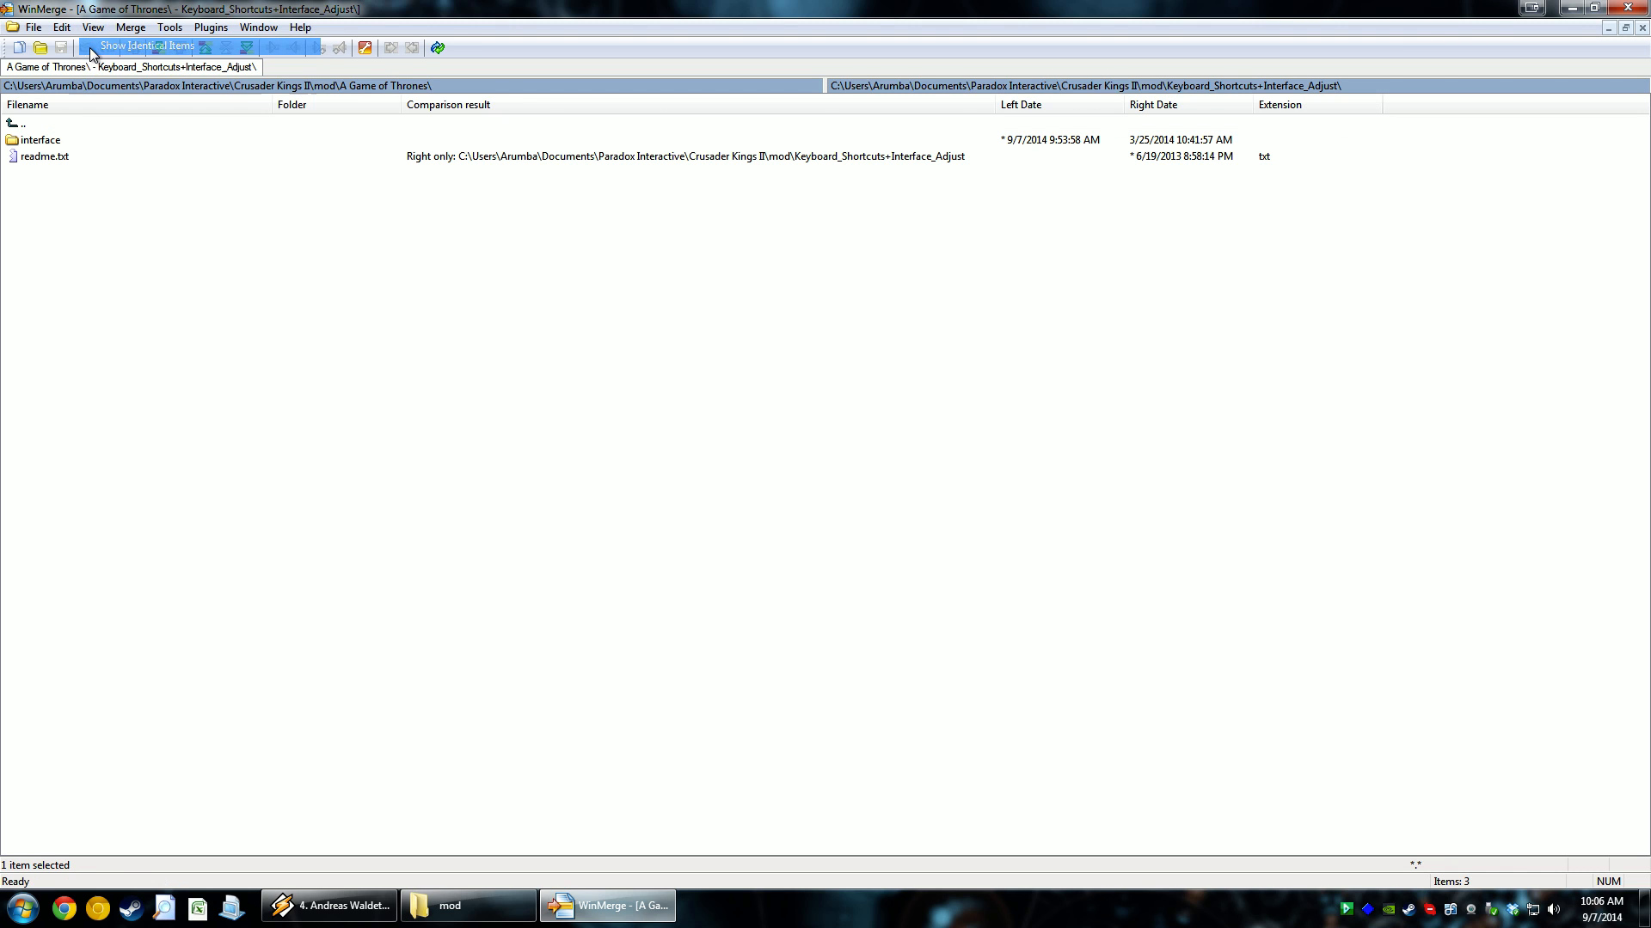
click(93, 27)
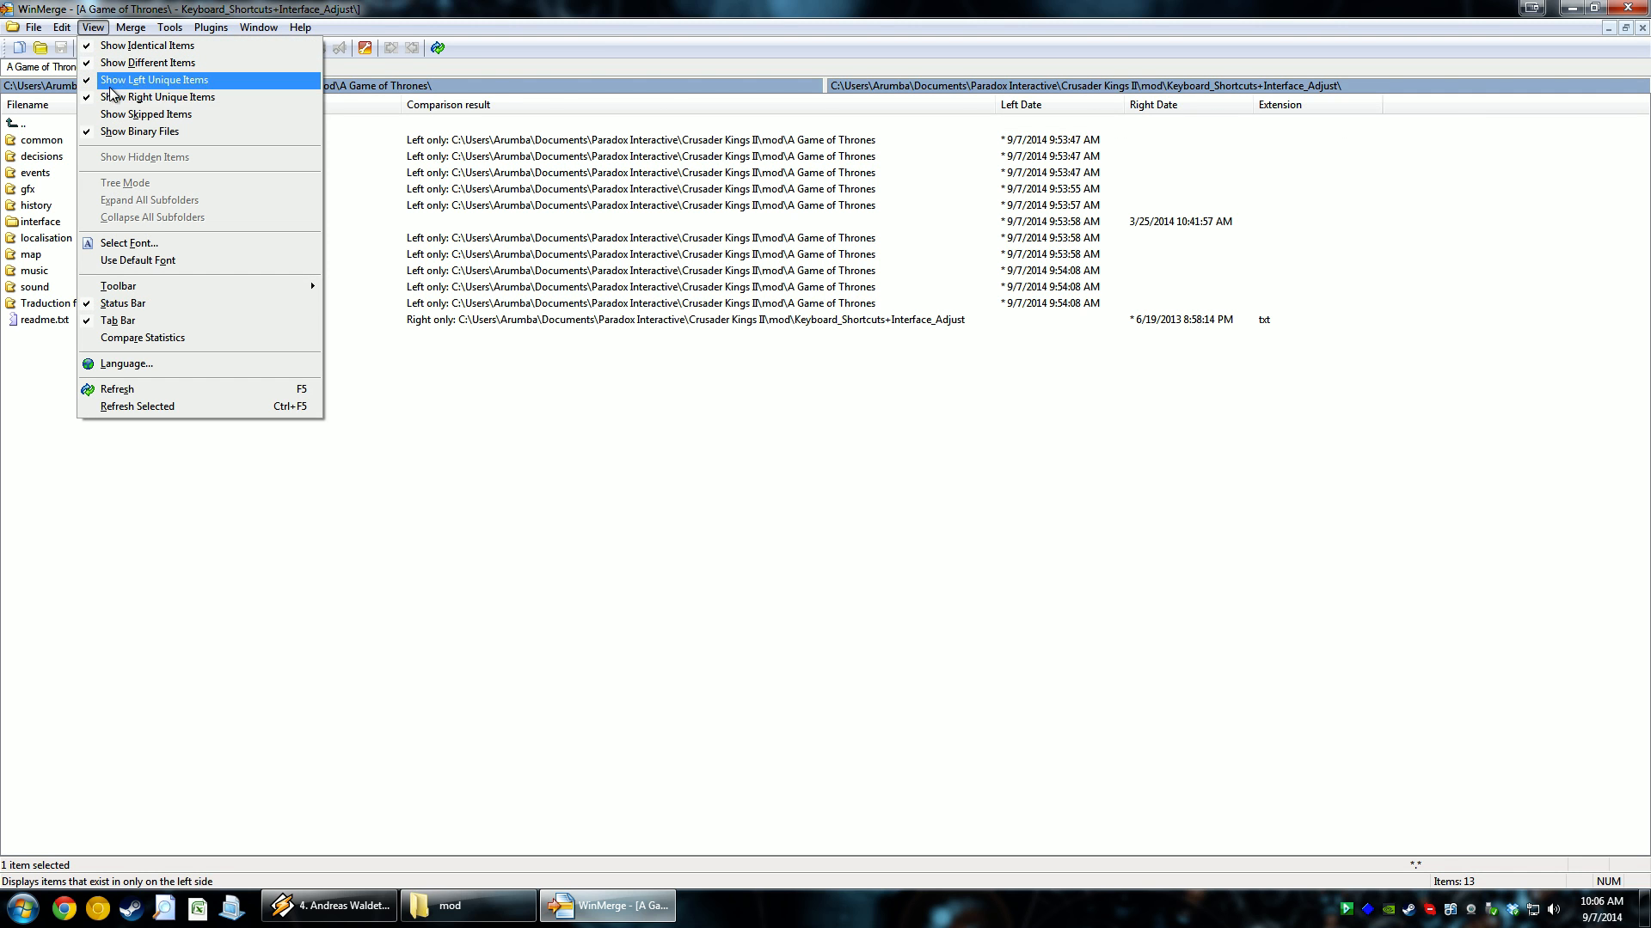
click(154, 80)
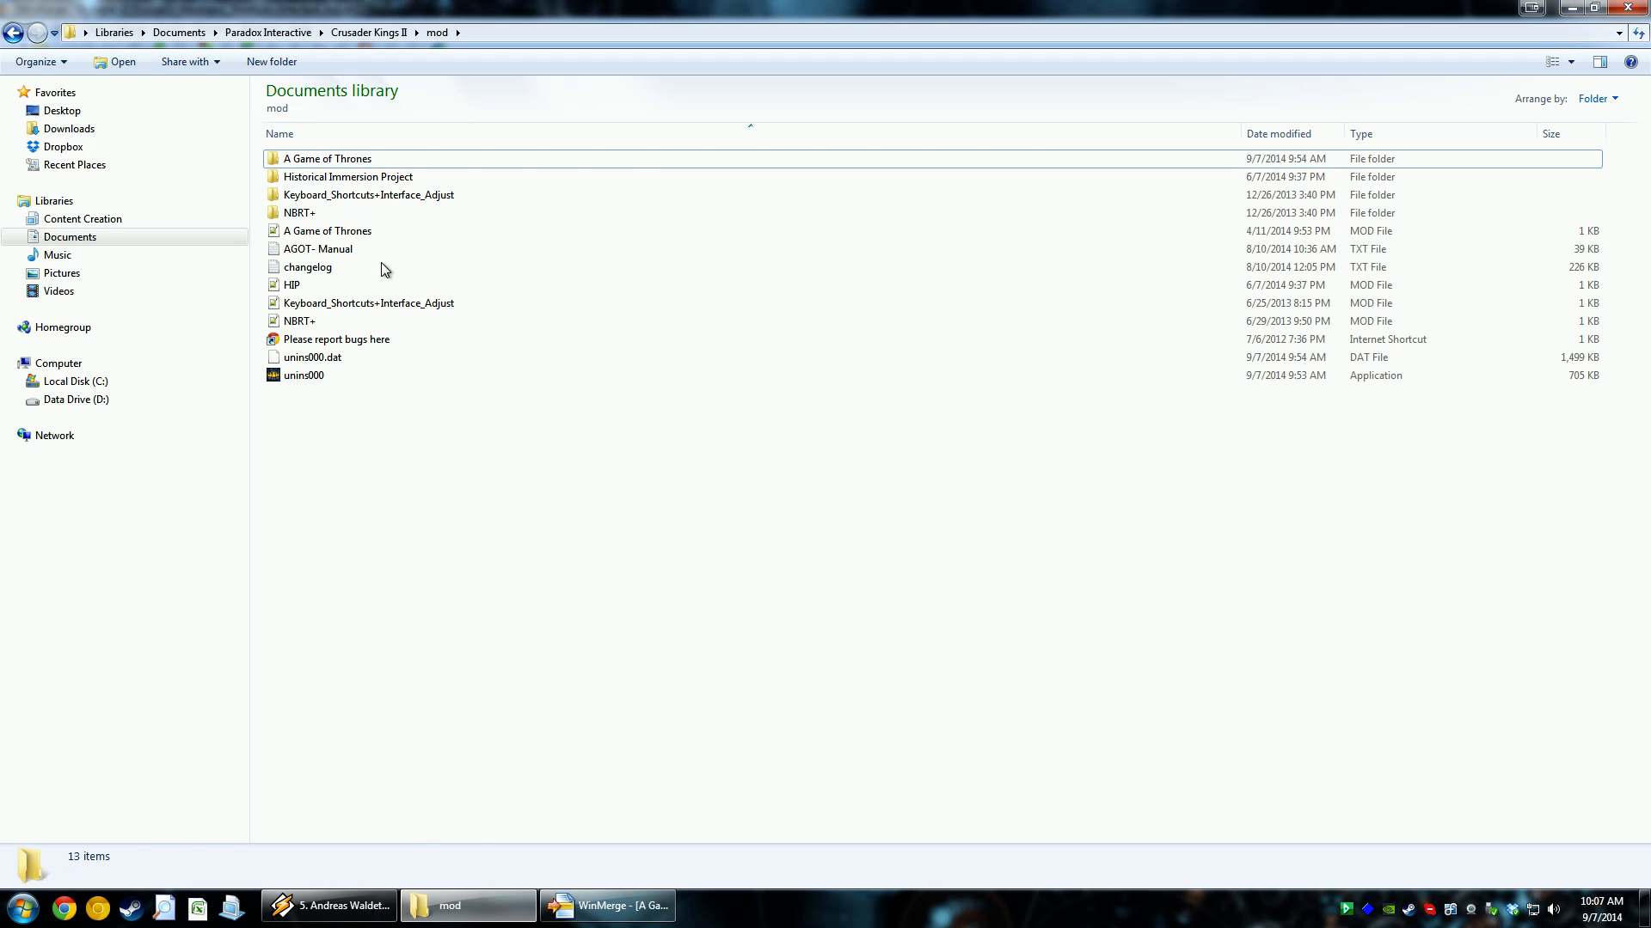
Glance at the mod folder listing and return to the WinMerge comparison
click(347, 177)
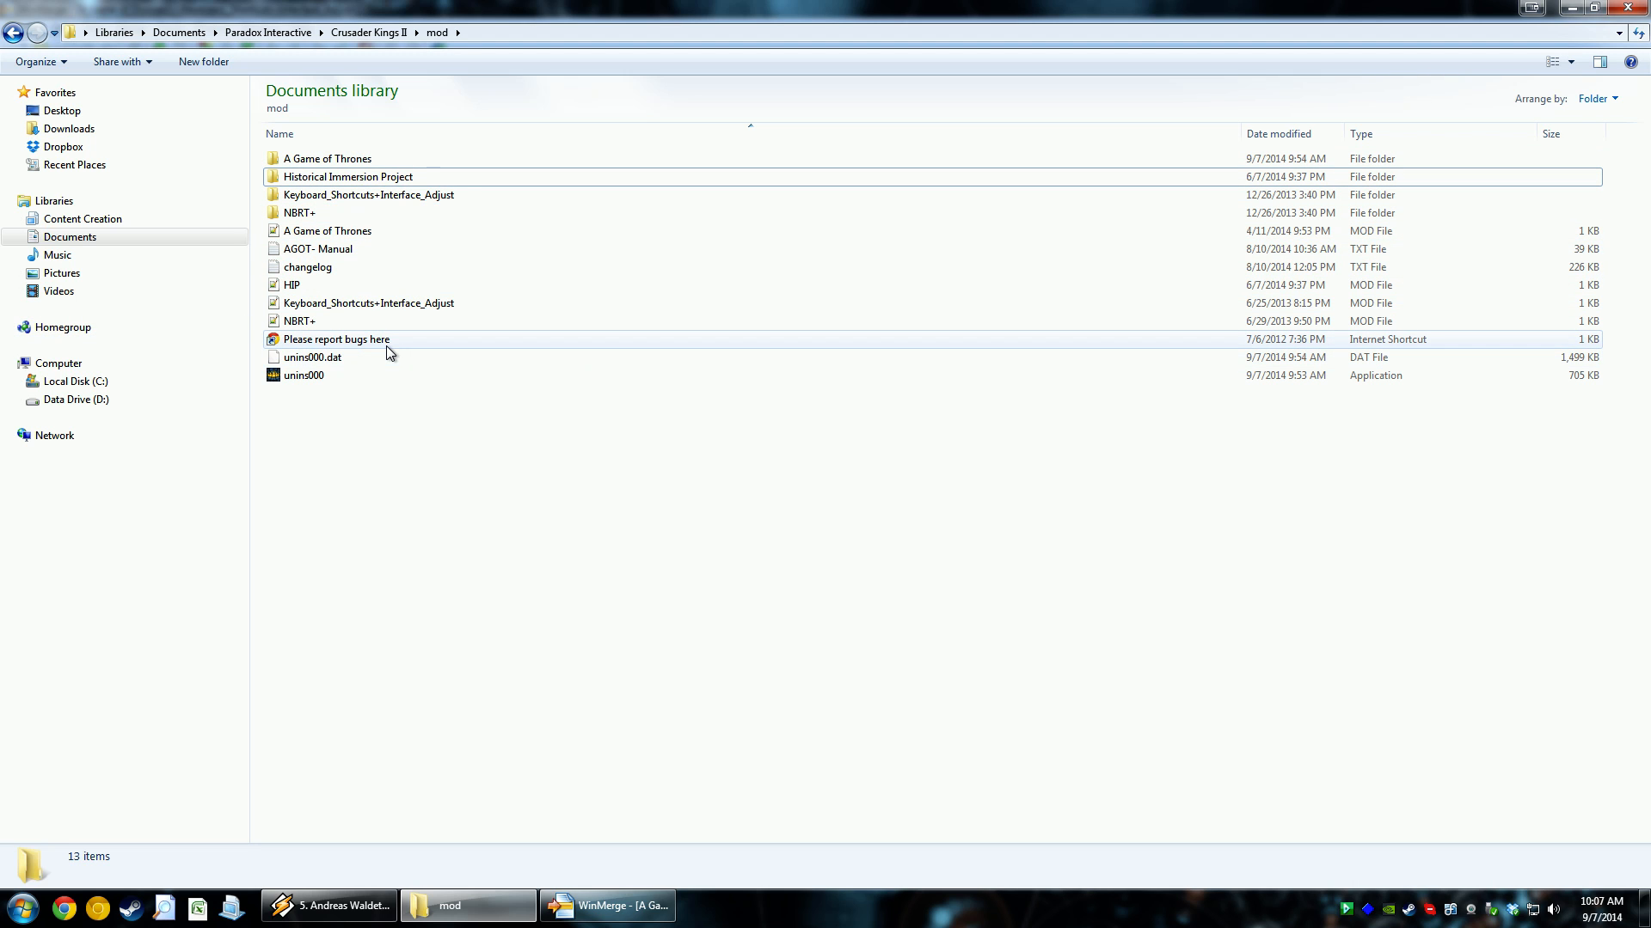
click(606, 905)
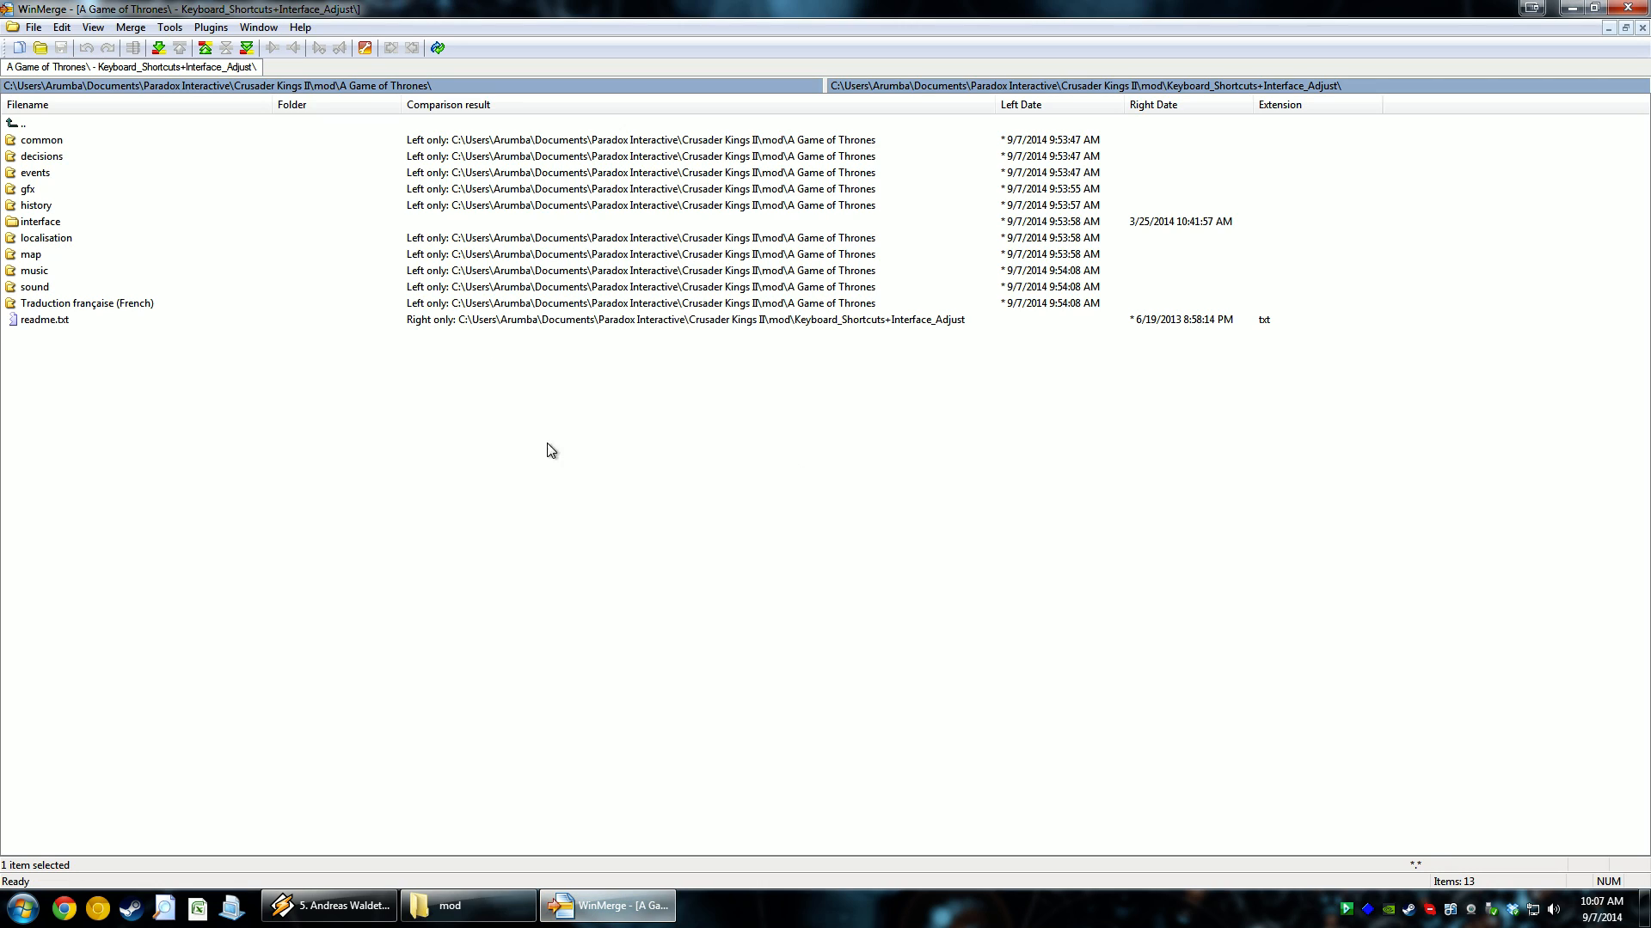
mouse_move(410, 413)
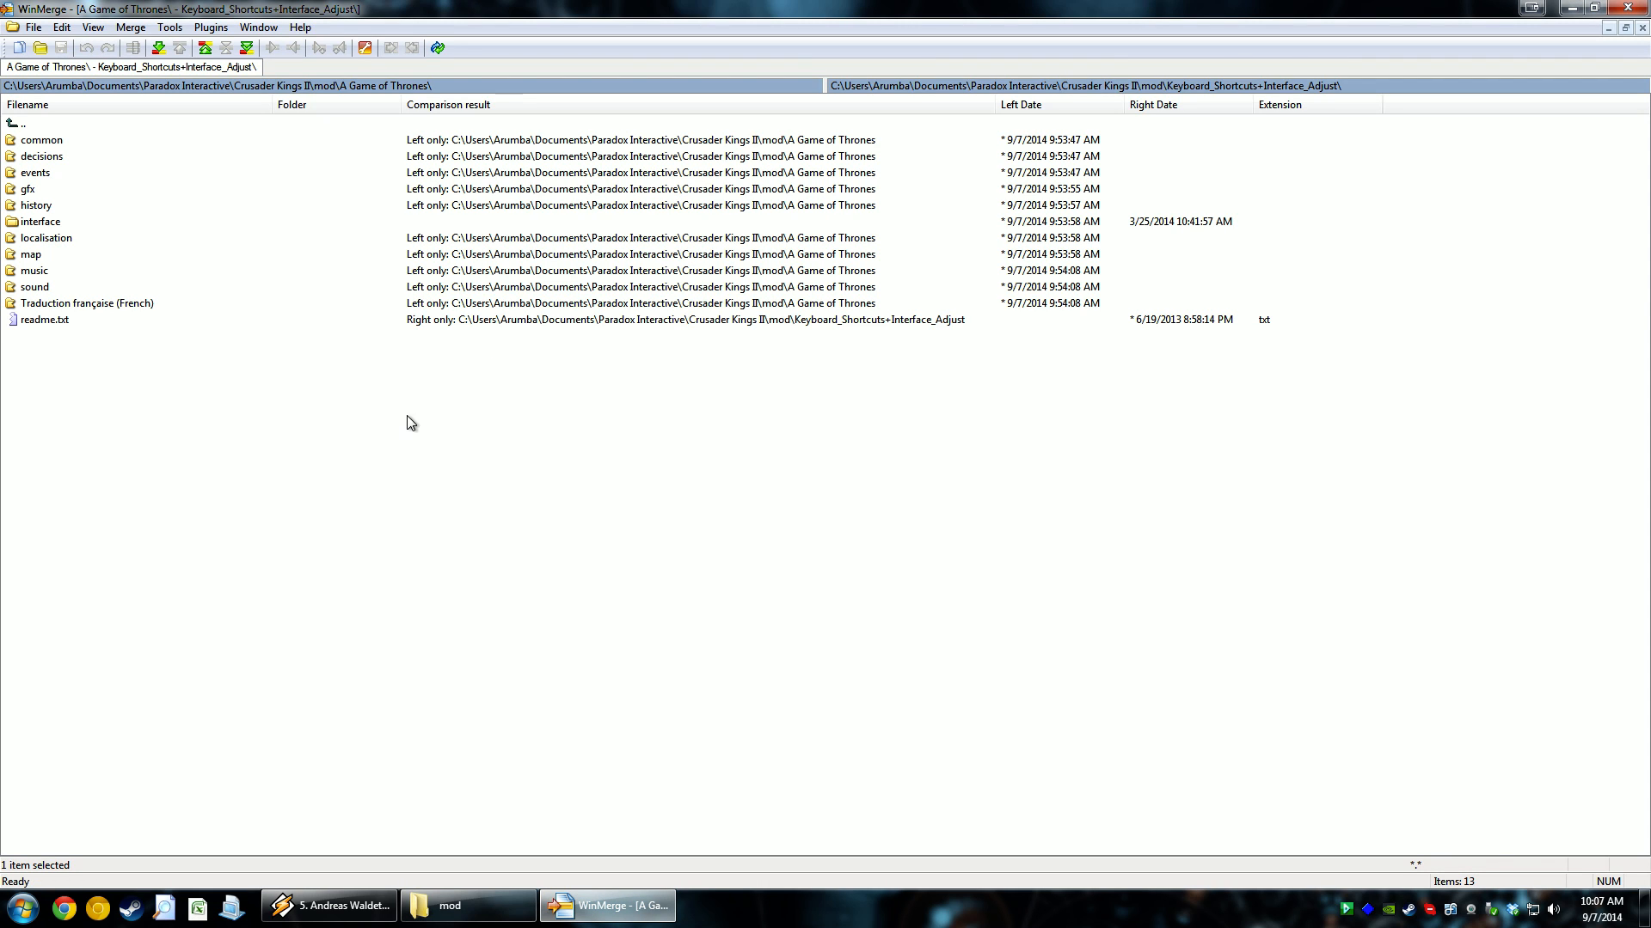
Hide left-only items again, leaving interface and readme.txt, and select readme.txt
click(93, 26)
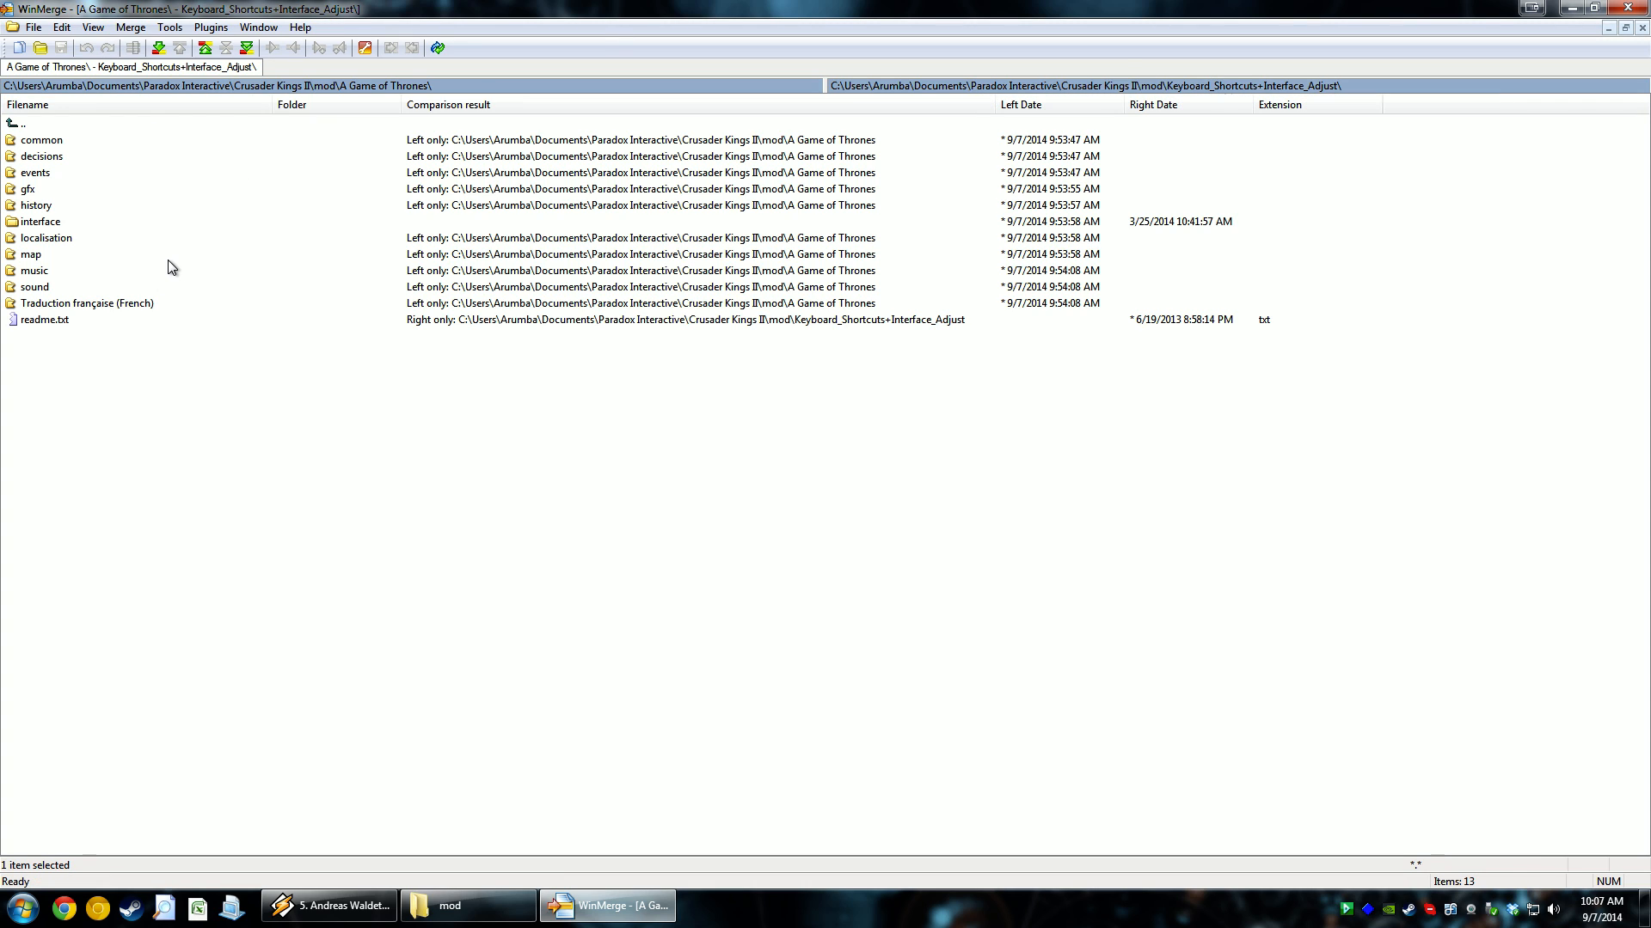
click(93, 27)
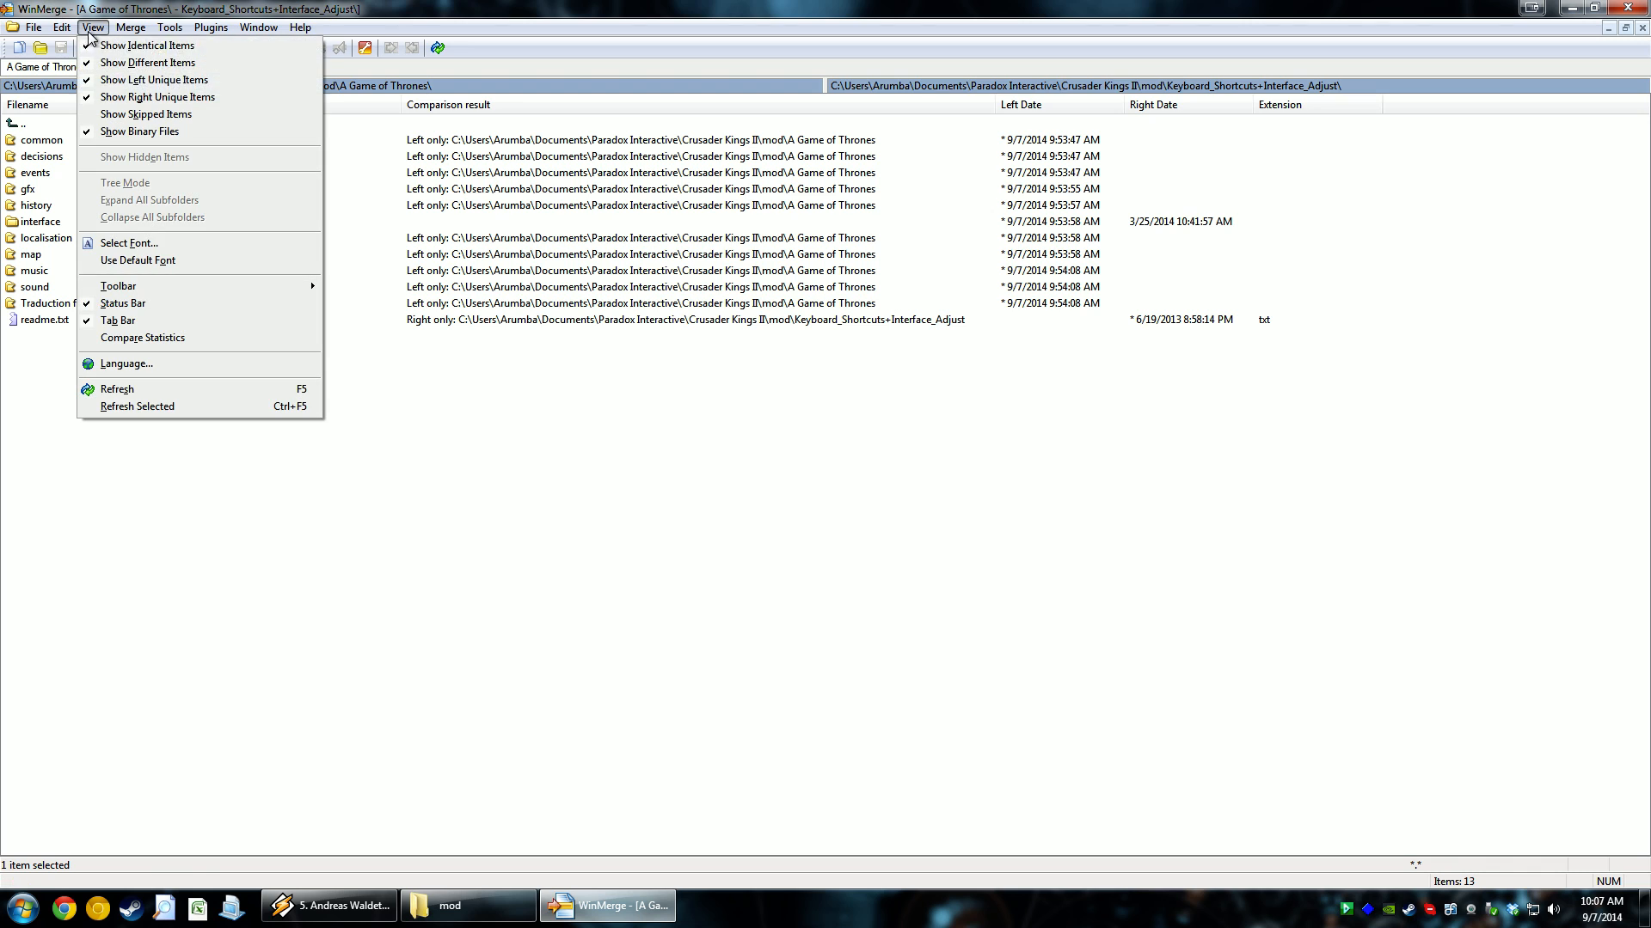
mouse_move(147, 46)
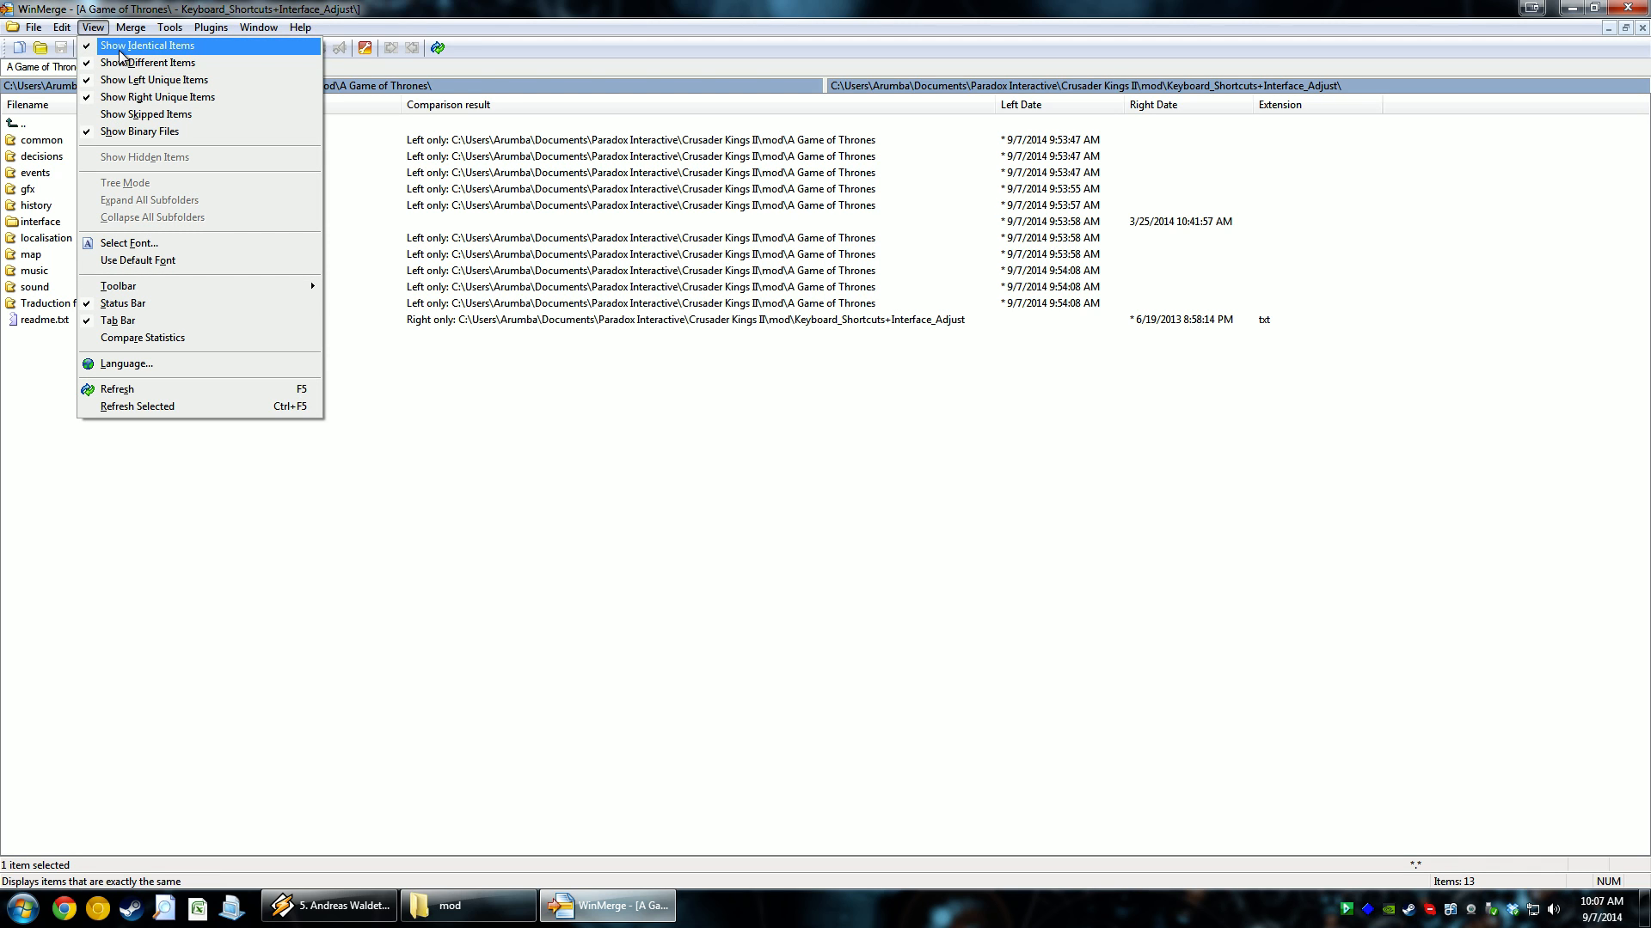
mouse_move(154, 80)
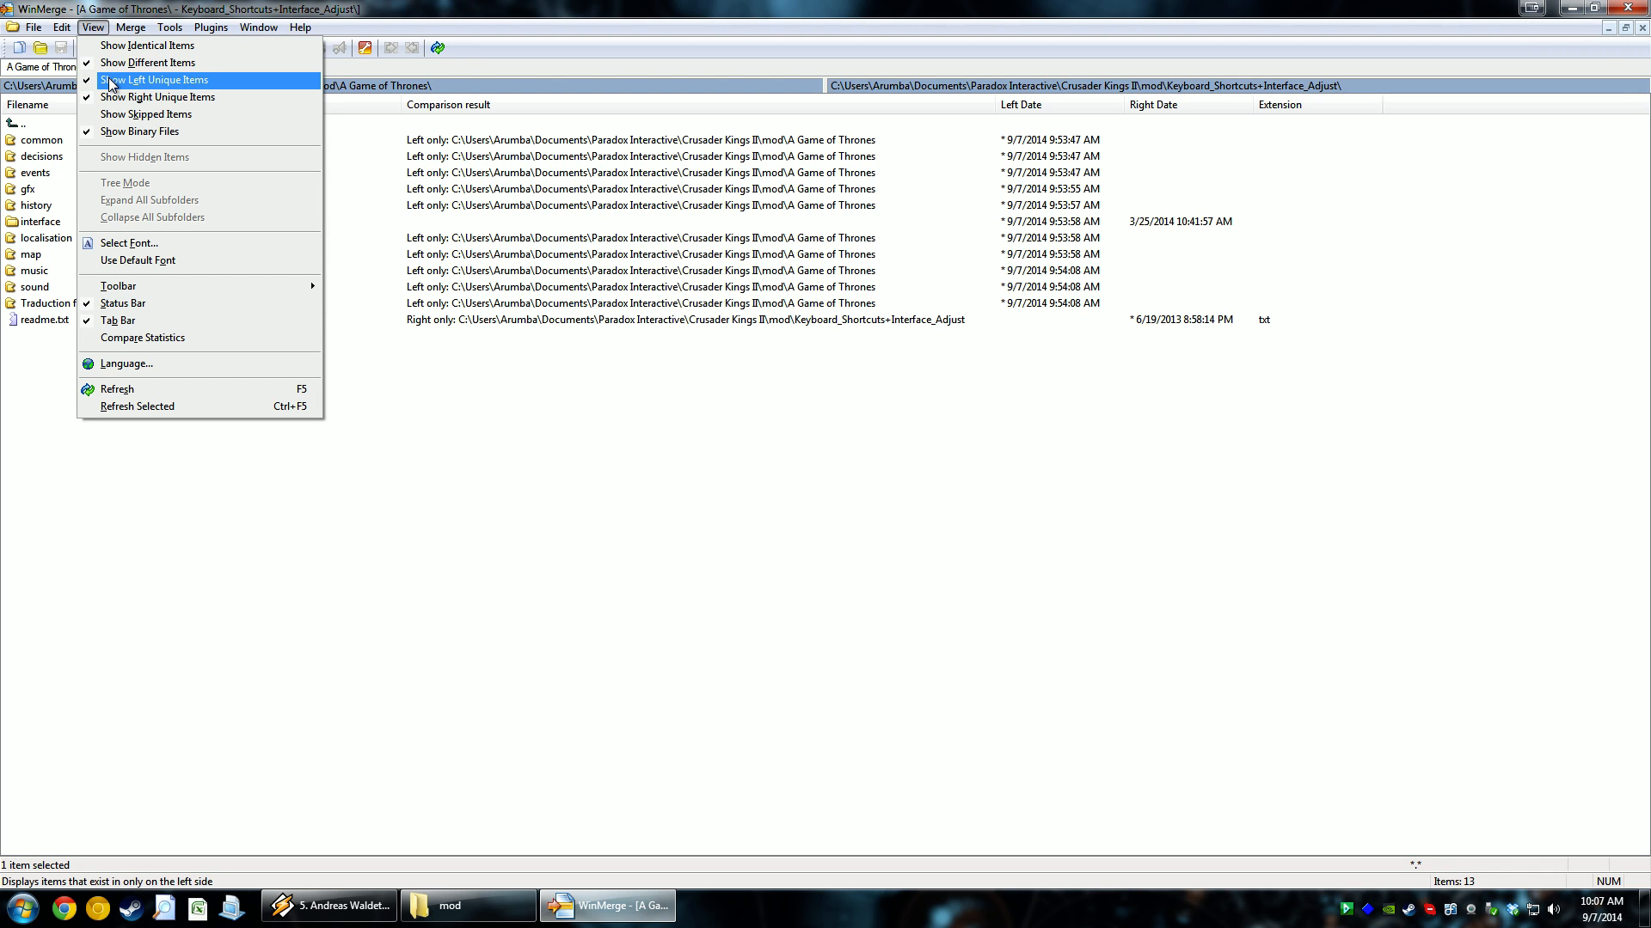
click(156, 80)
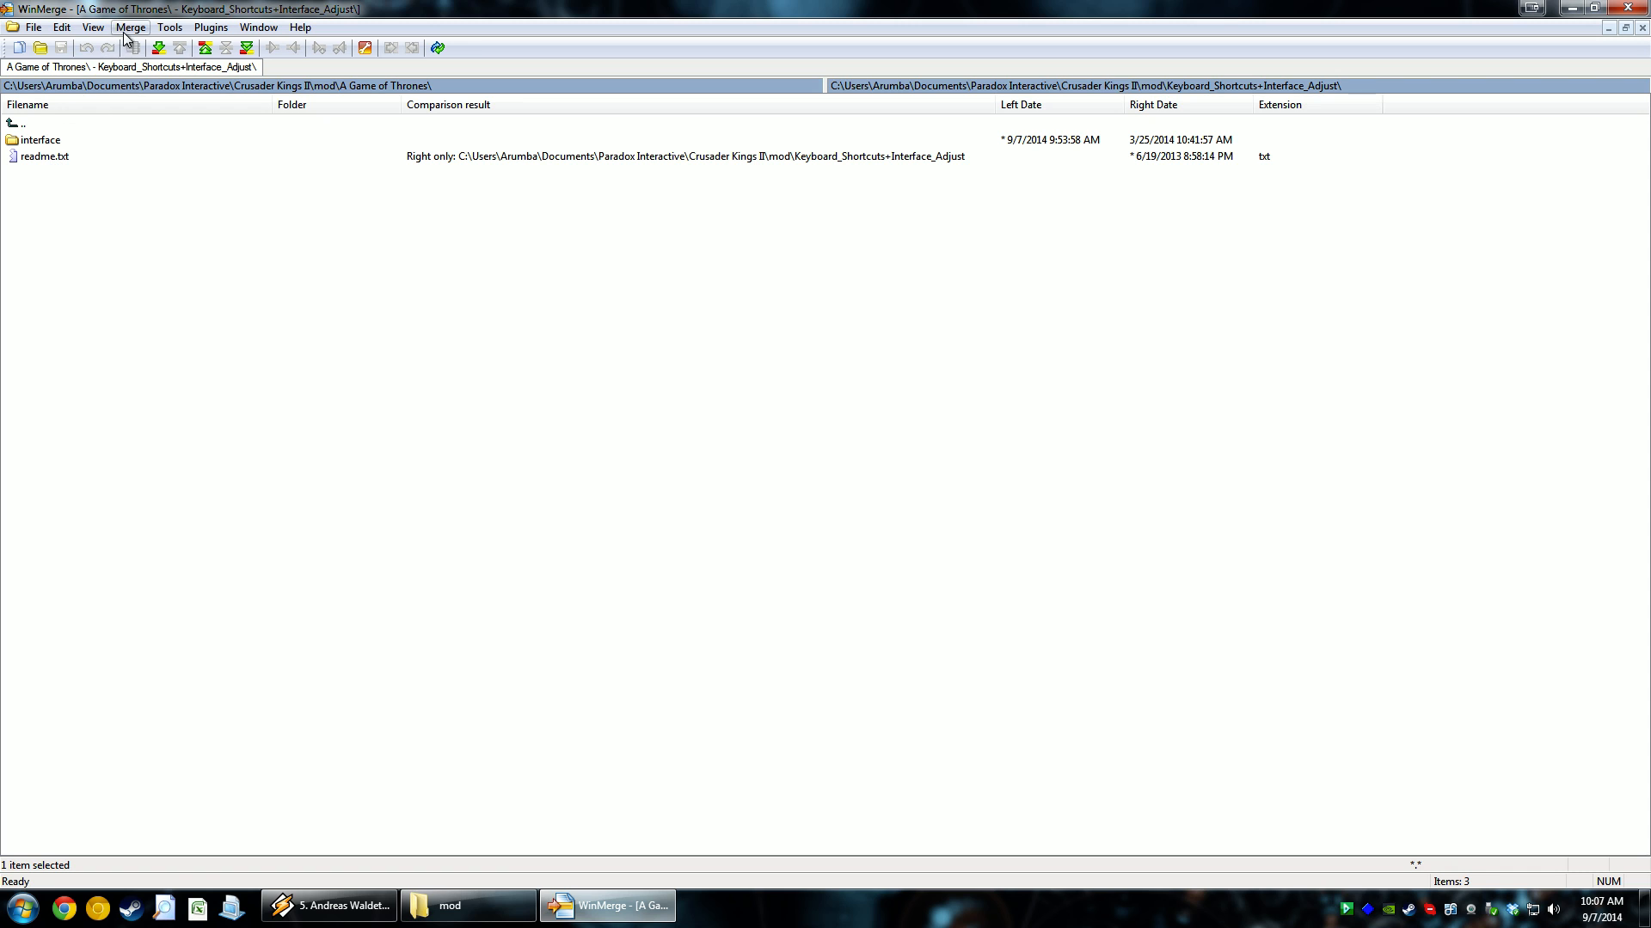
click(93, 27)
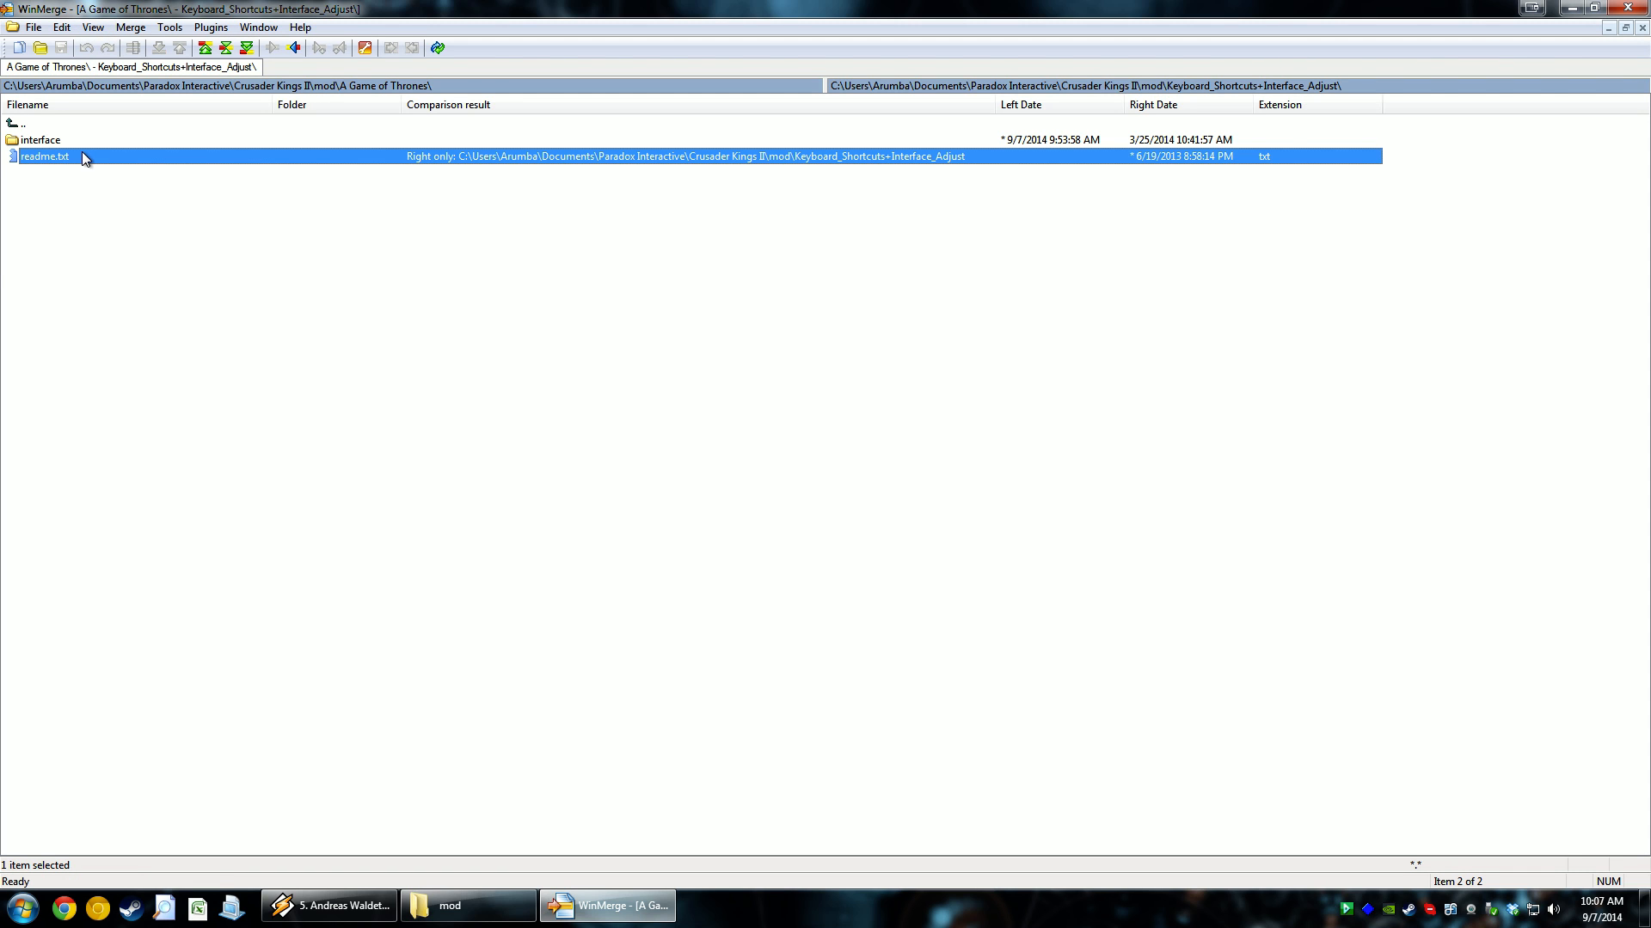
mouse_move(59, 160)
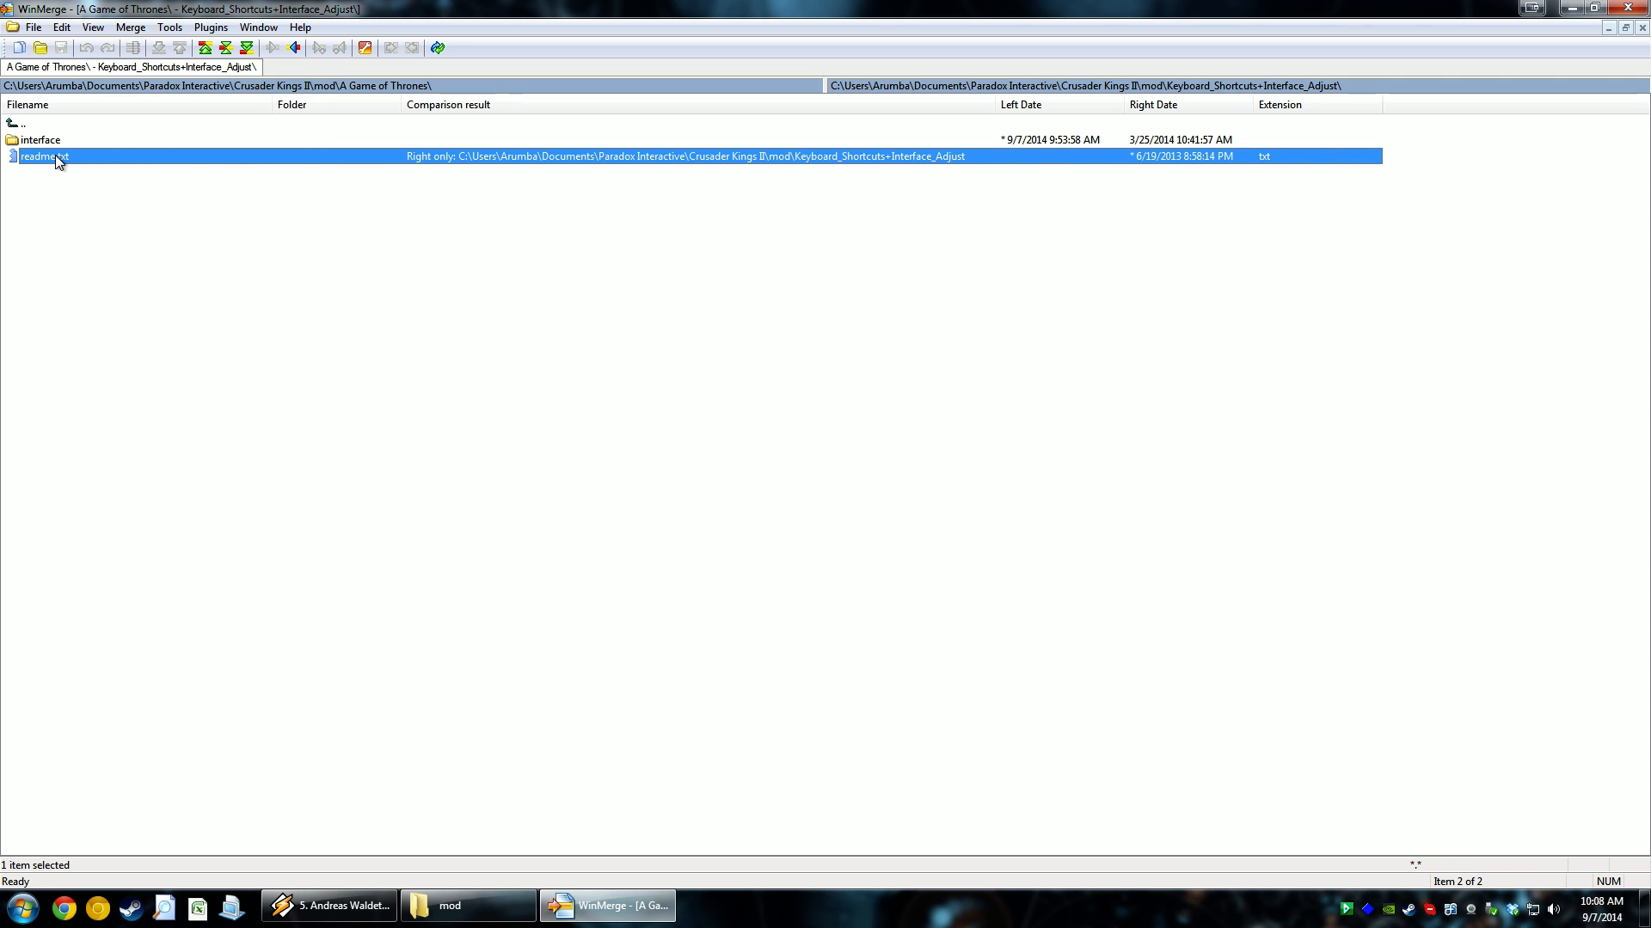
double_click(42, 156)
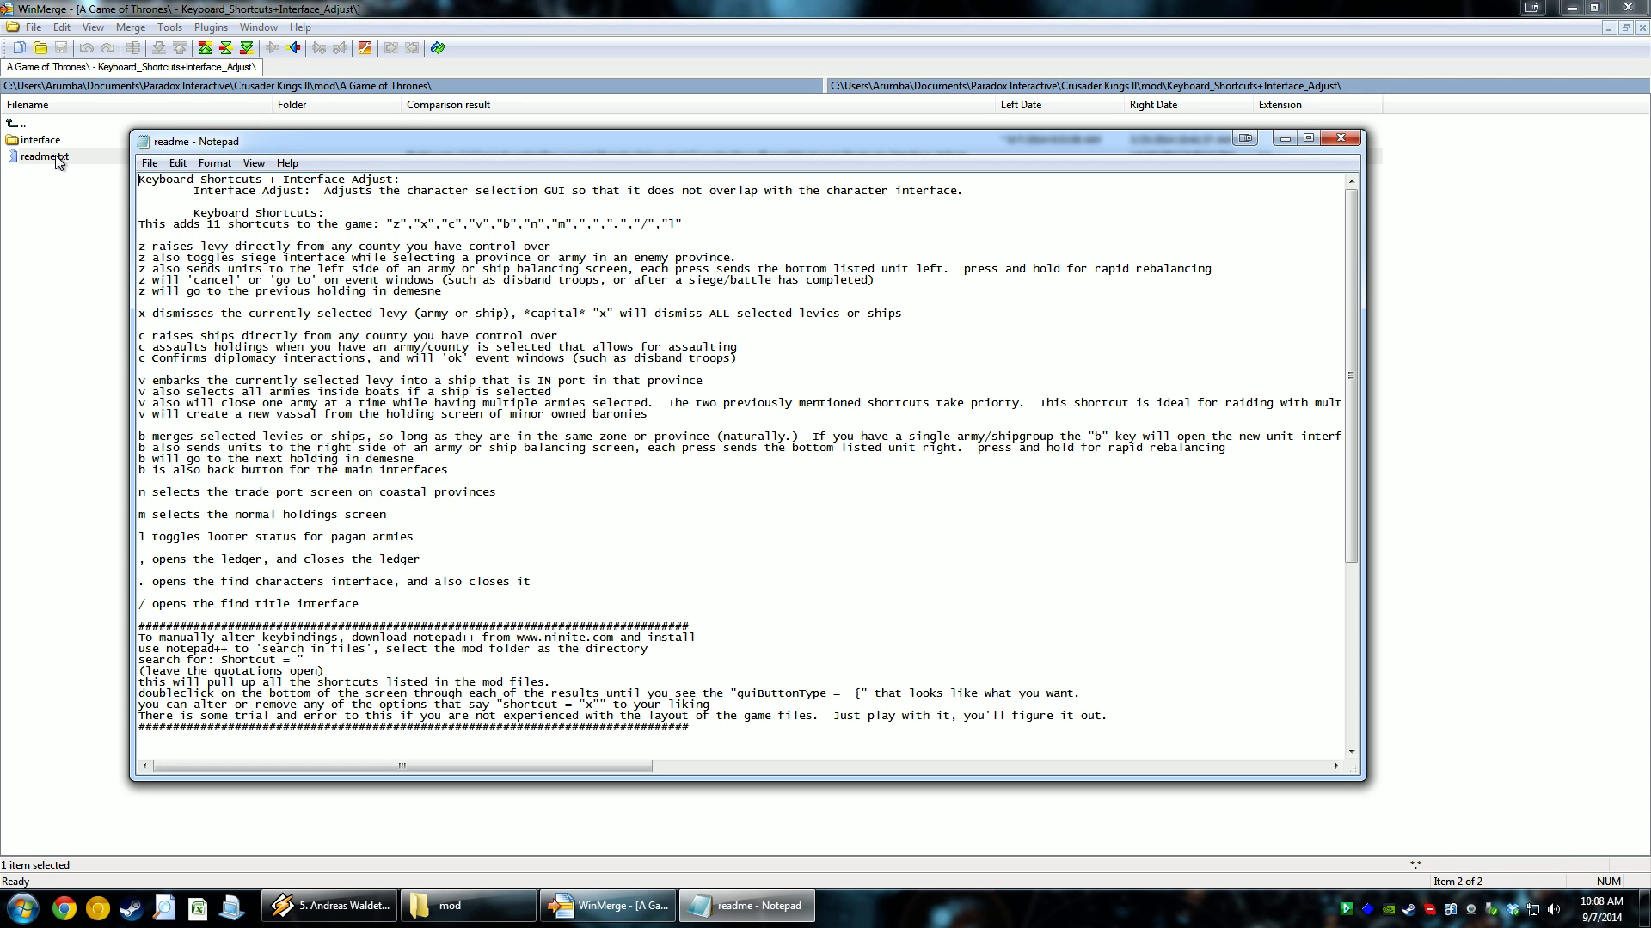
scroll(down, 3)
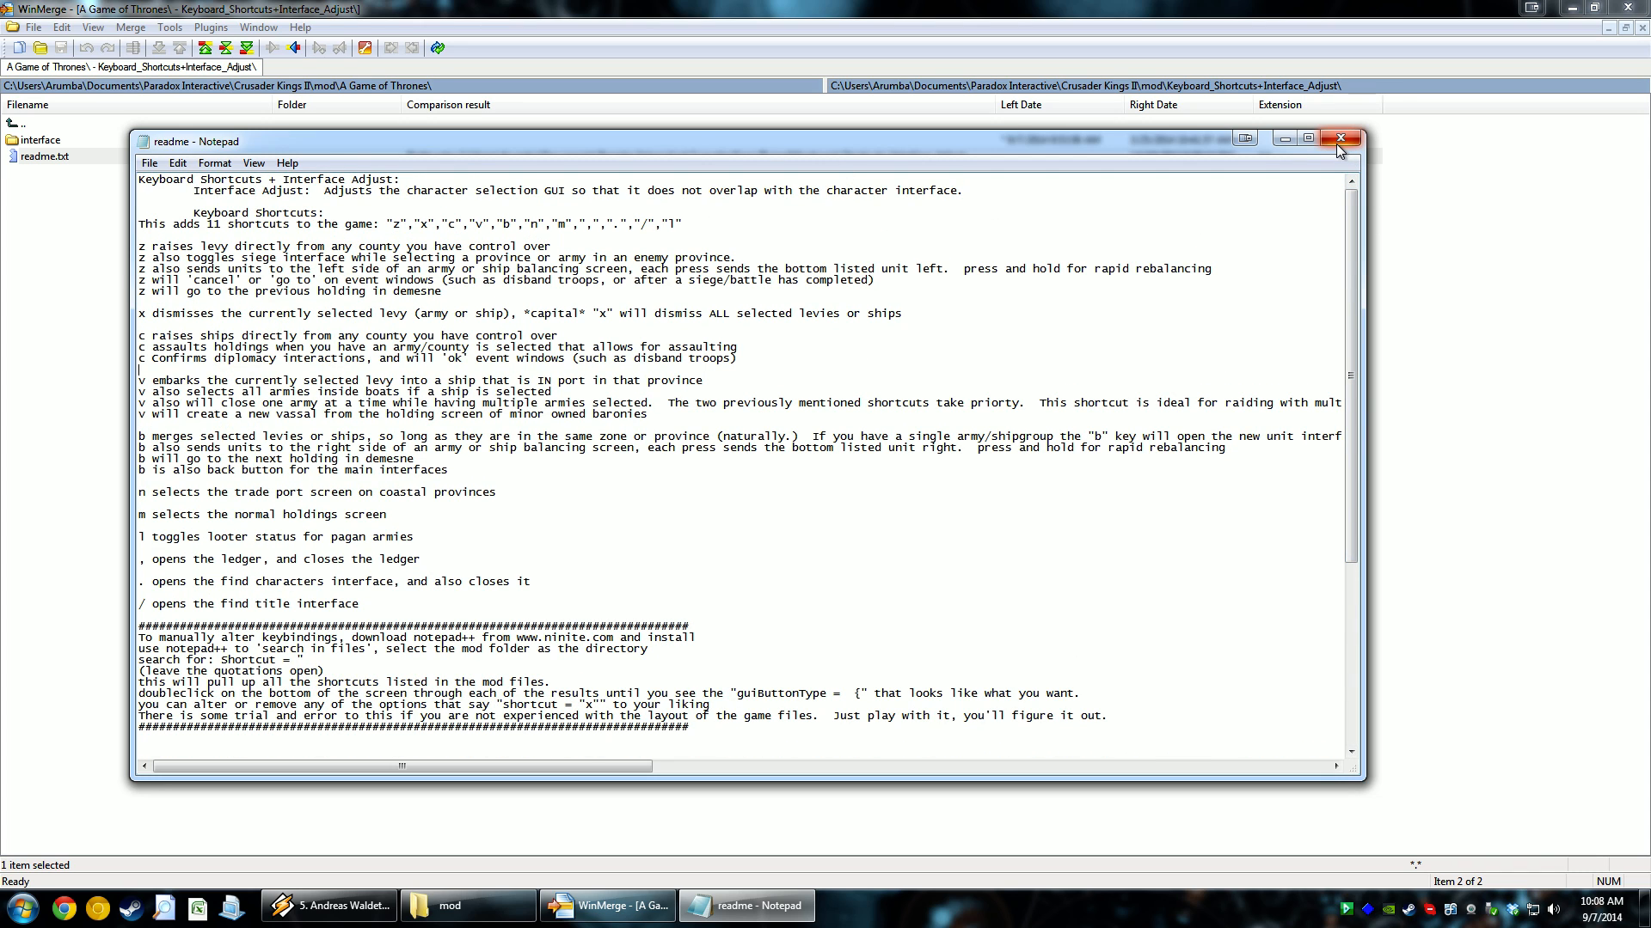
mouse_move(1340, 139)
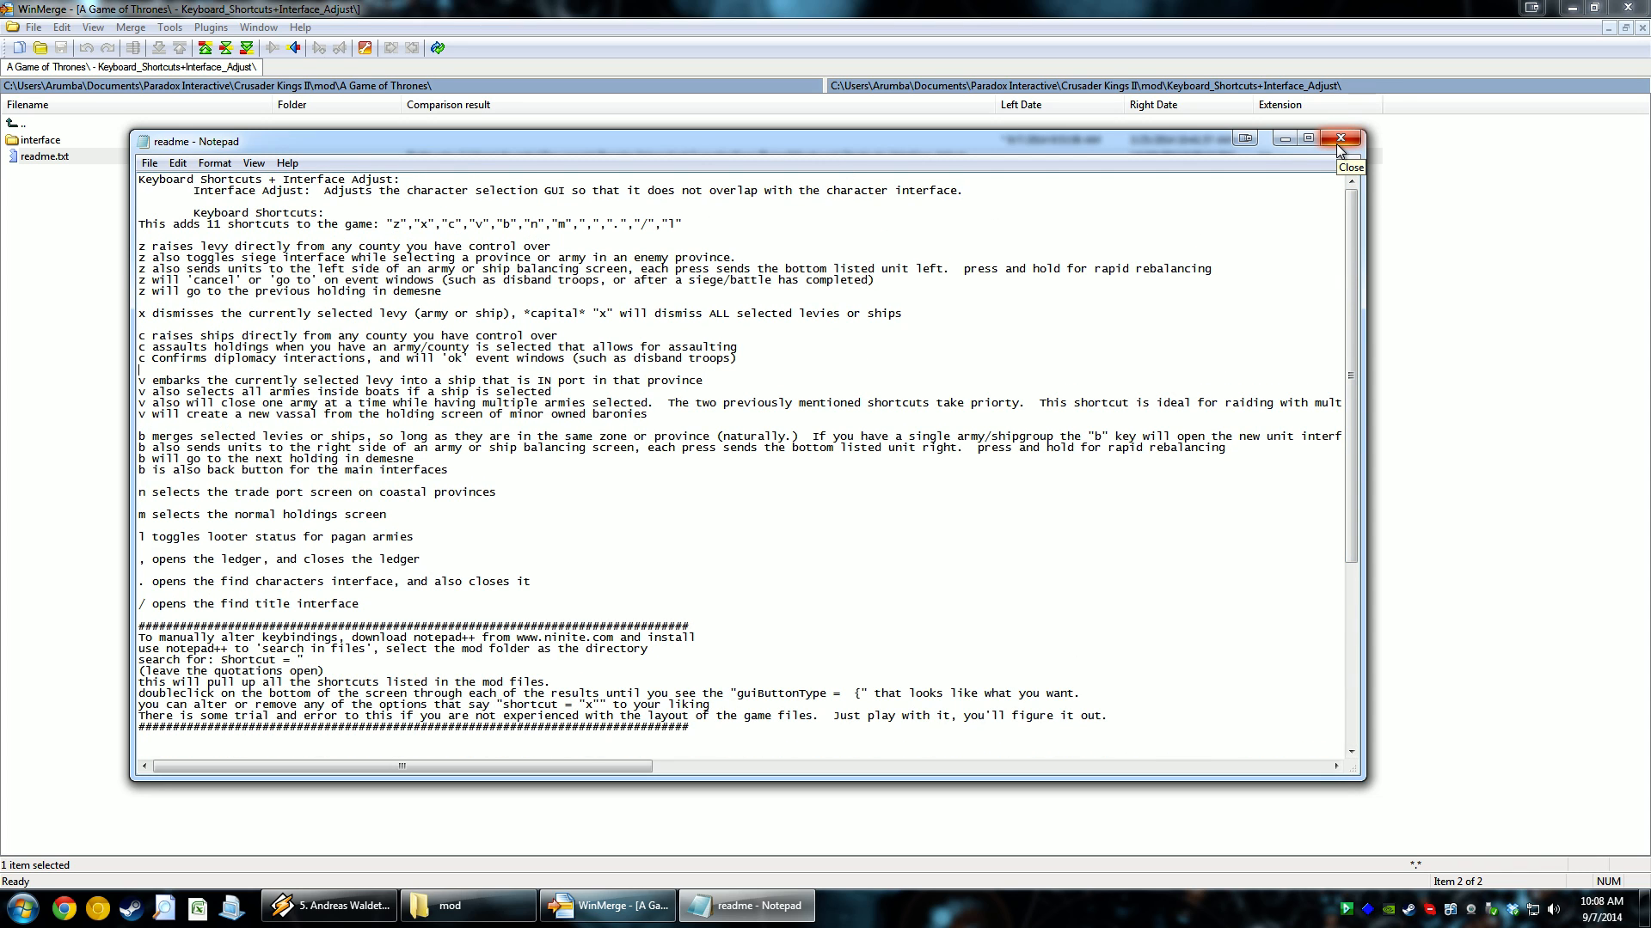
click(1340, 139)
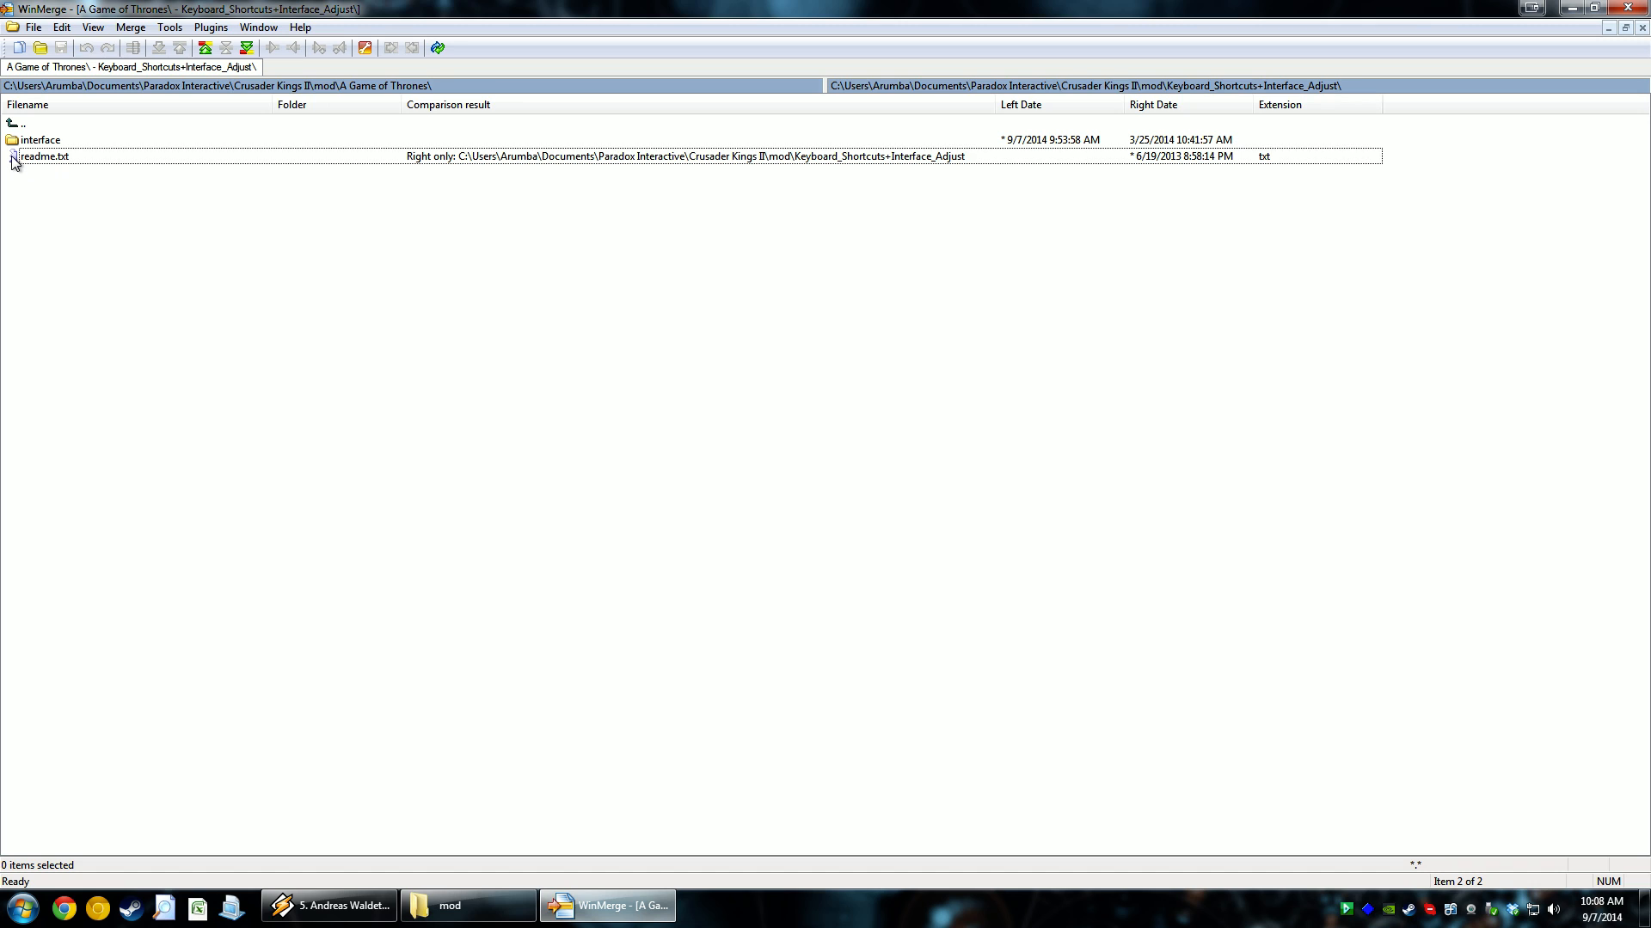
Copy readme.txt to the left into A Game of Thrones and confirm
click(44, 156)
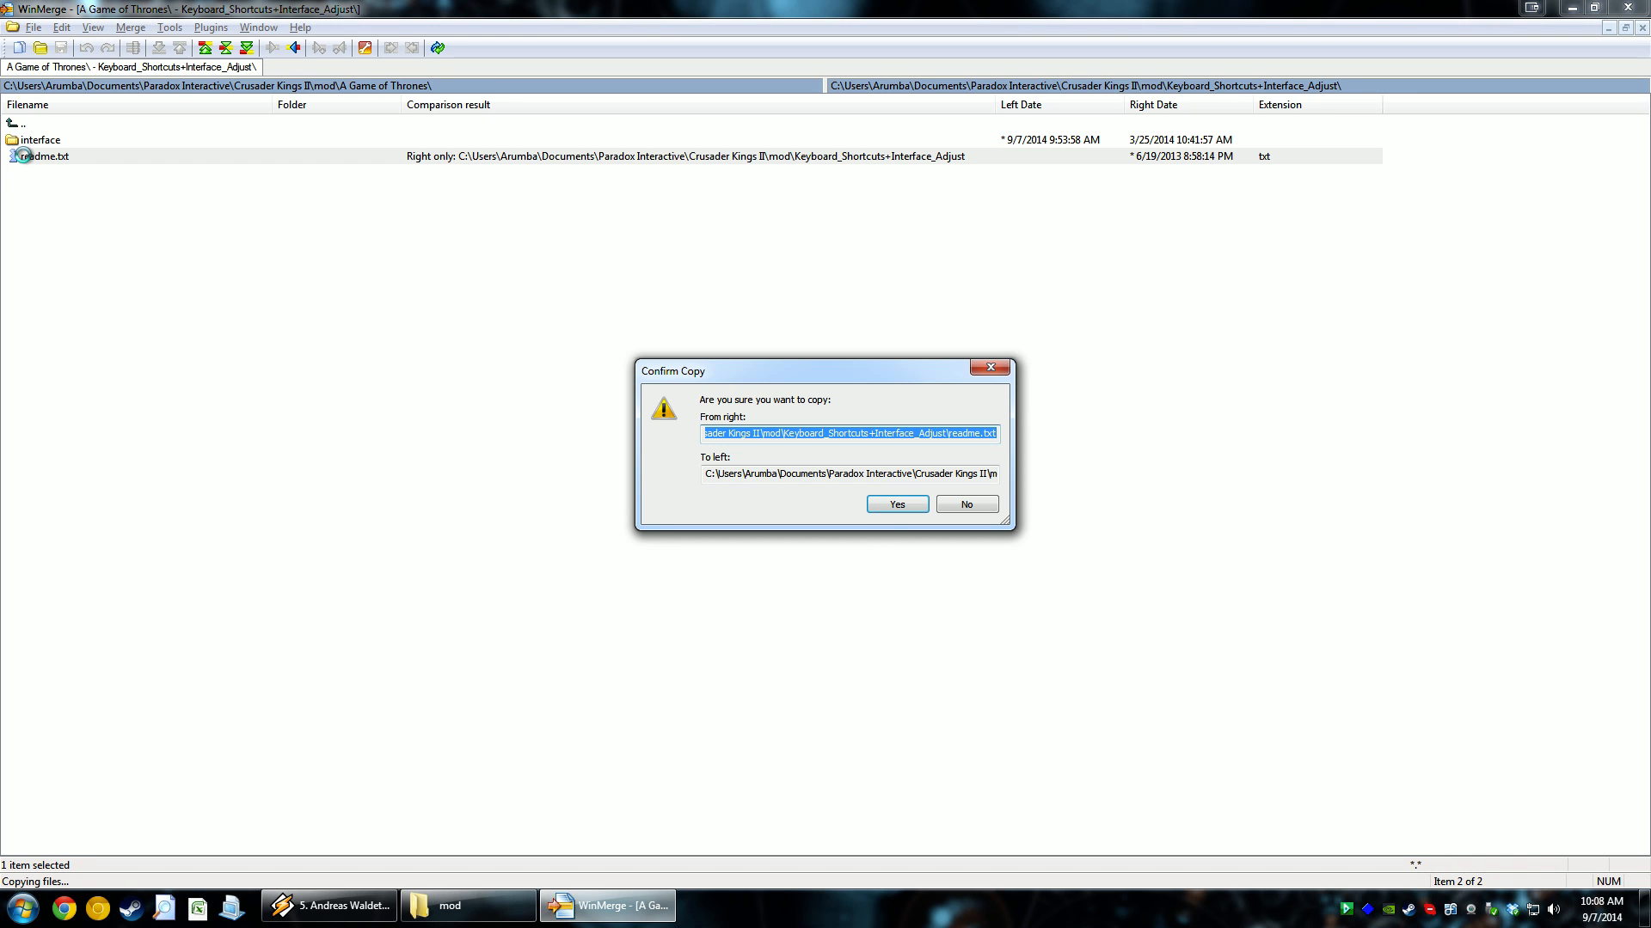
click(896, 503)
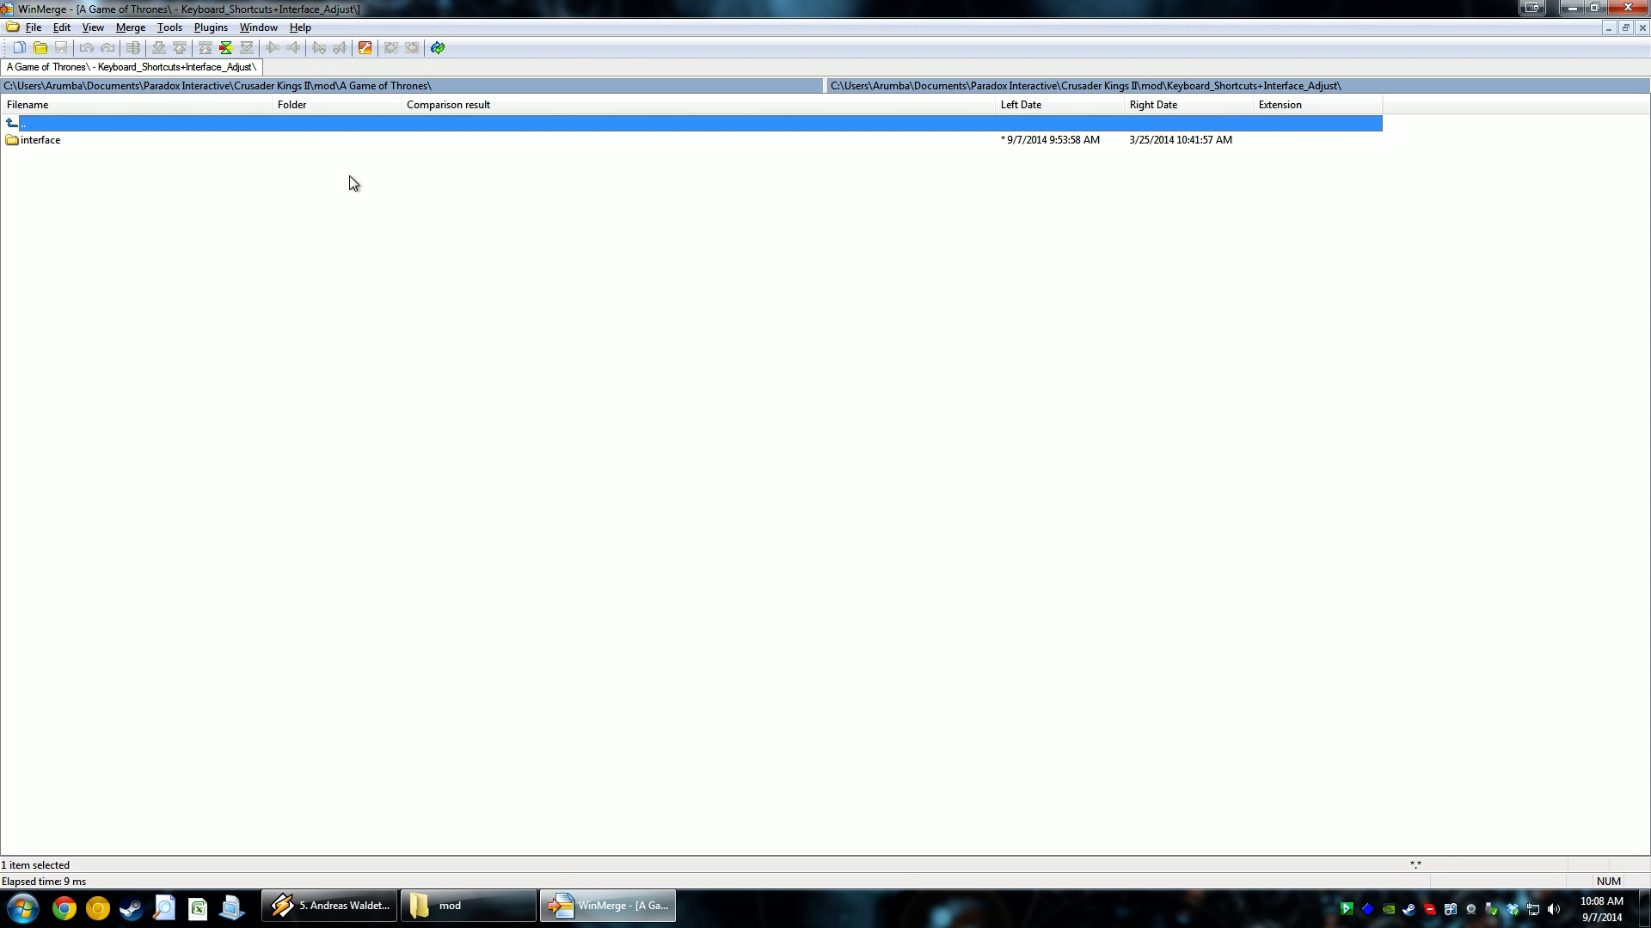
Enter the interface subfolder comparison and copy the right-only .gui files to the left
double_click(42, 140)
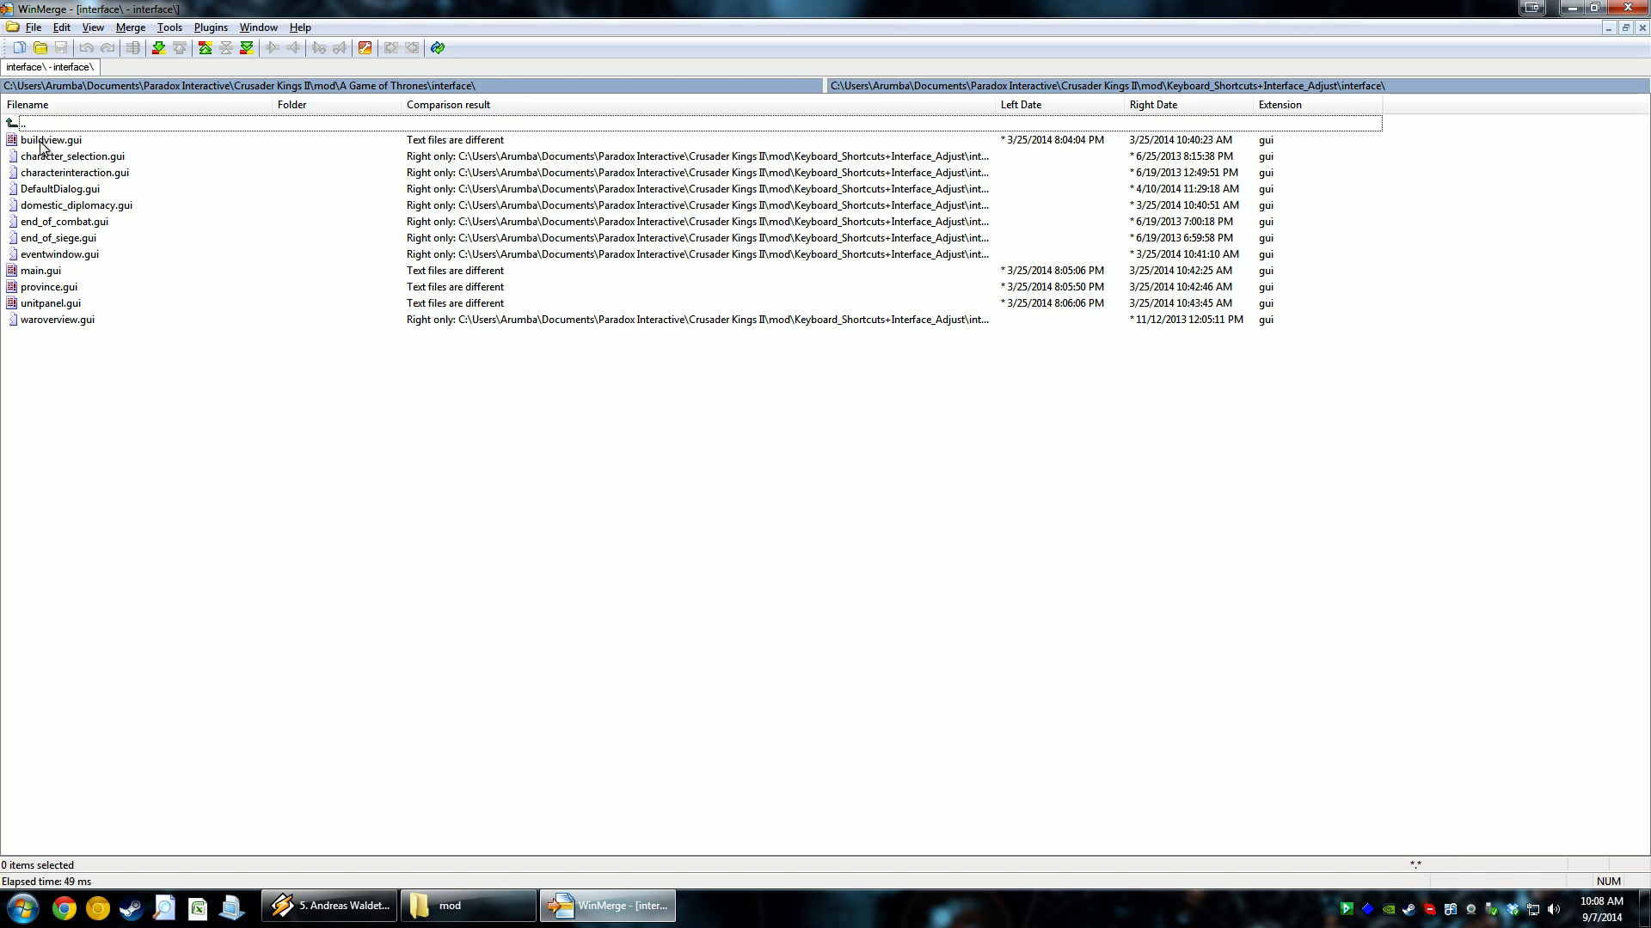
mouse_move(56, 267)
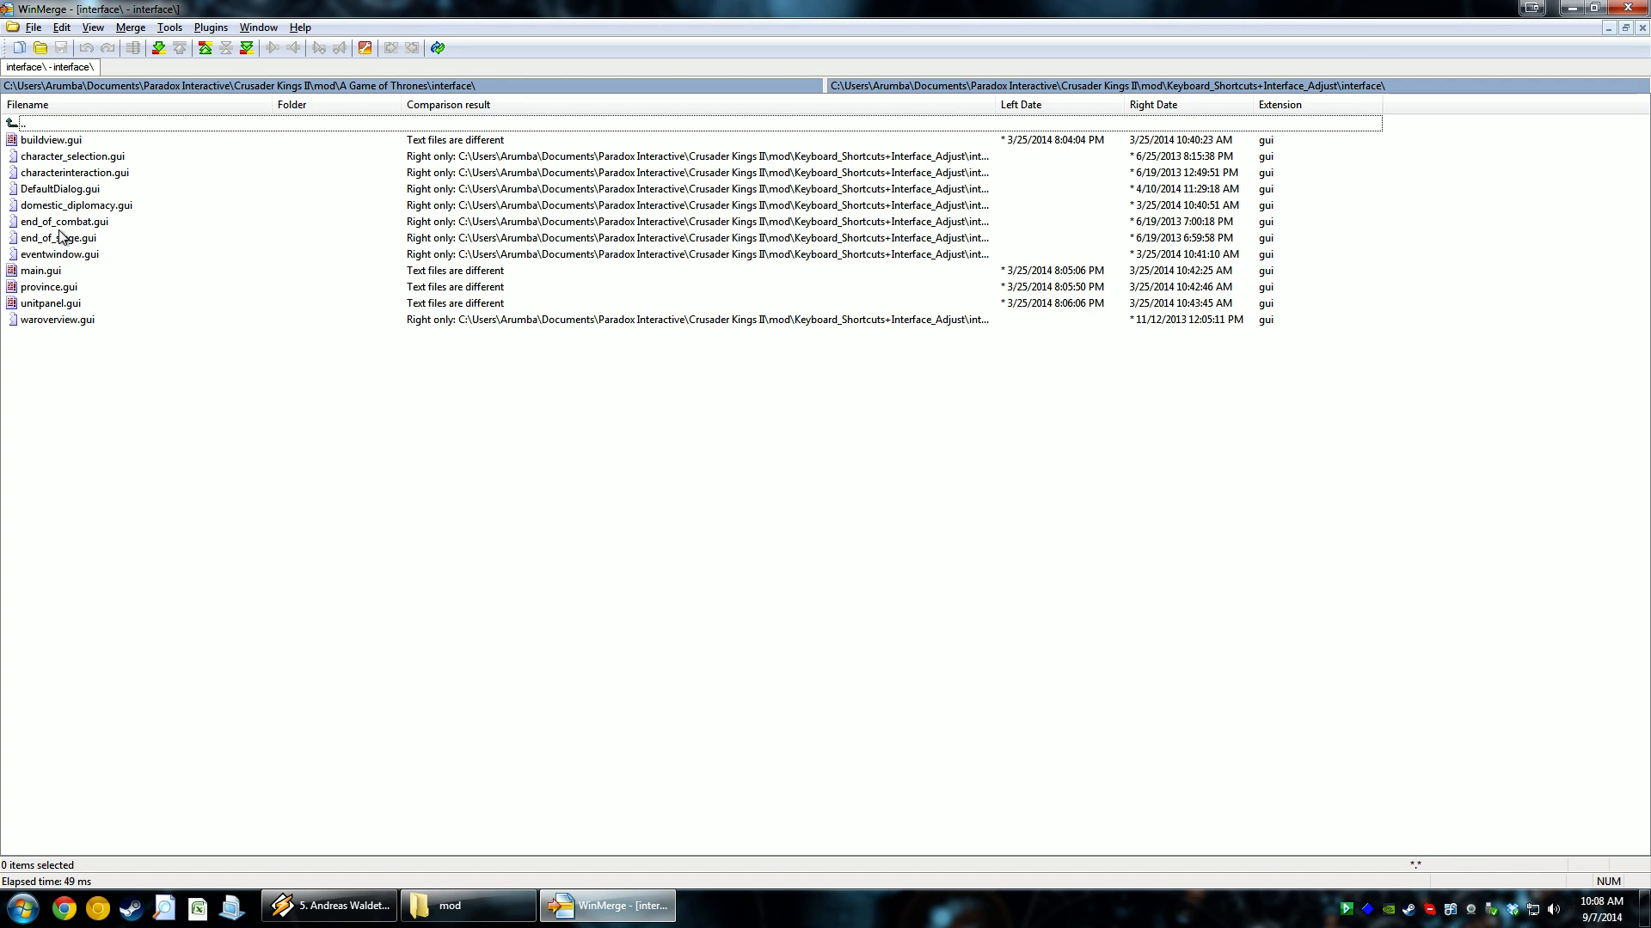
click(51, 140)
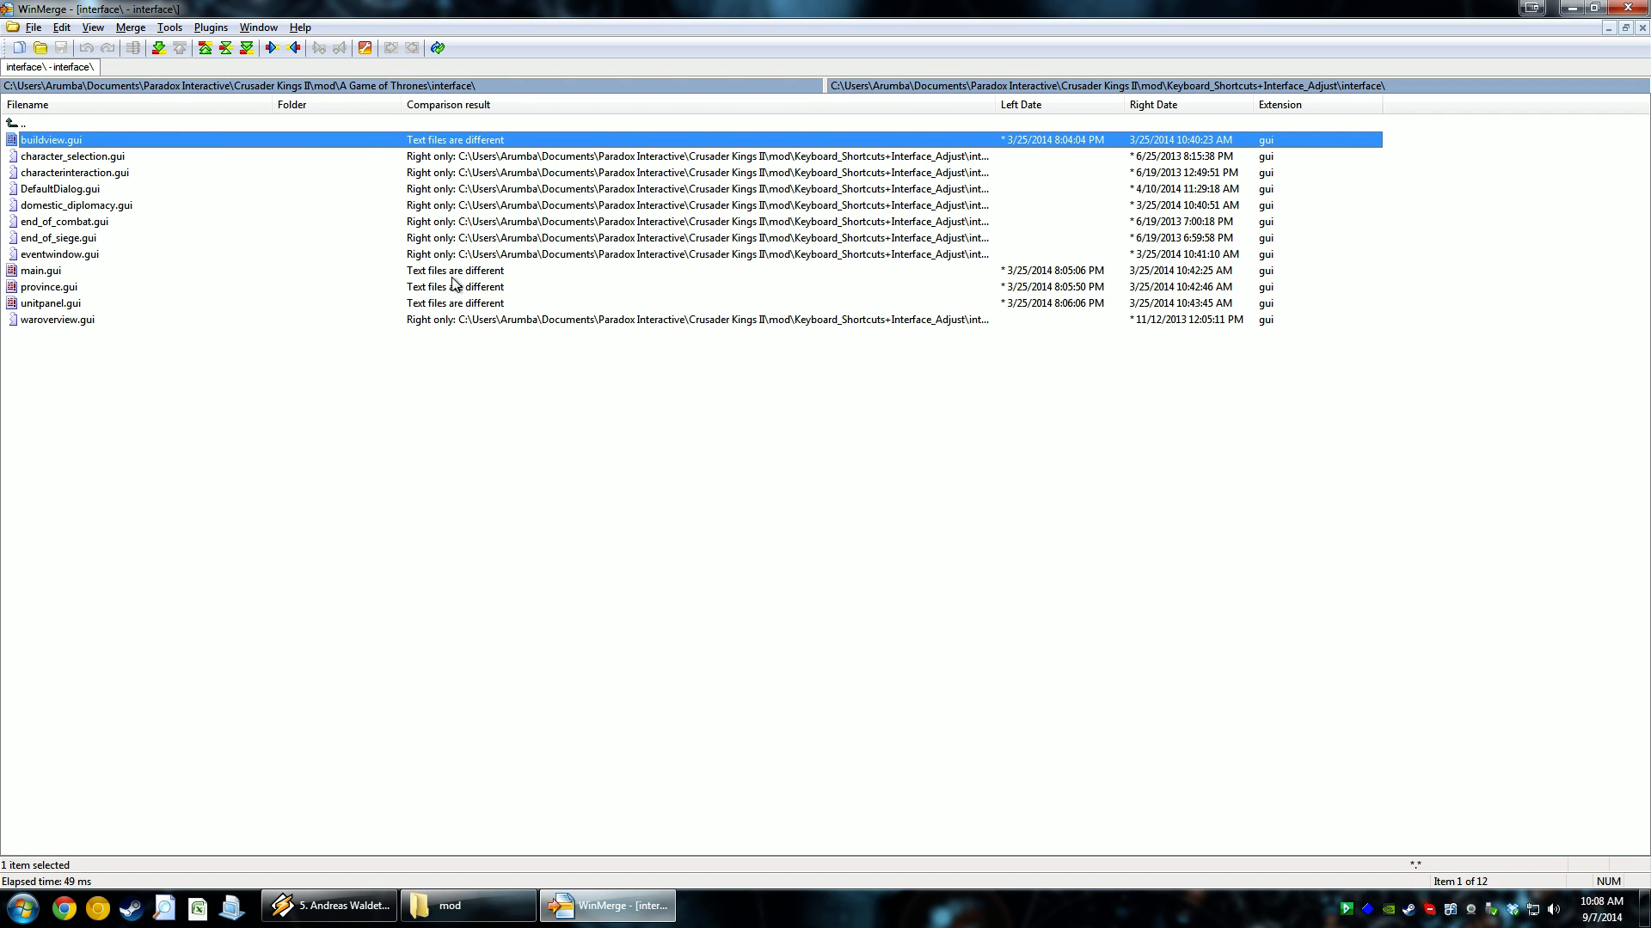
mouse_move(453, 292)
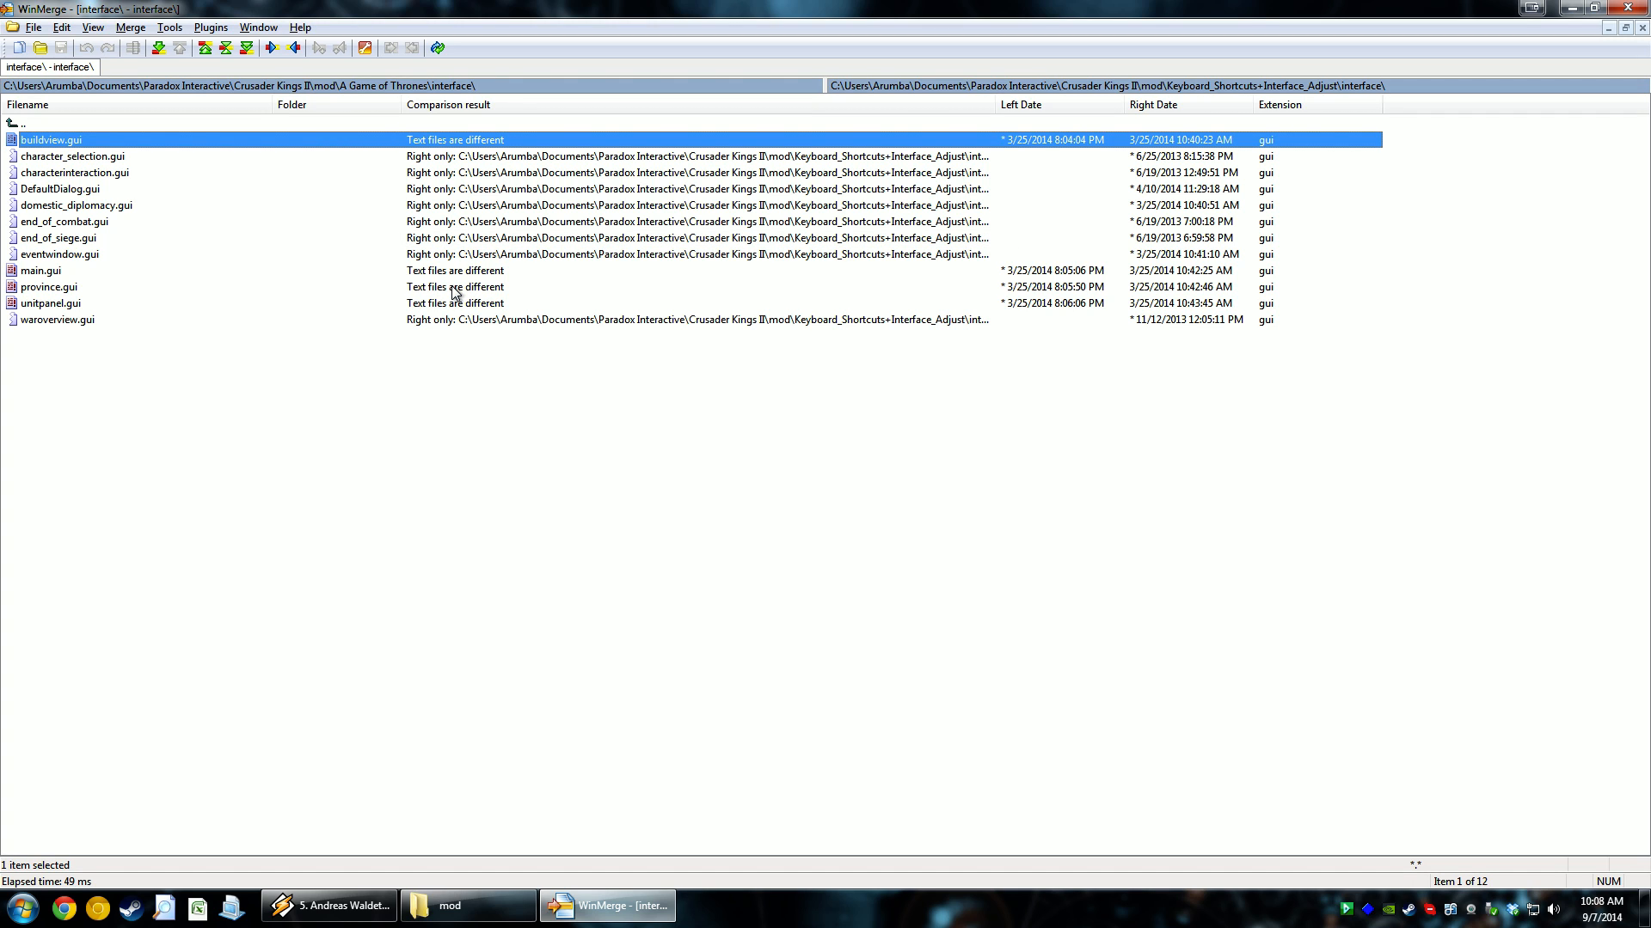
click(74, 155)
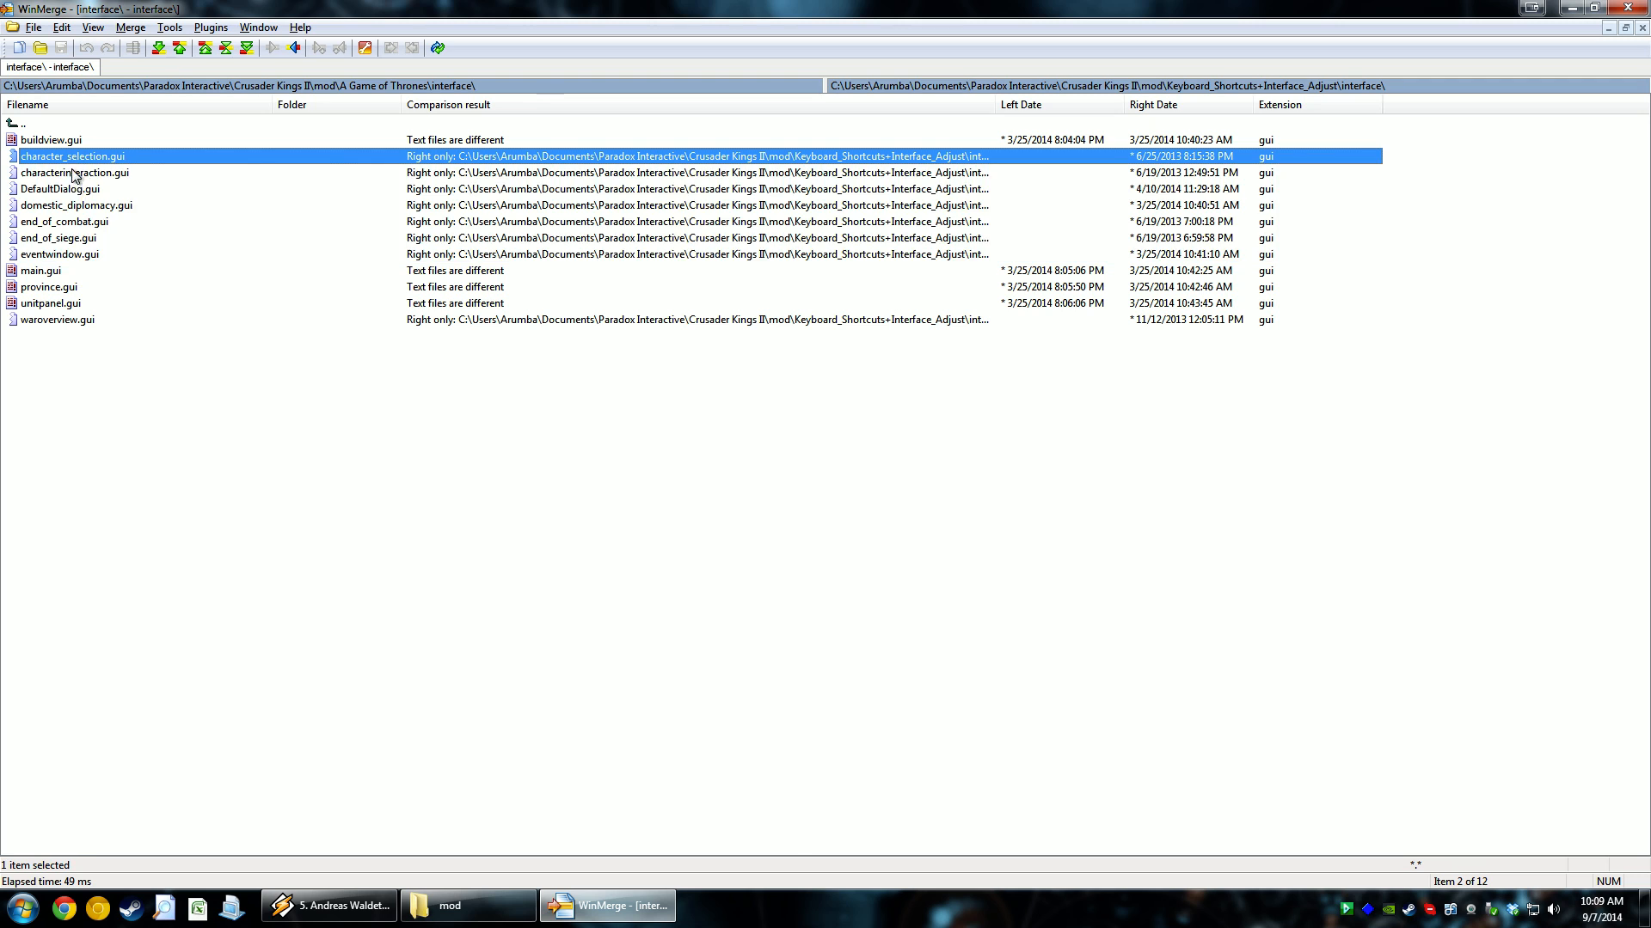
click(57, 319)
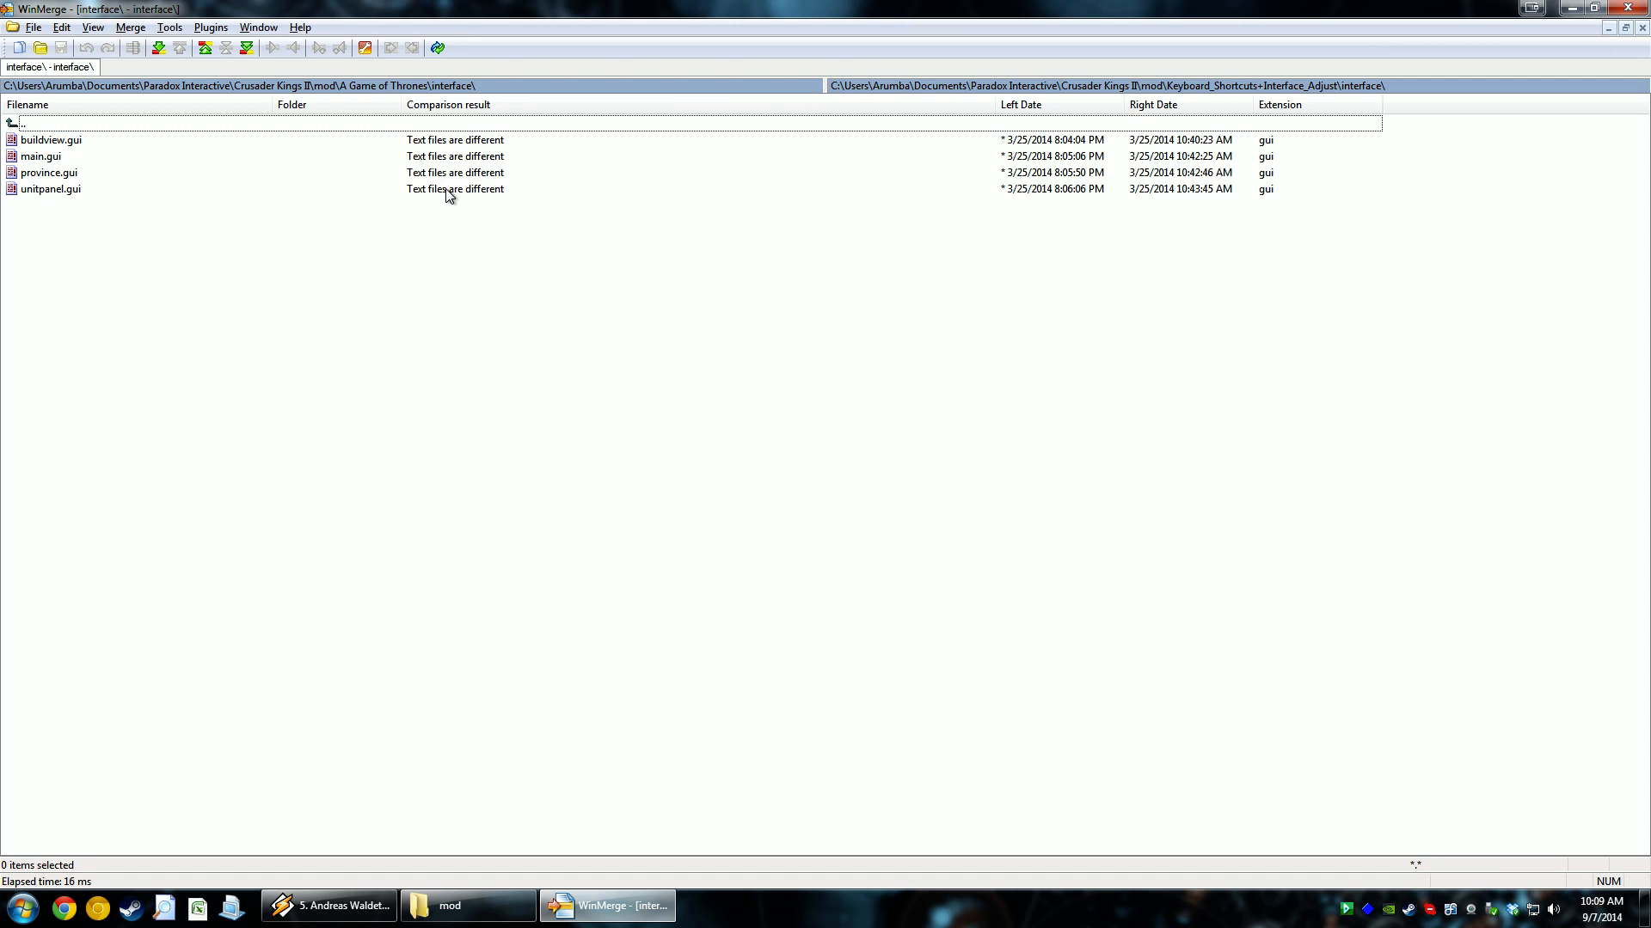
mouse_move(76, 149)
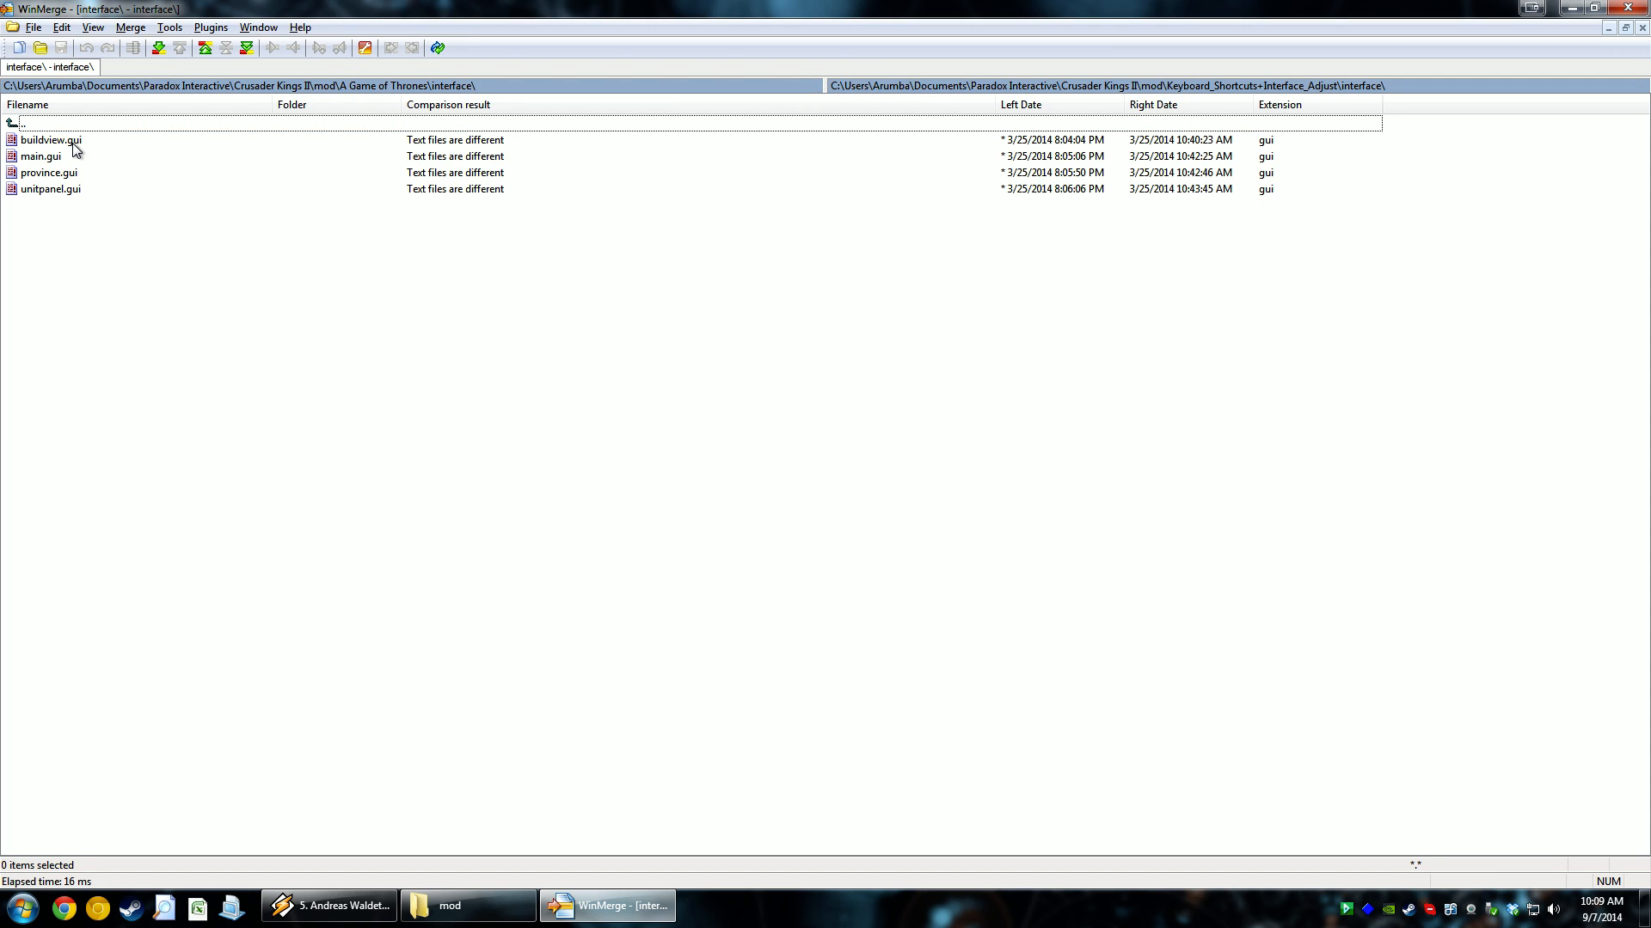
mouse_move(63, 144)
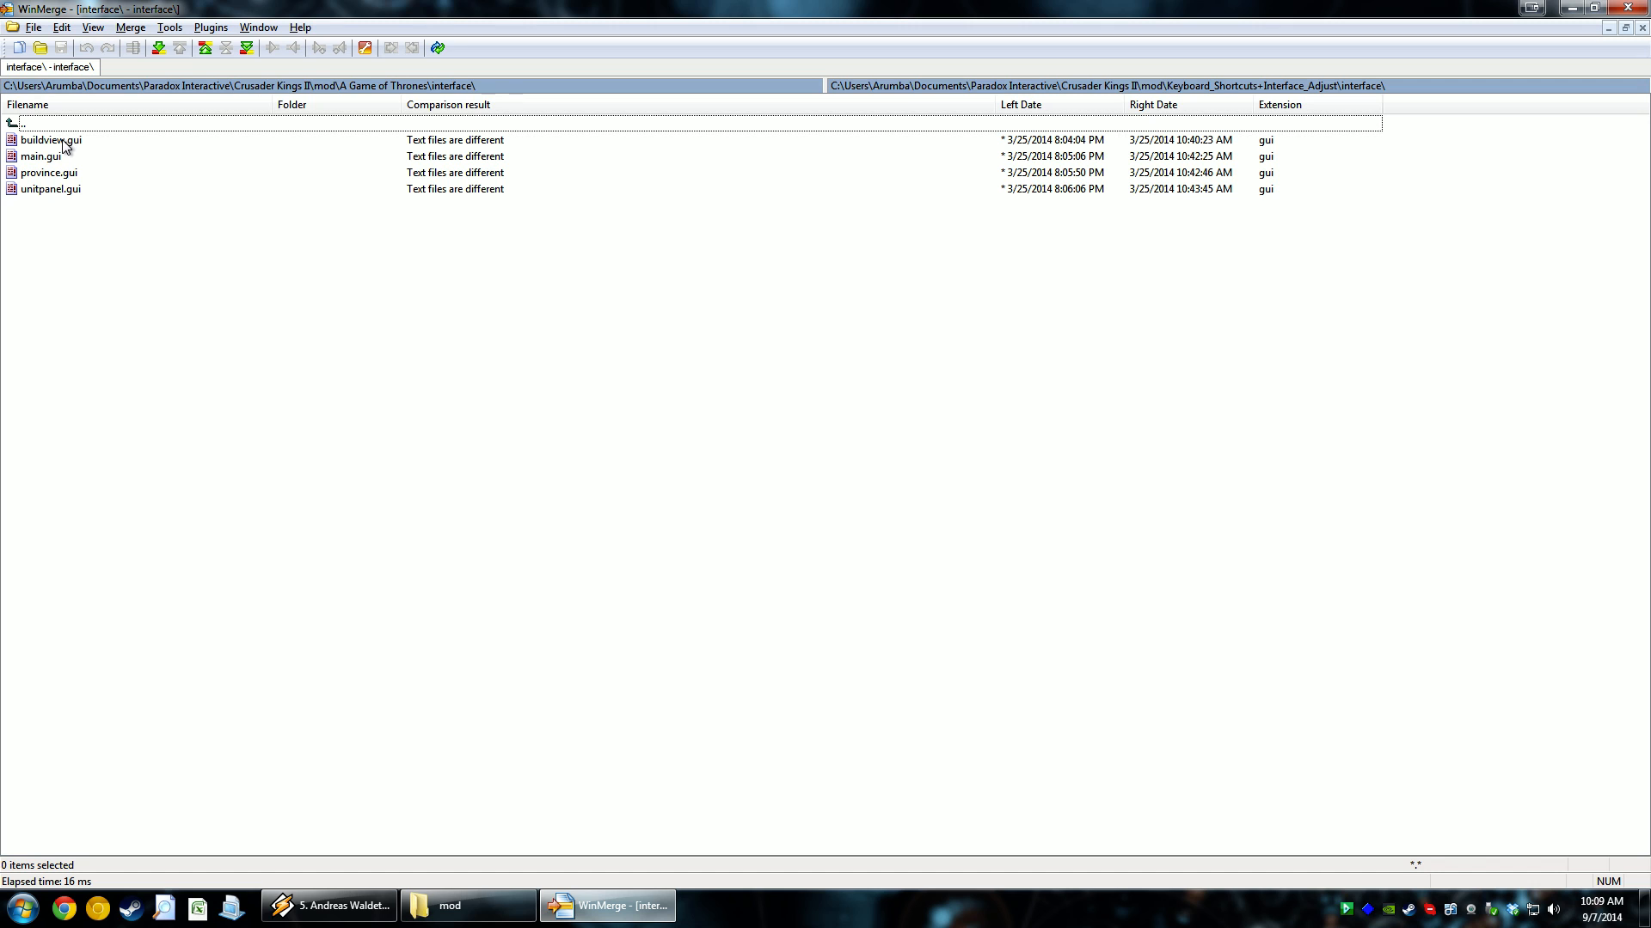
Merge buildview.gui's shortcut differences right to left, save, and close its comparison
double_click(48, 140)
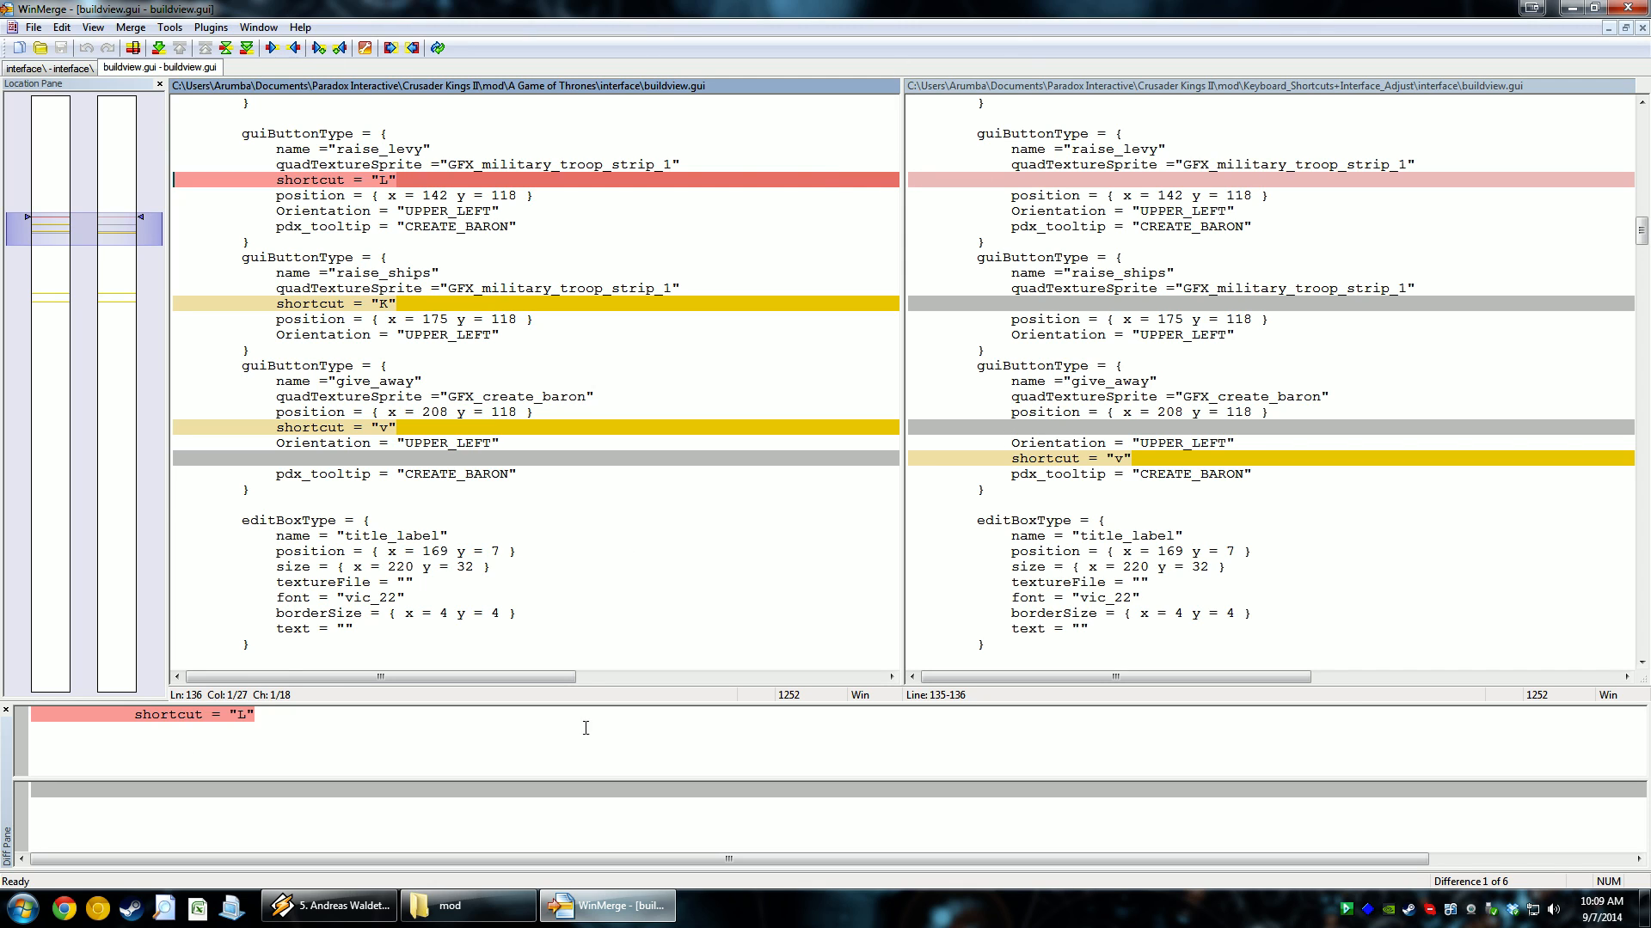
mouse_move(1018, 186)
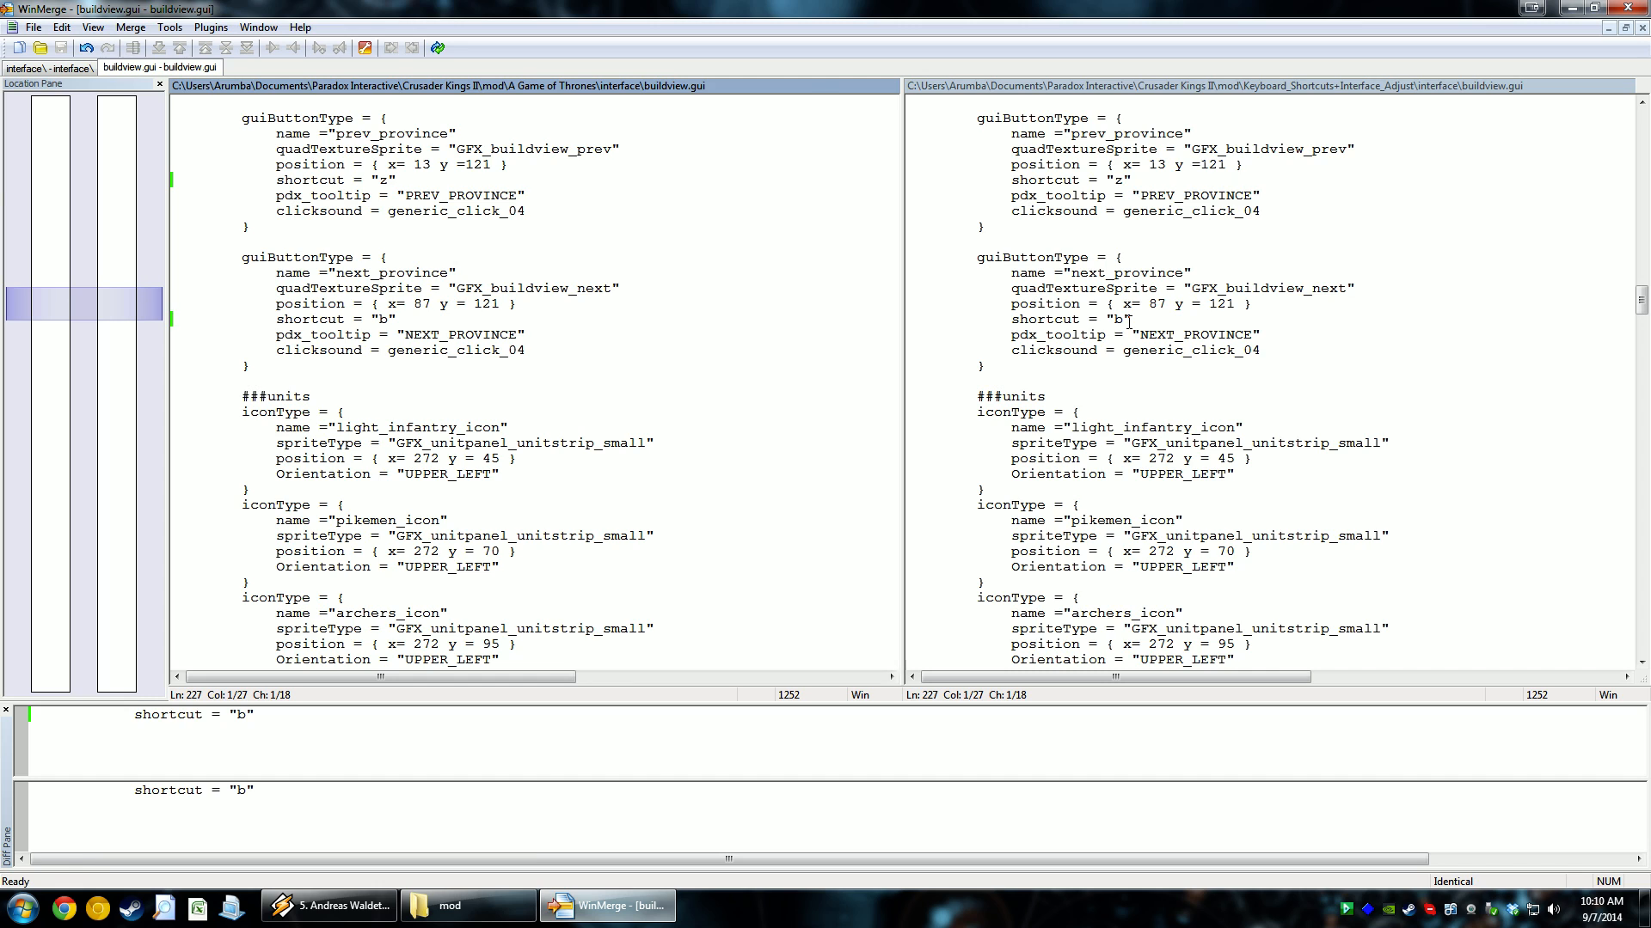
click(50, 67)
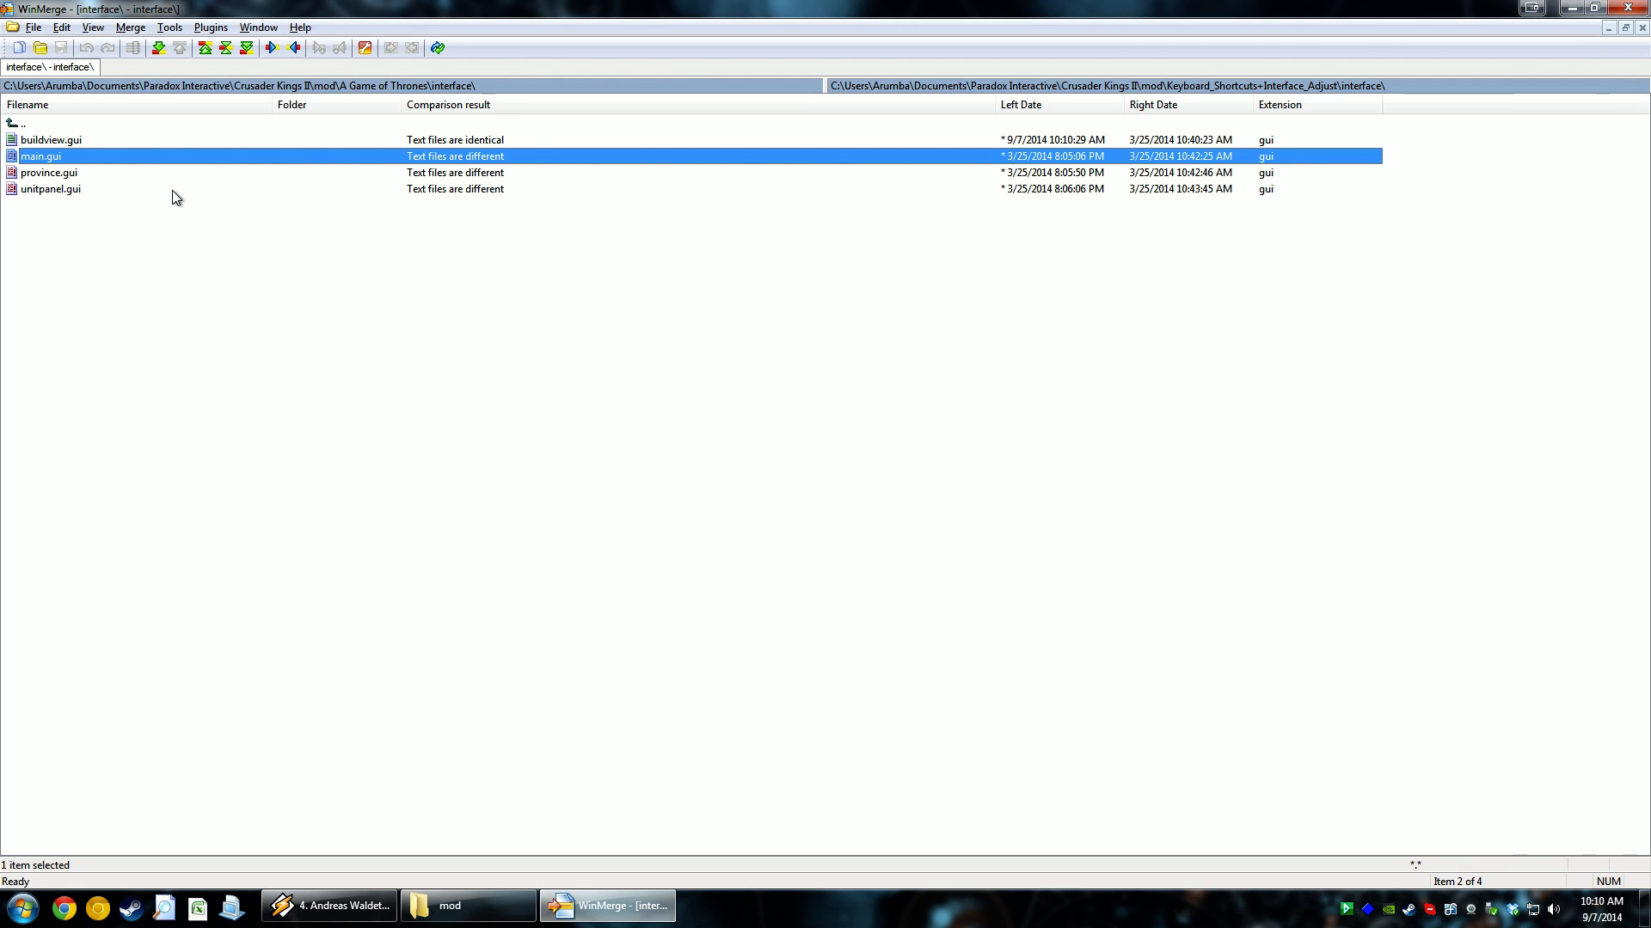
Bring up main.gui side by side to merge its missing shortcut lines
double_click(41, 155)
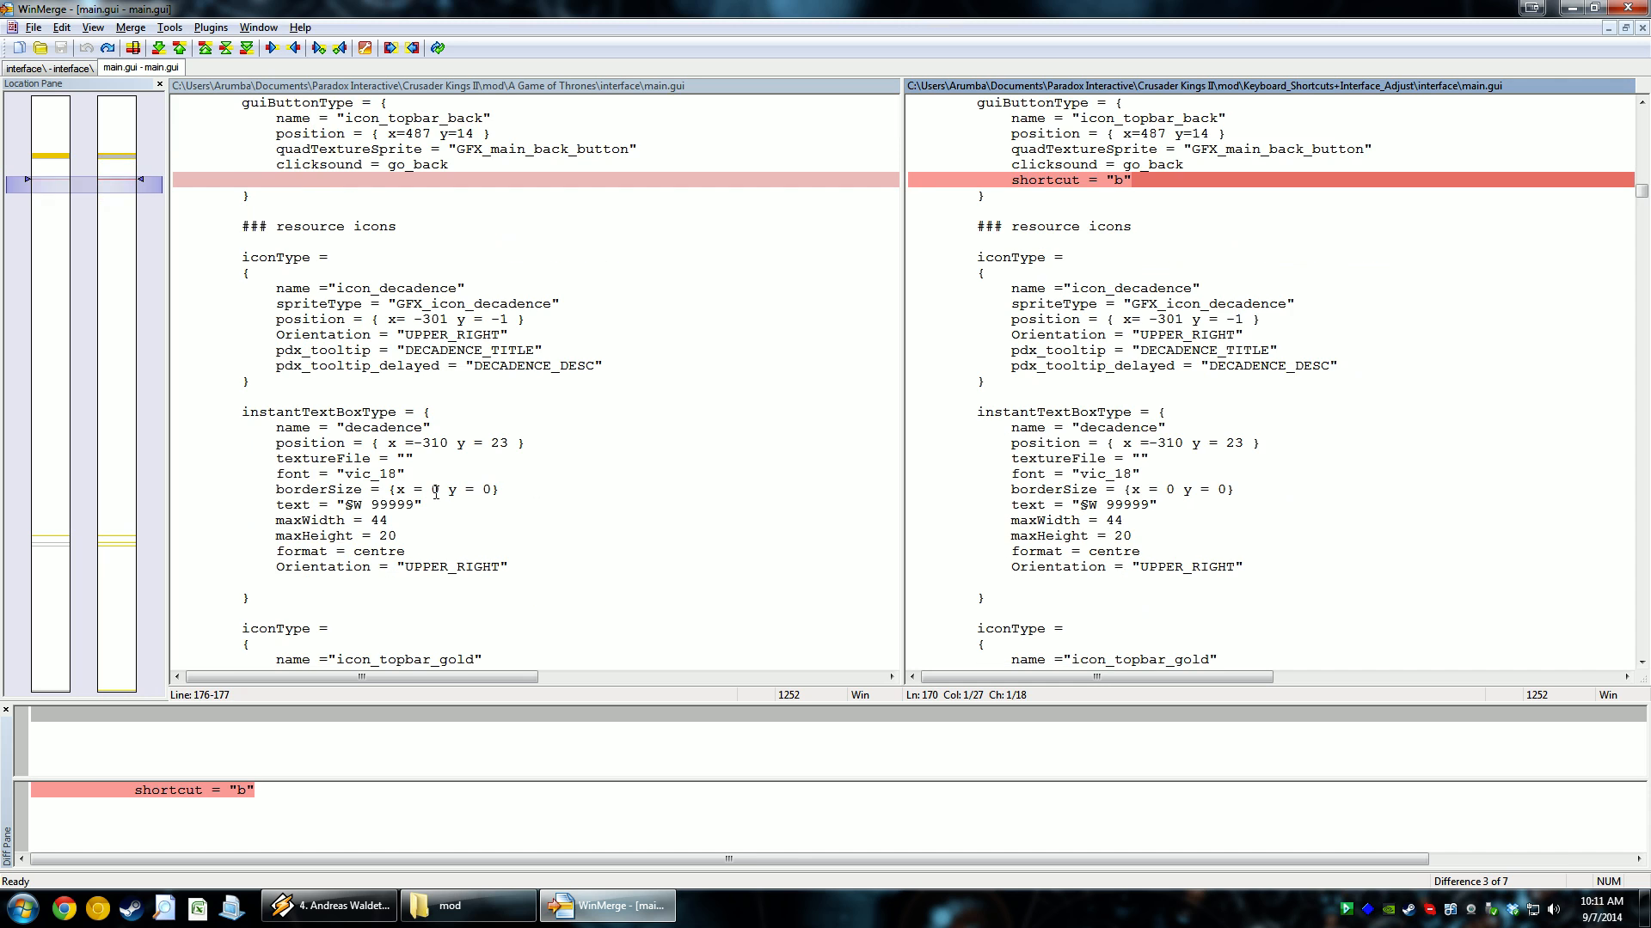
mouse_move(1167, 137)
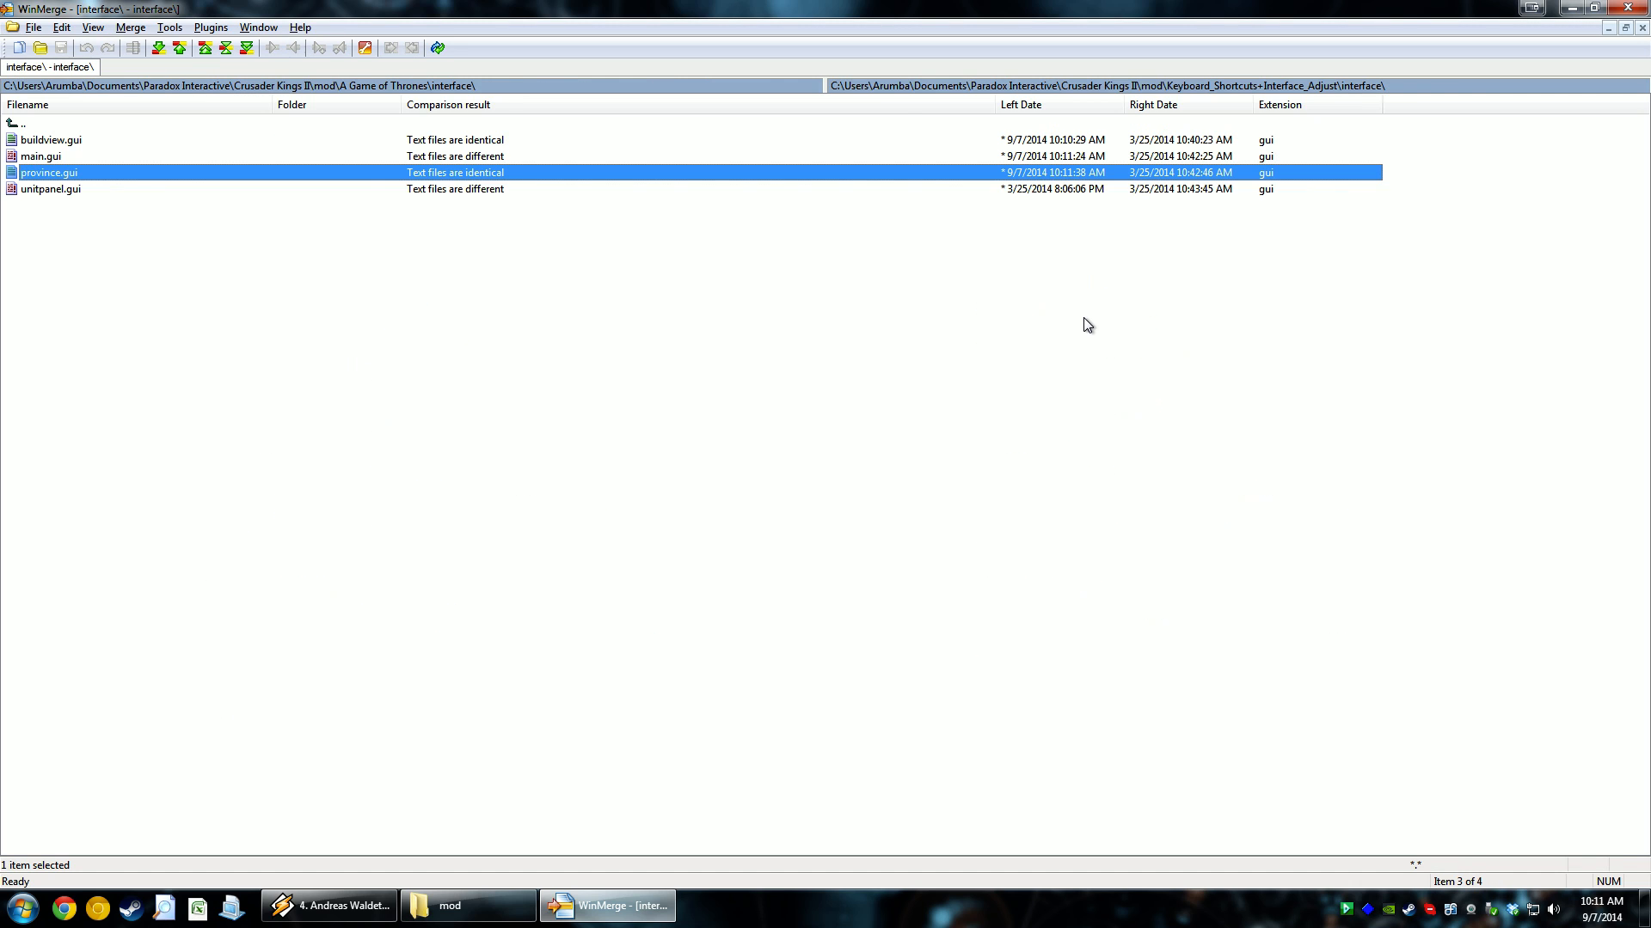
Merge the shortcut lines into unitpanel.gui, working down through its differences
double_click(50, 190)
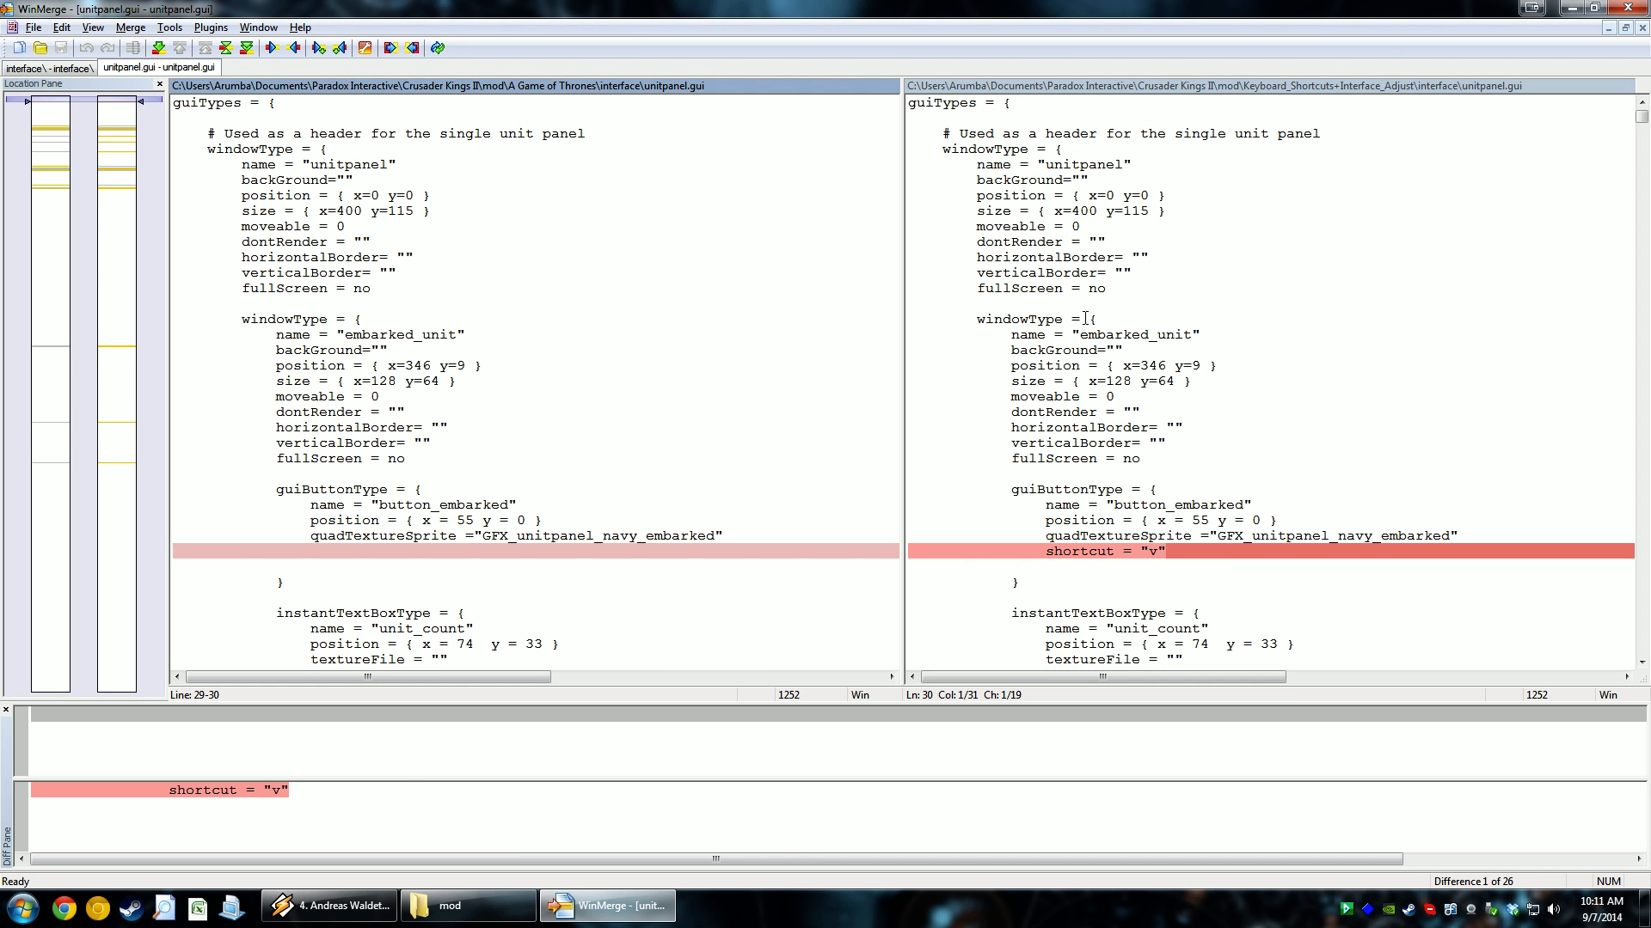
scroll(down, 3)
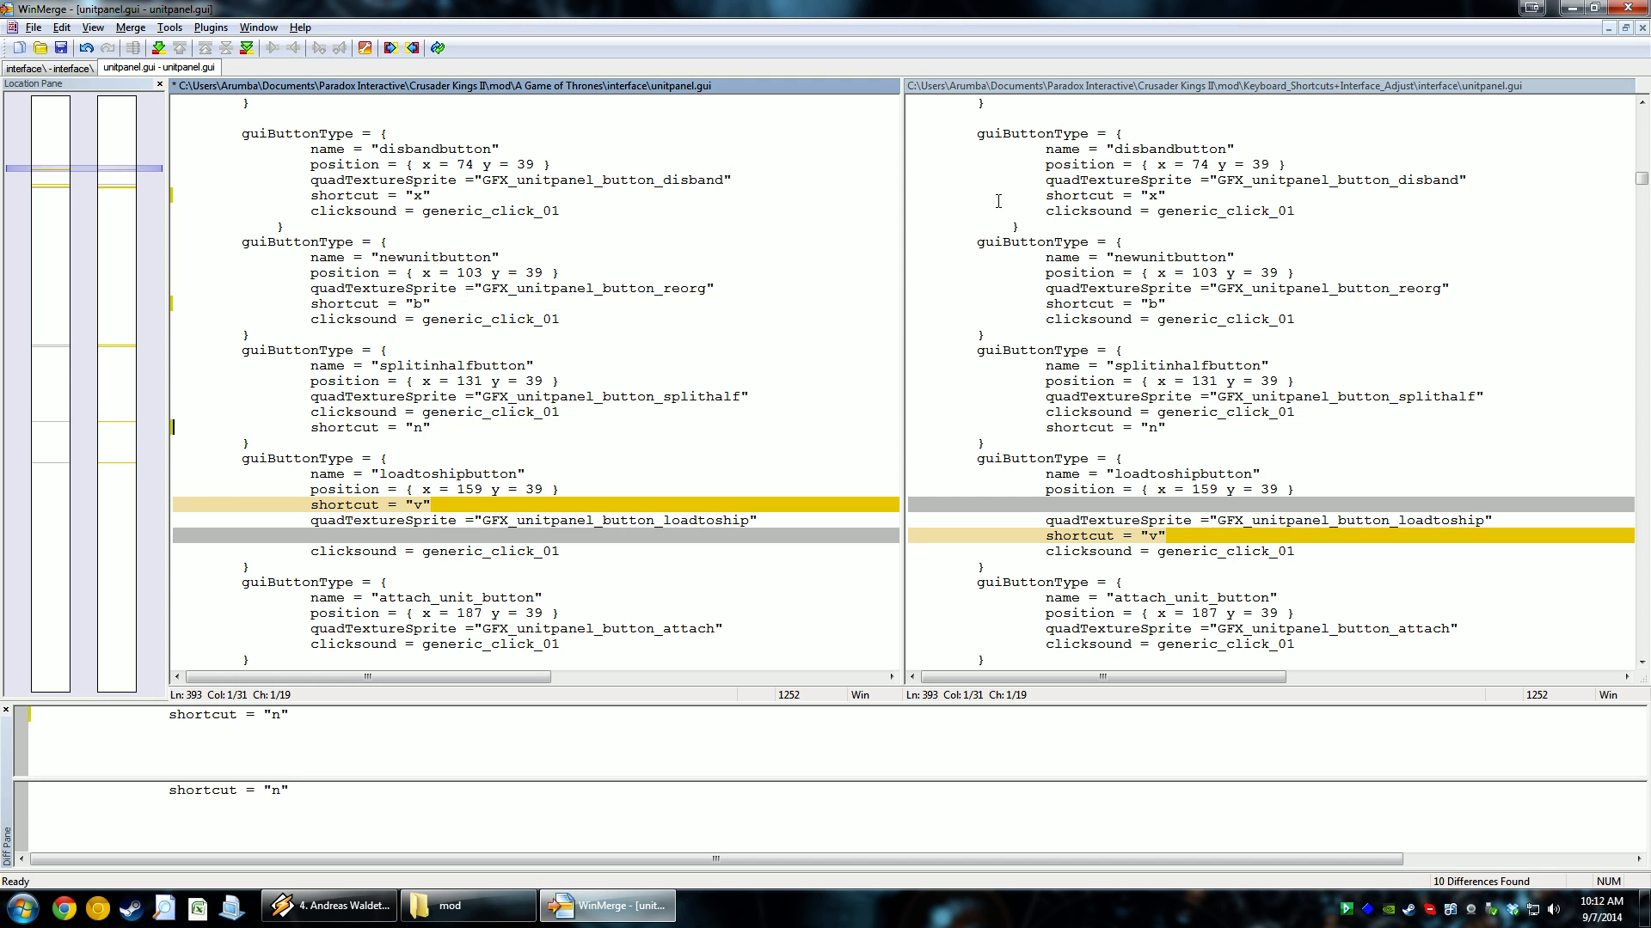
scroll(down, 3)
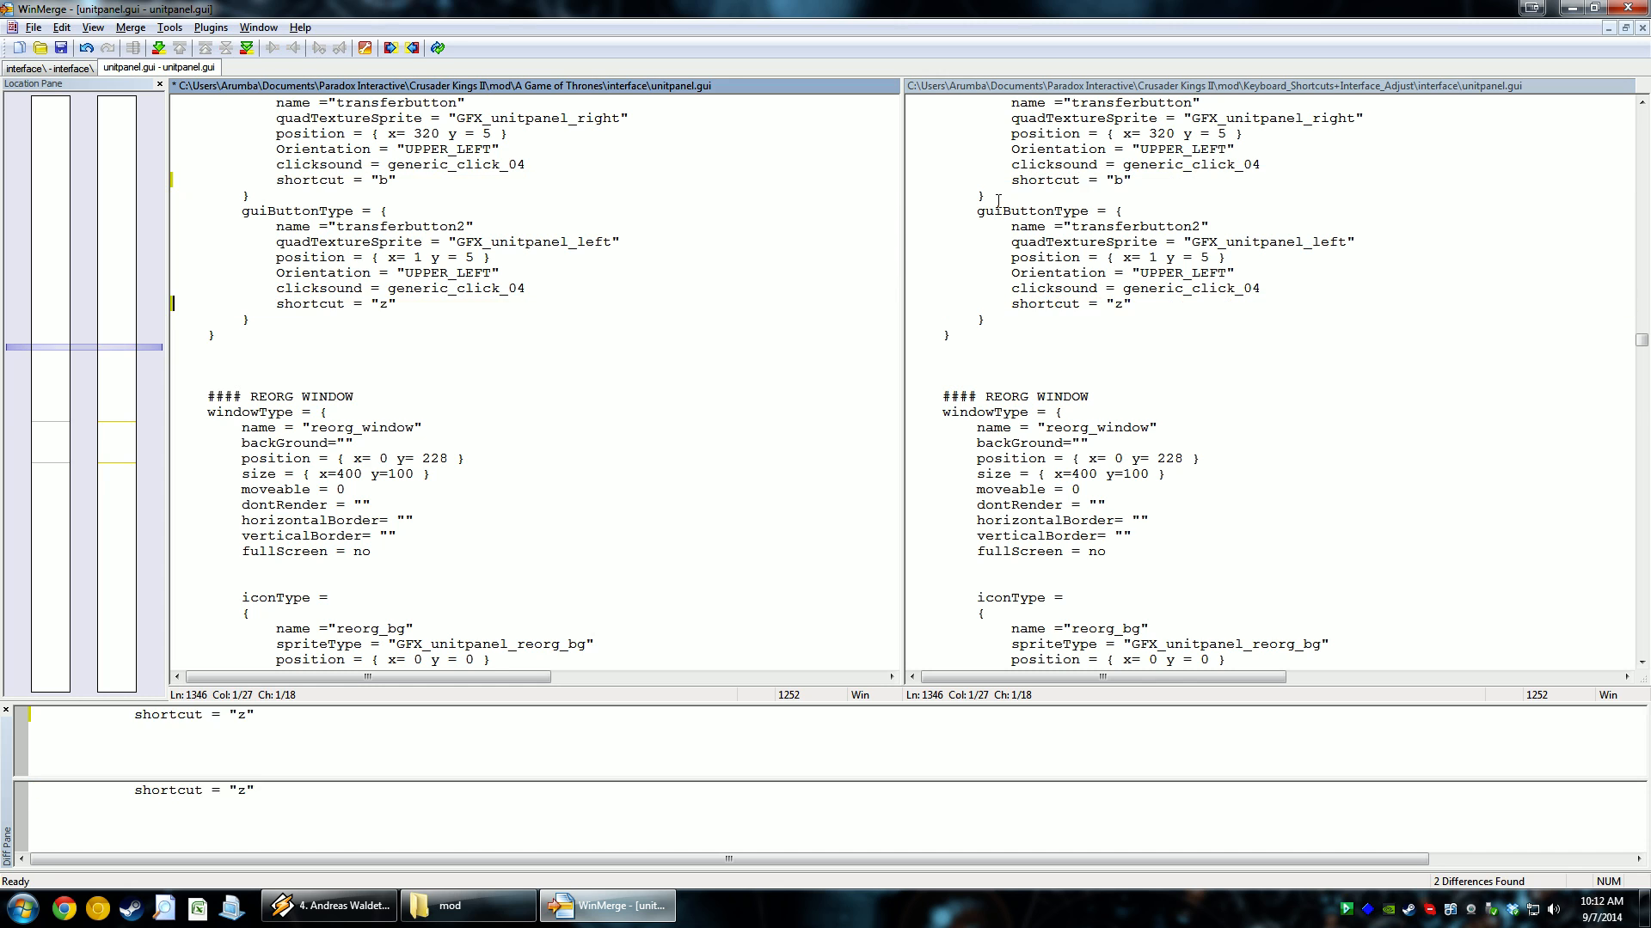
scroll(down, 3)
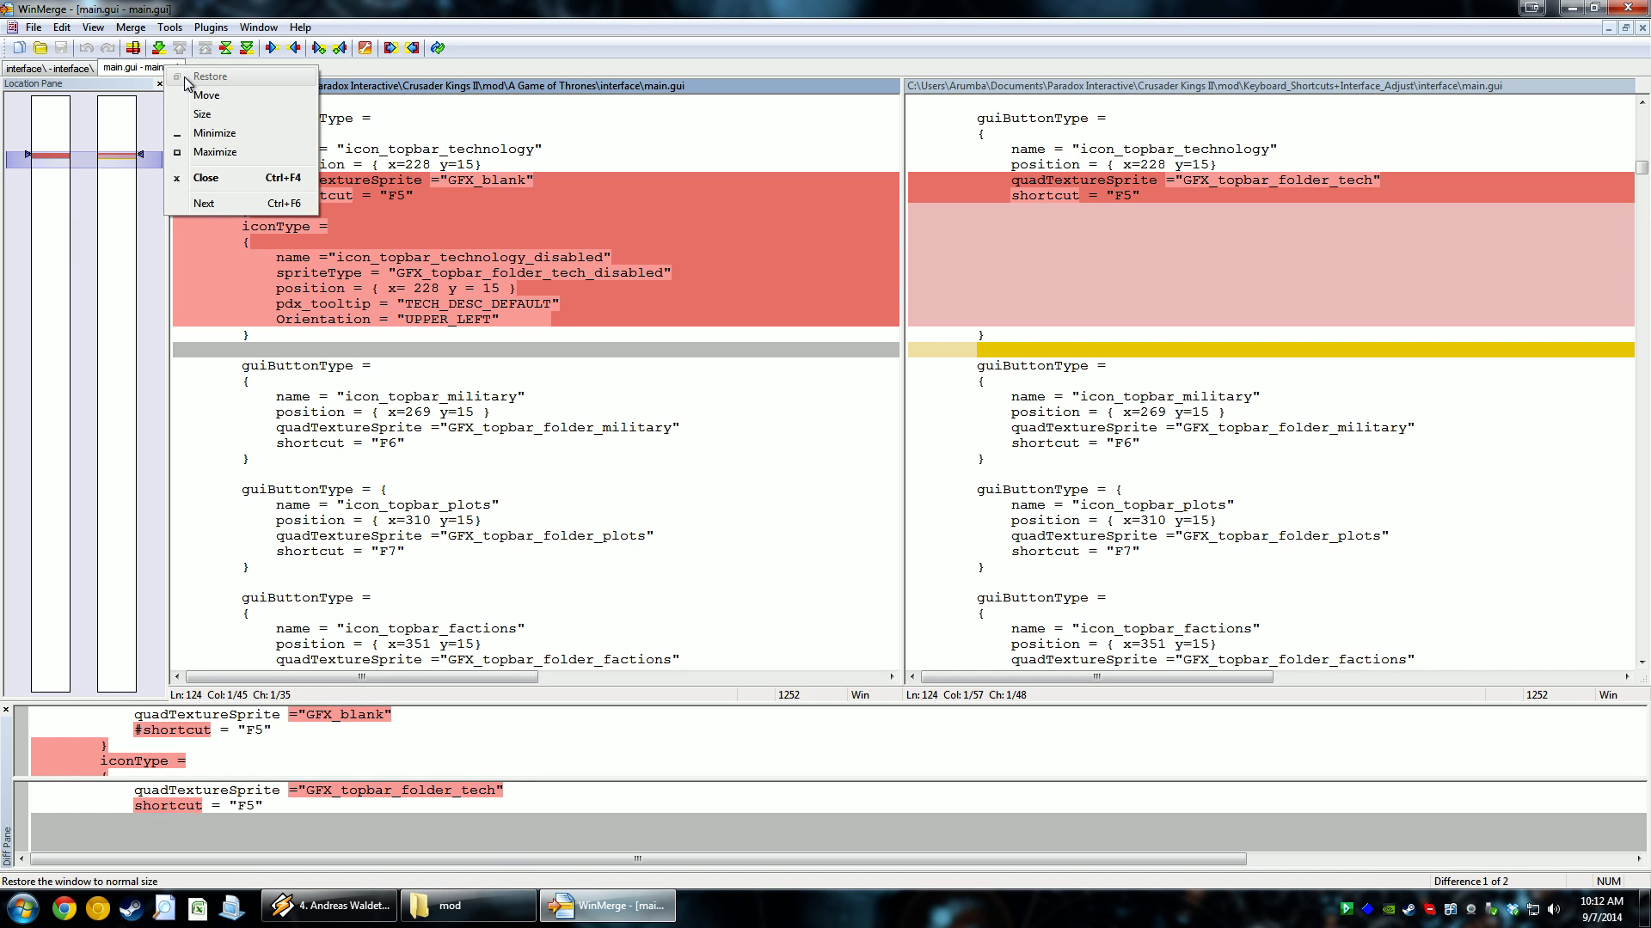
Close the file comparison and quit WinMerge, returning to the mod folder in Explorer
click(207, 177)
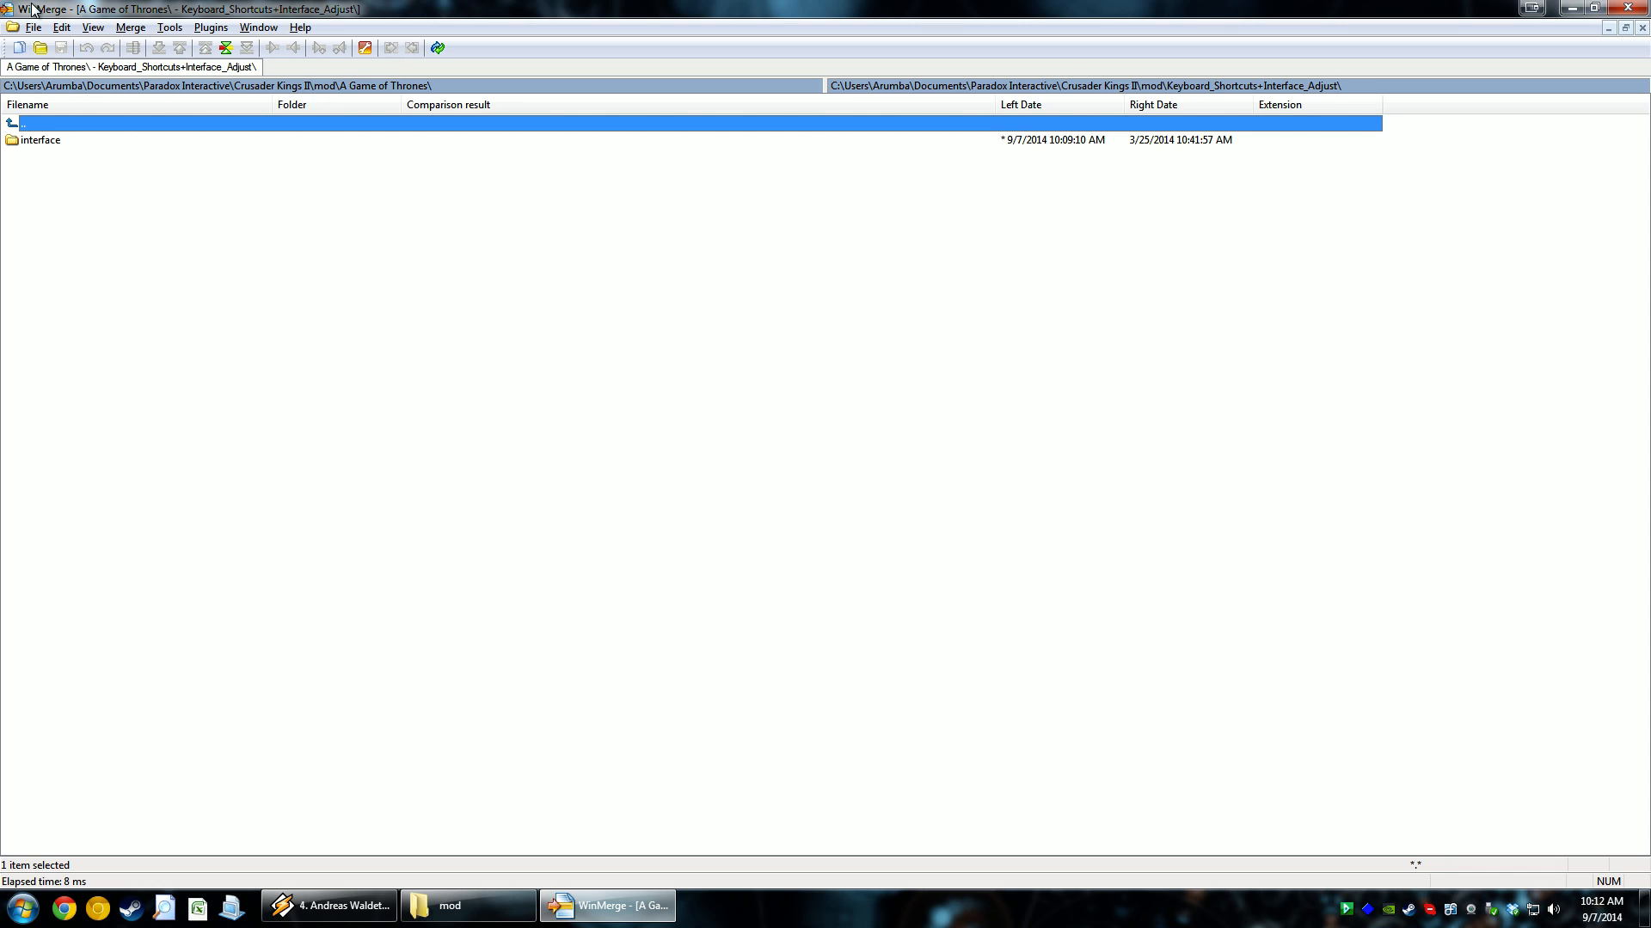
mouse_move(264, 299)
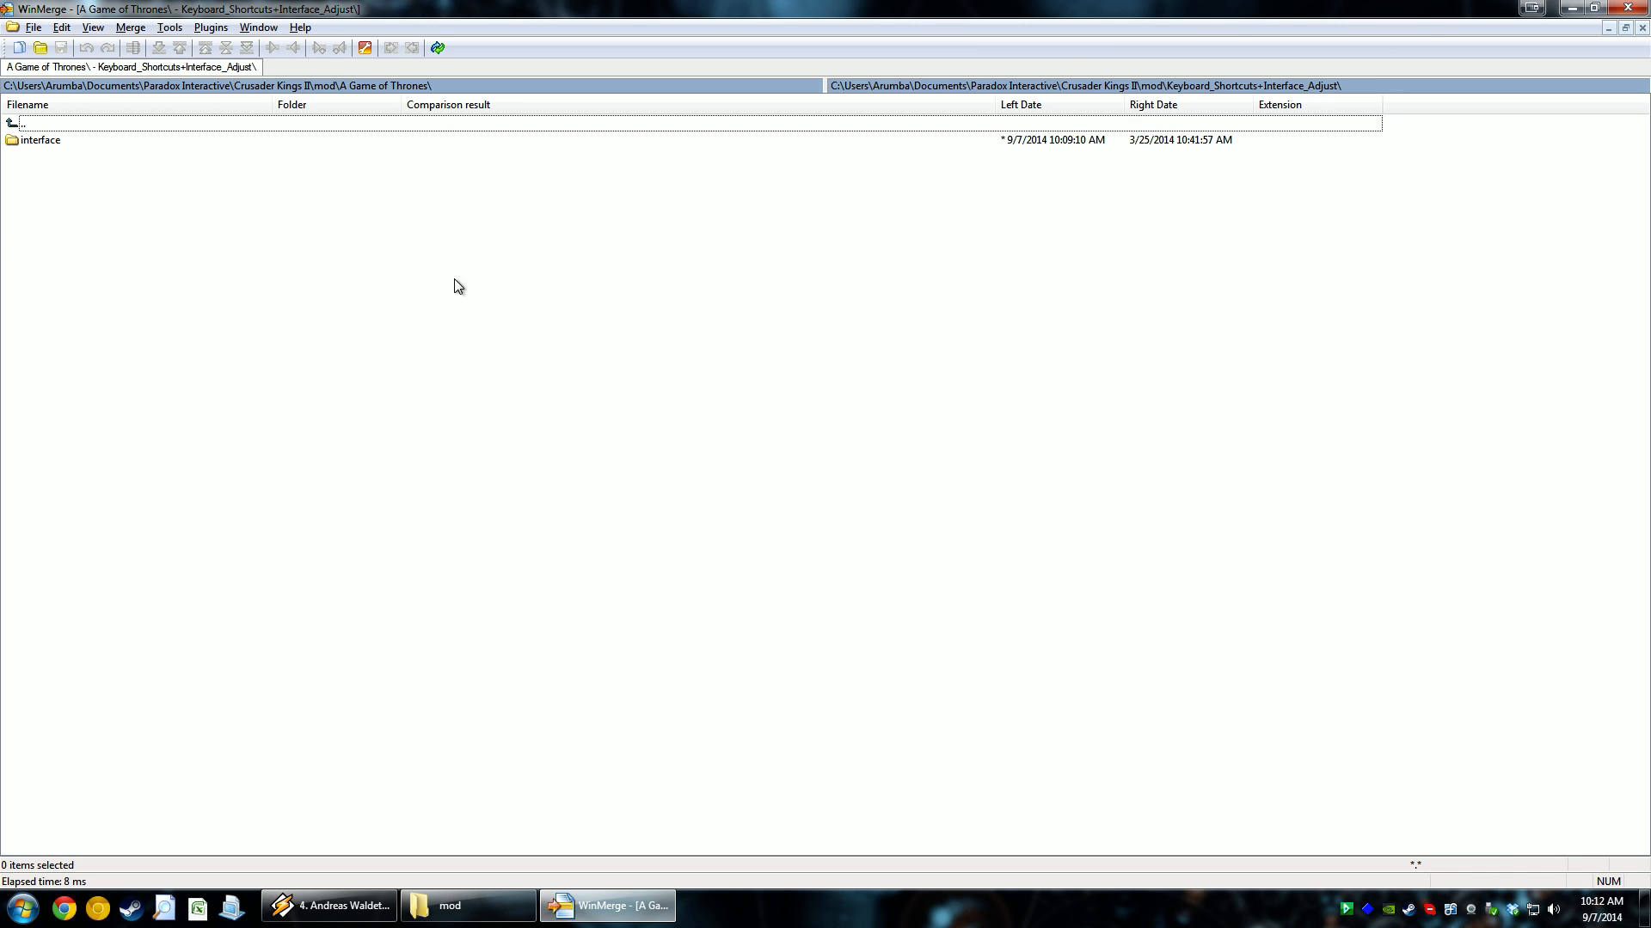
click(466, 906)
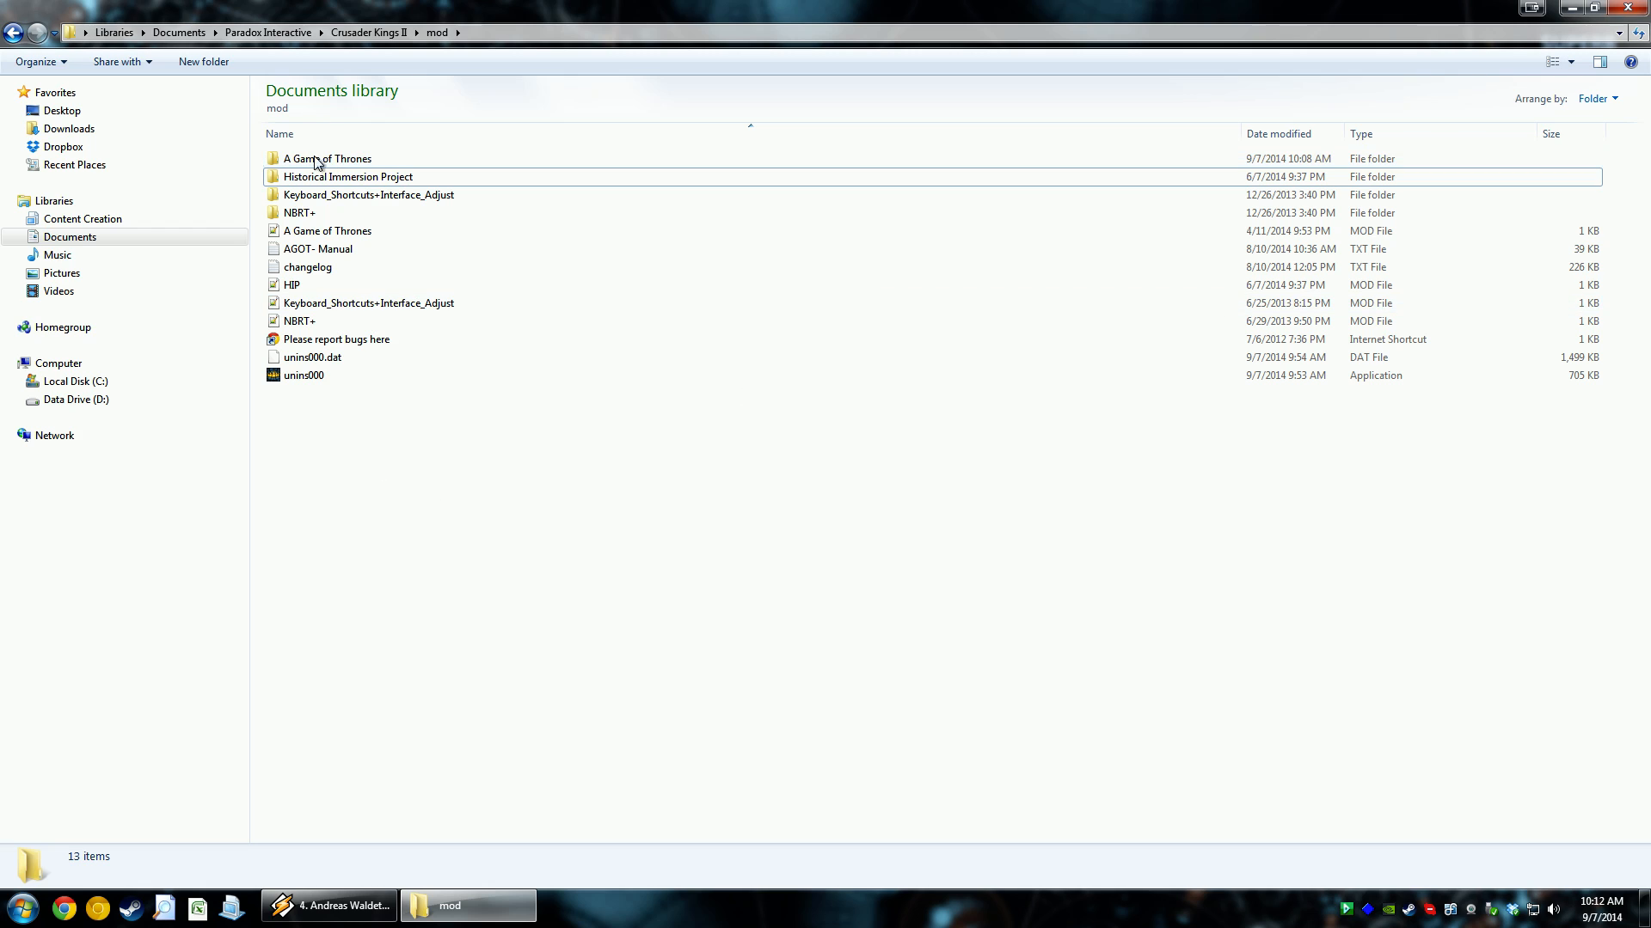
mouse_move(318, 202)
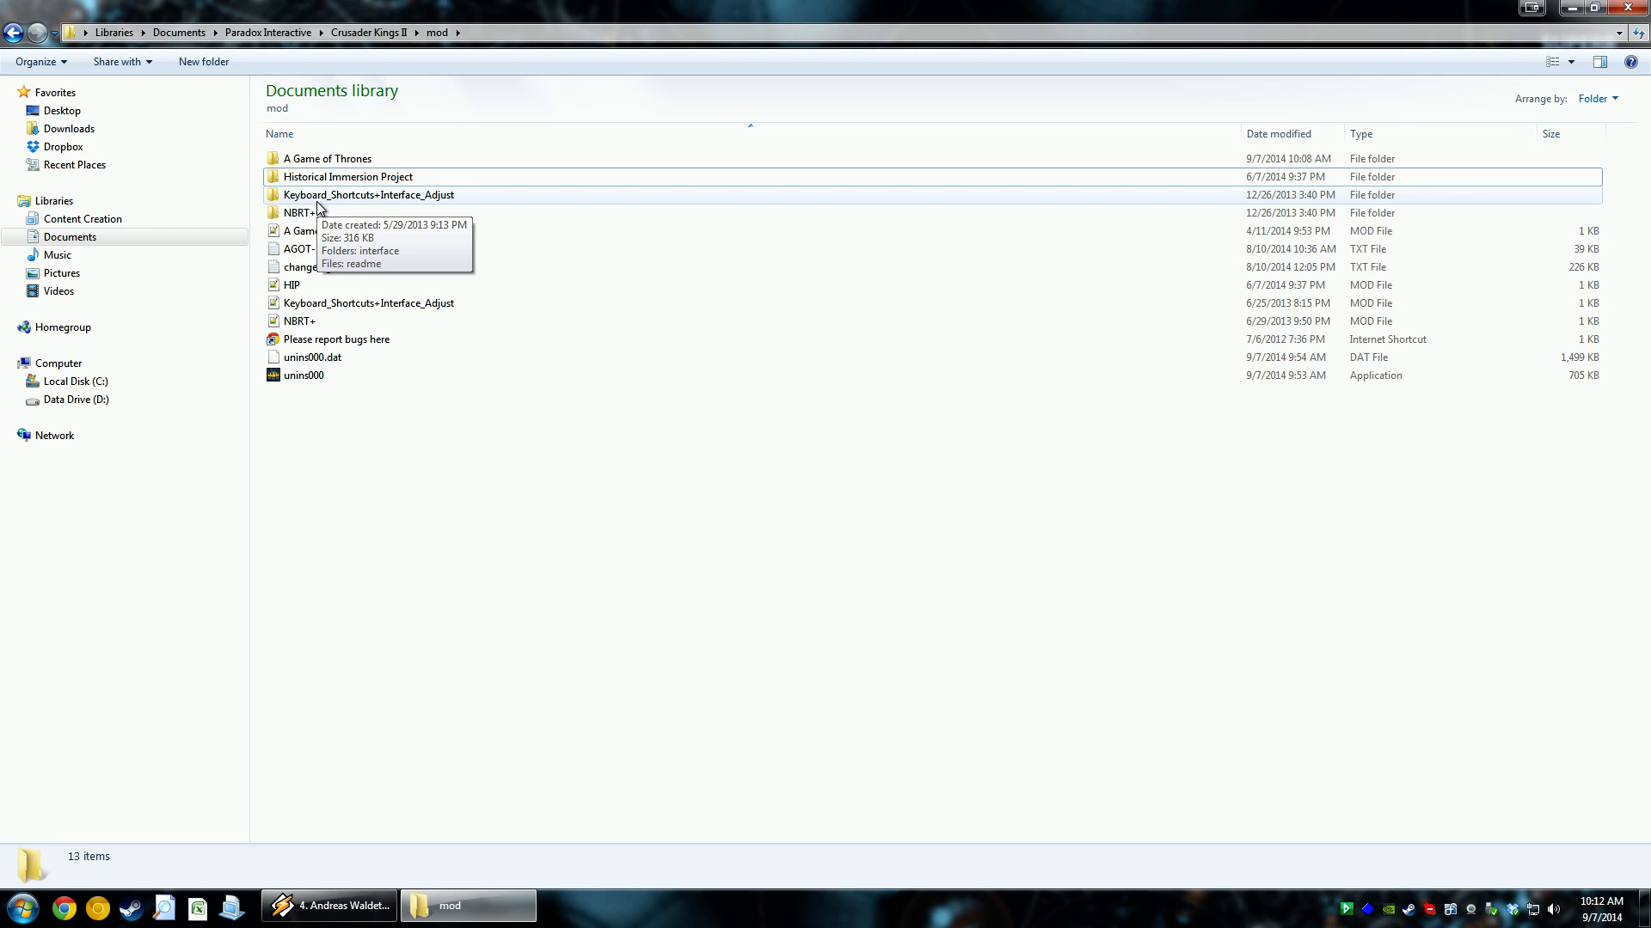